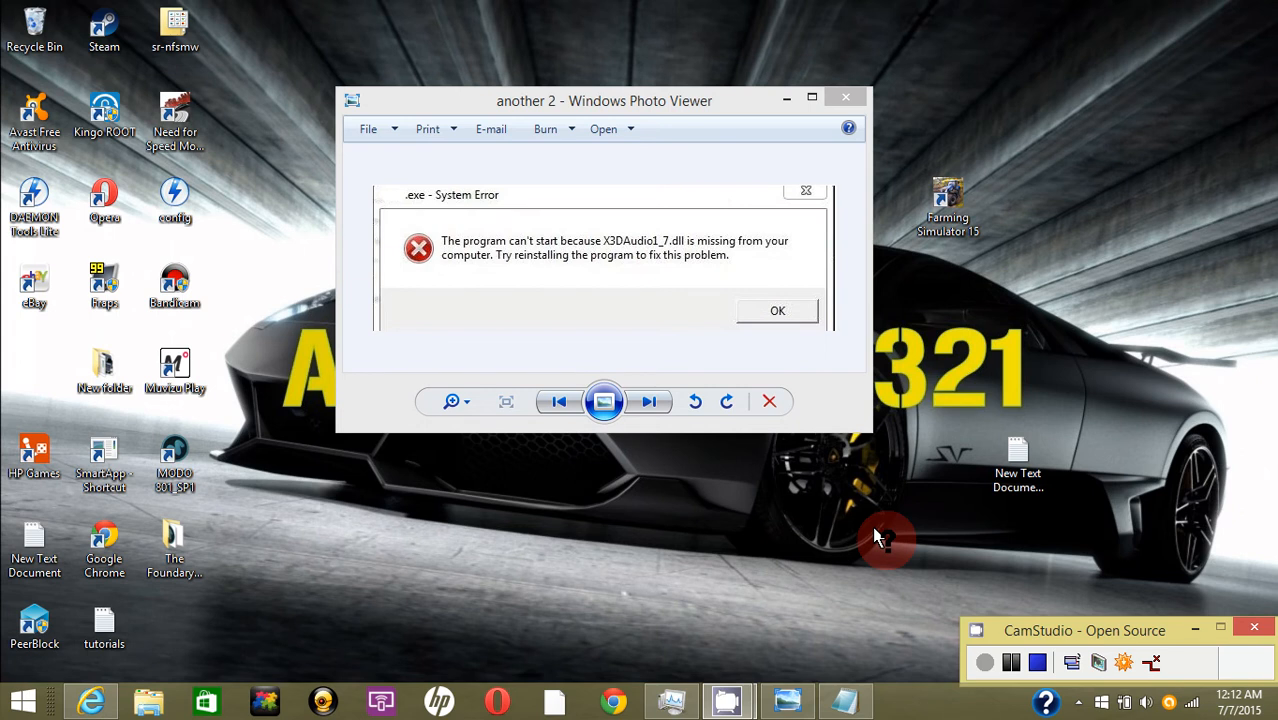
pyautogui.moveTo(505, 220)
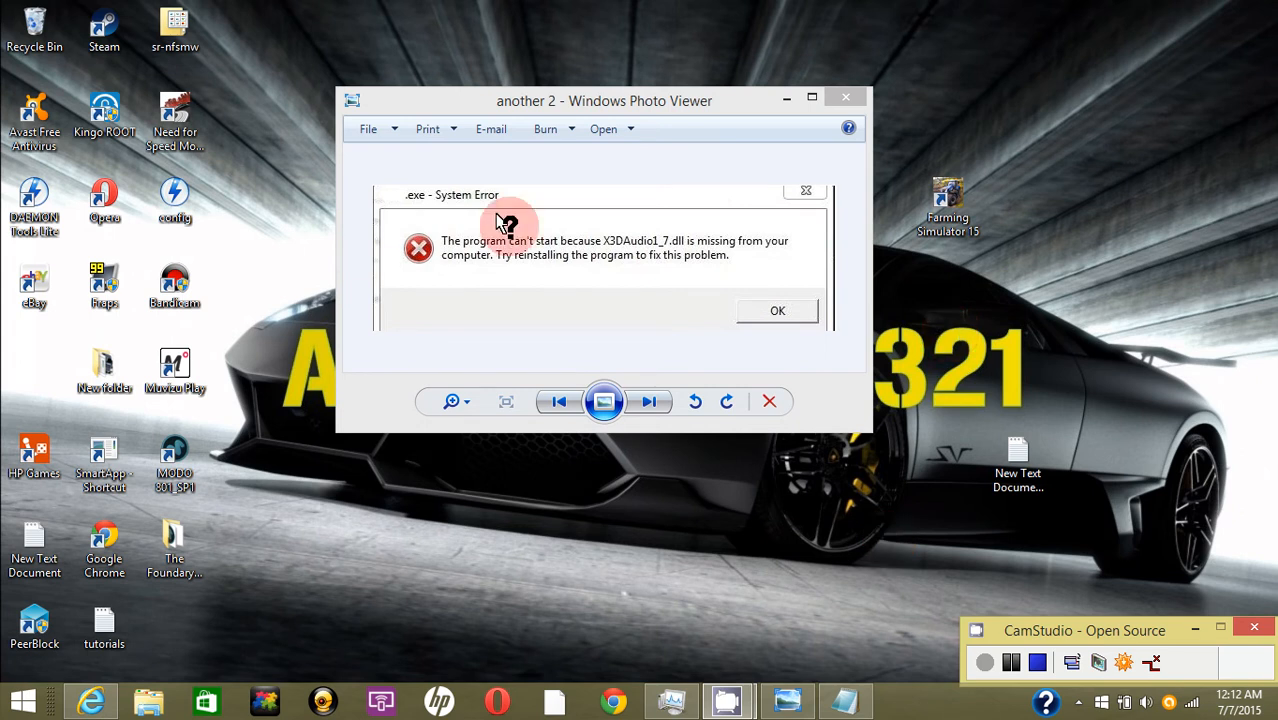
pyautogui.moveTo(555, 240)
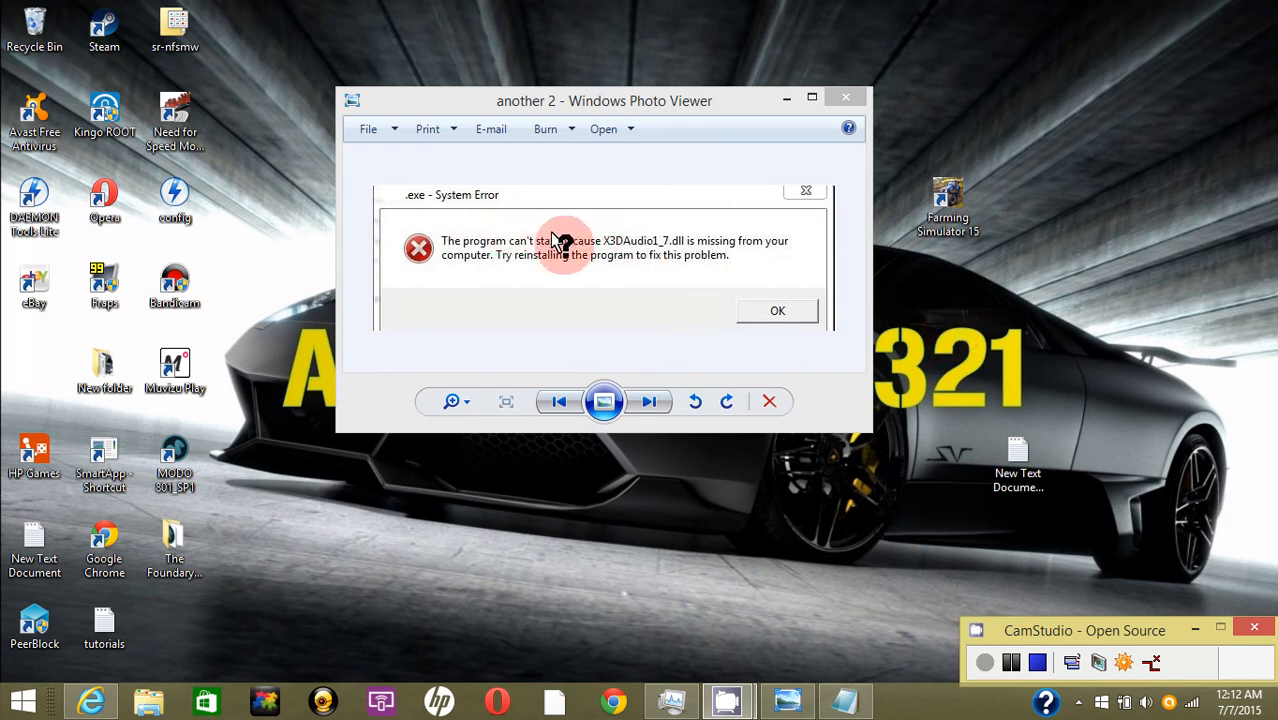
pyautogui.moveTo(615, 240)
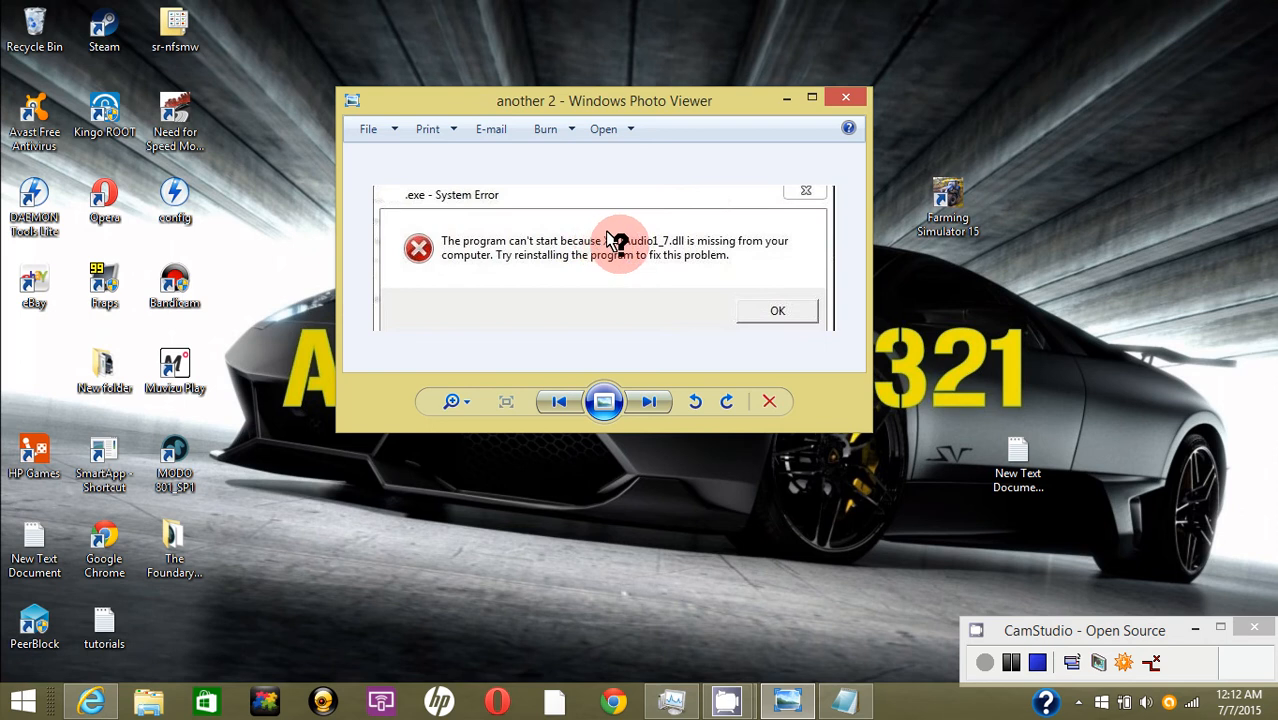
pyautogui.moveTo(665, 245)
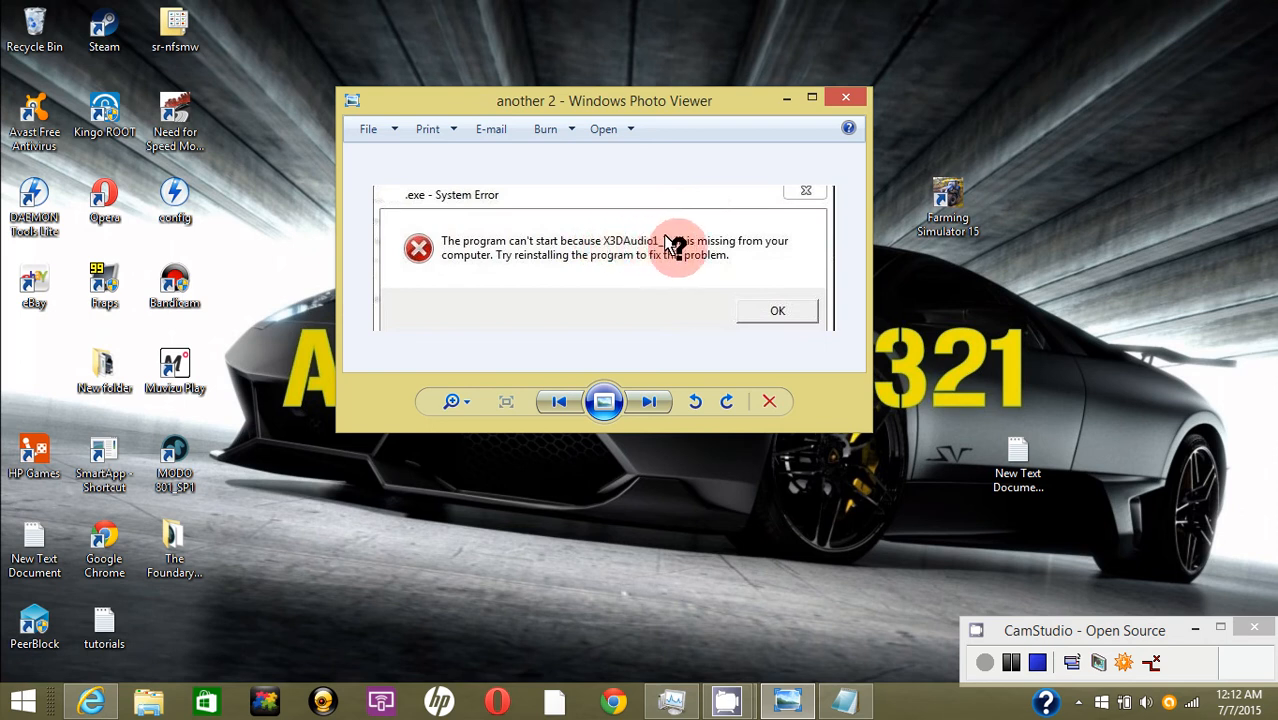
pyautogui.moveTo(985, 205)
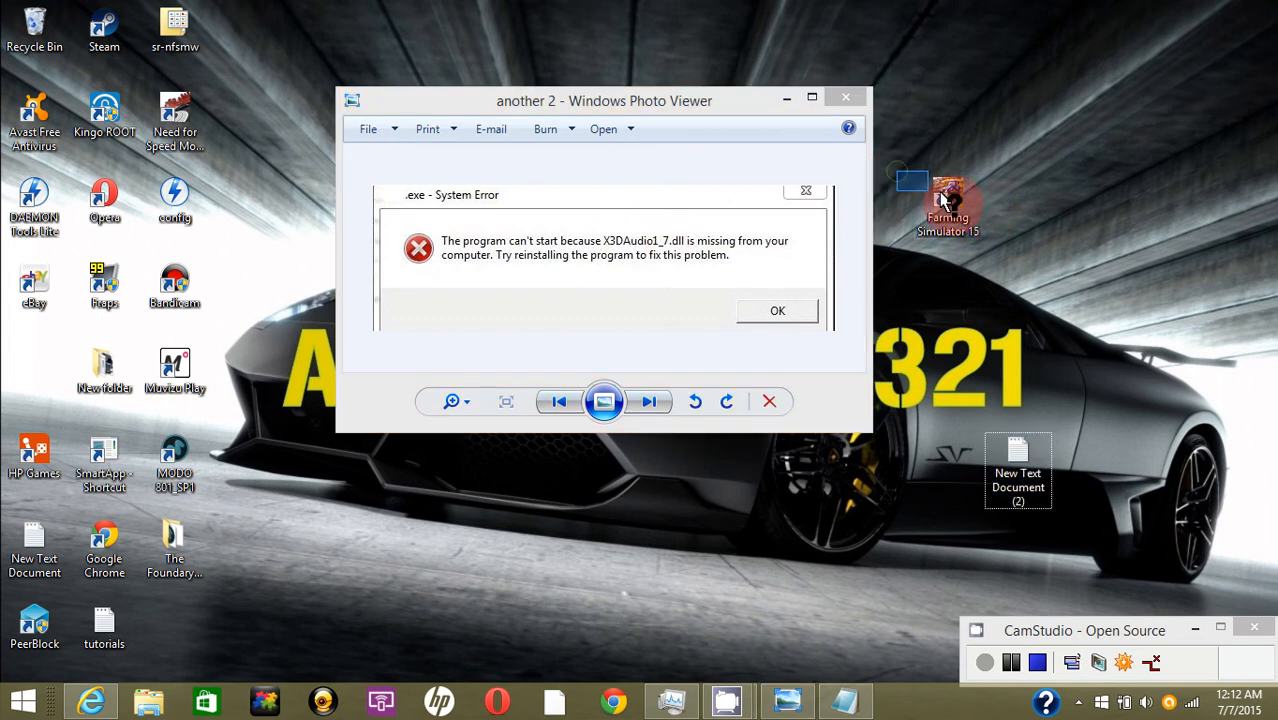
# Open the 'New Text Document (2)' note and copy its Microsoft download link
pyautogui.click(947, 200)
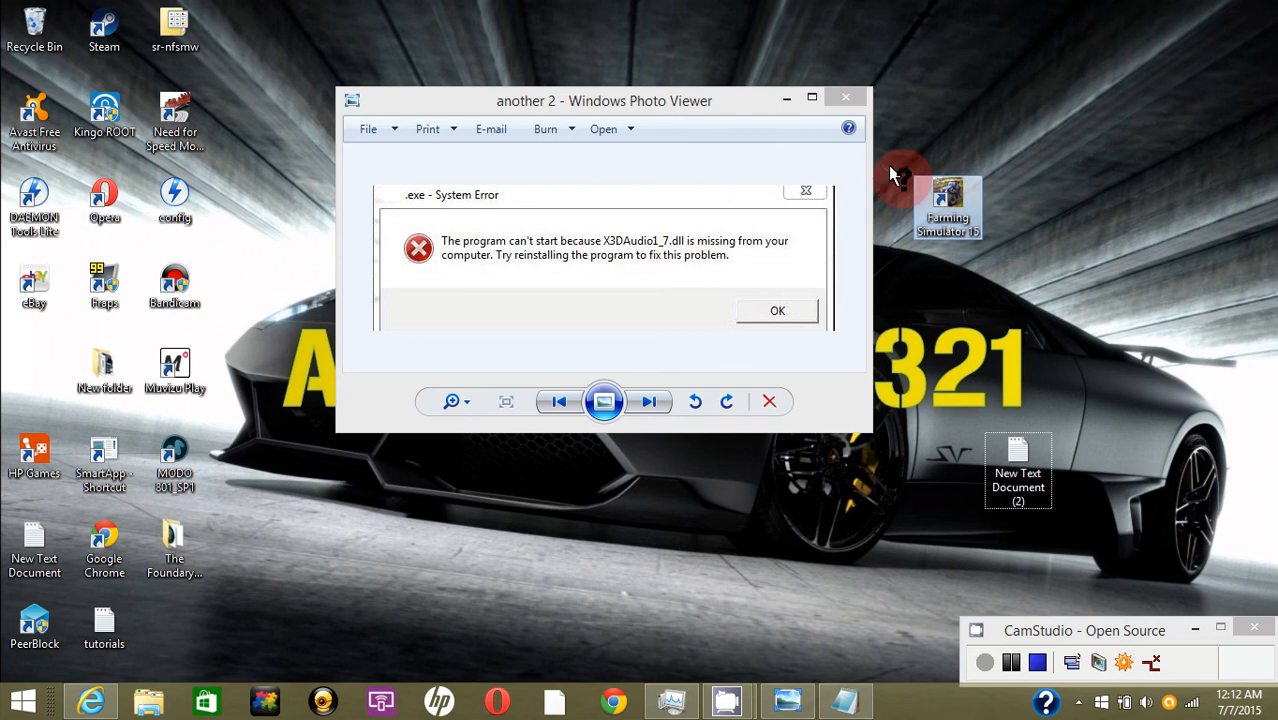
pyautogui.moveTo(845, 103)
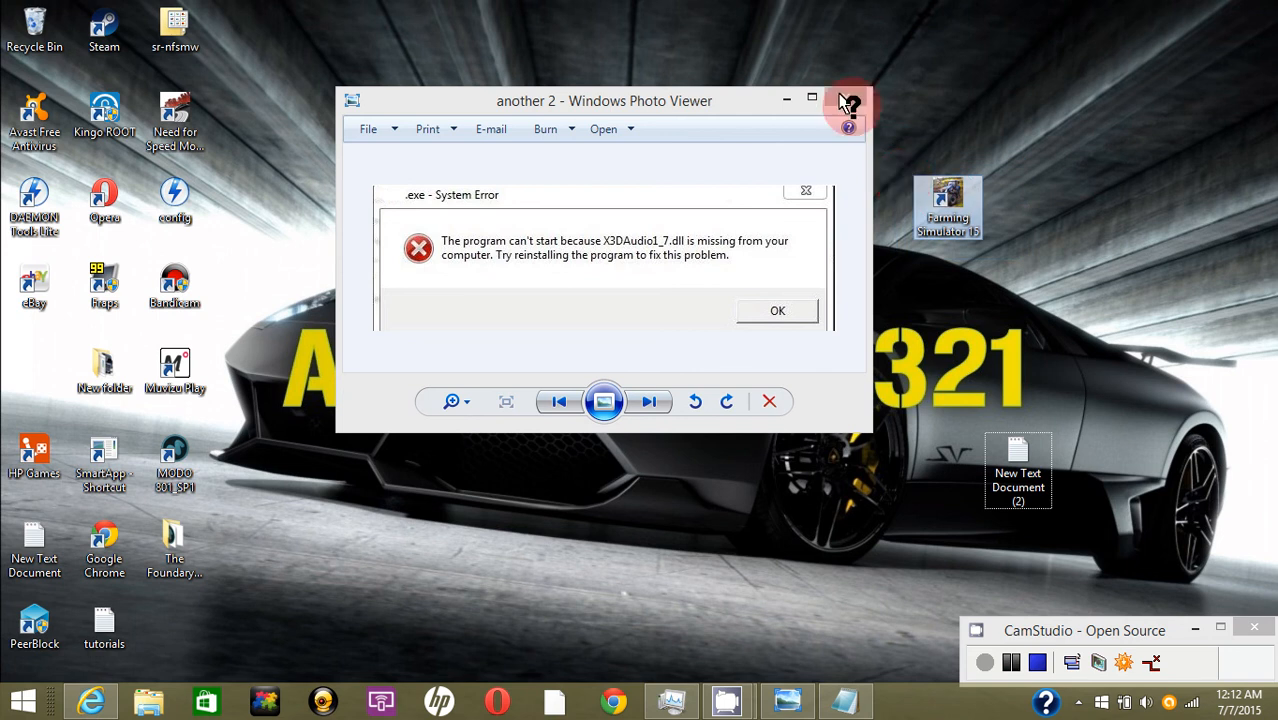
pyautogui.moveTo(760, 100)
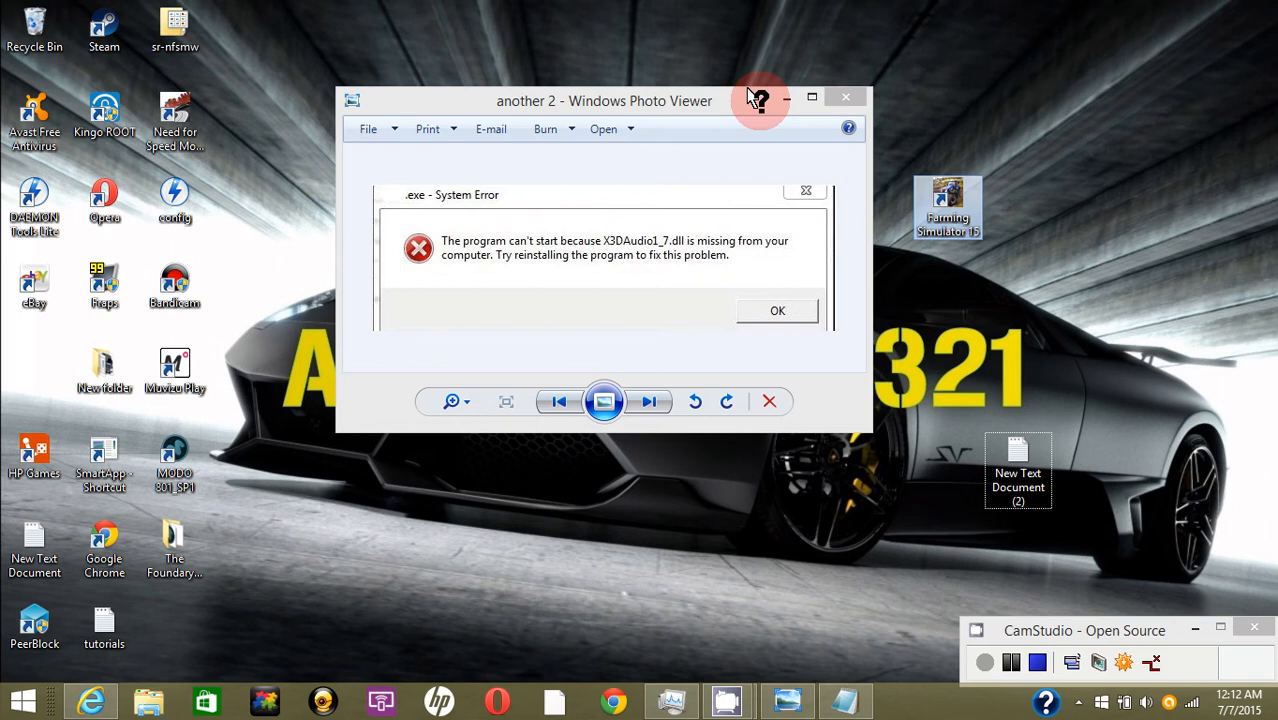
pyautogui.moveTo(783, 93)
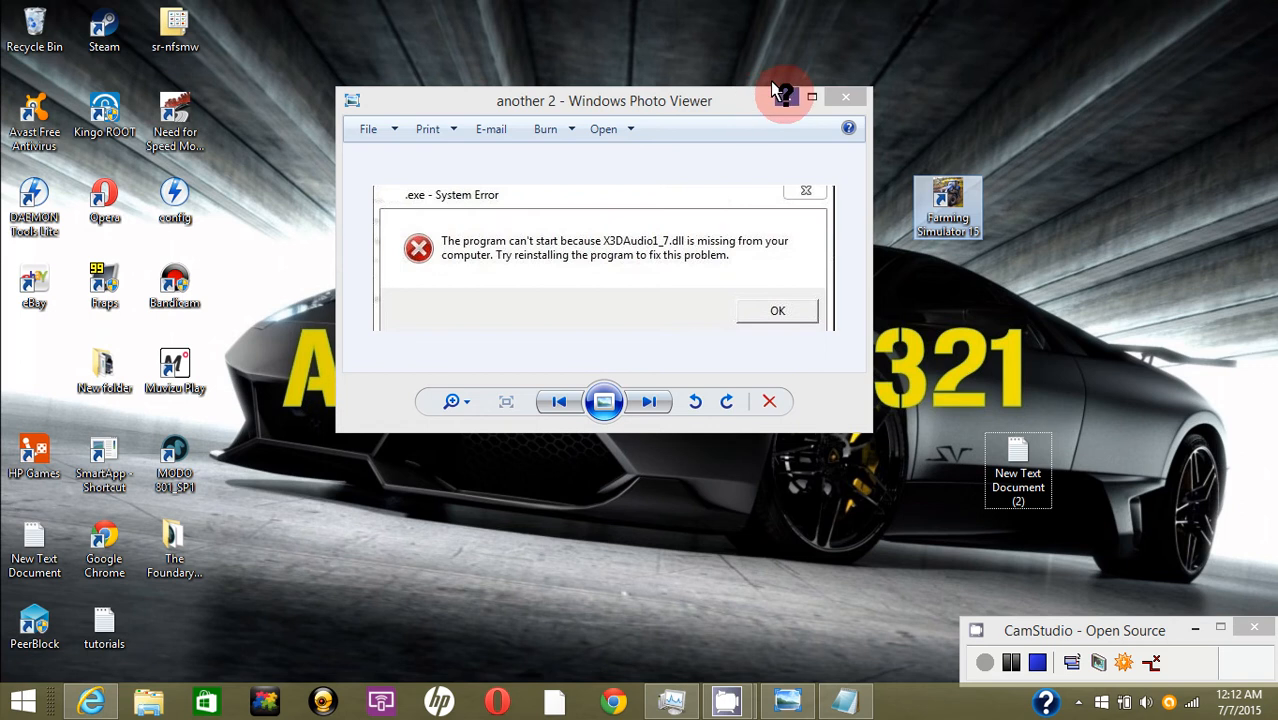
pyautogui.moveTo(938, 354)
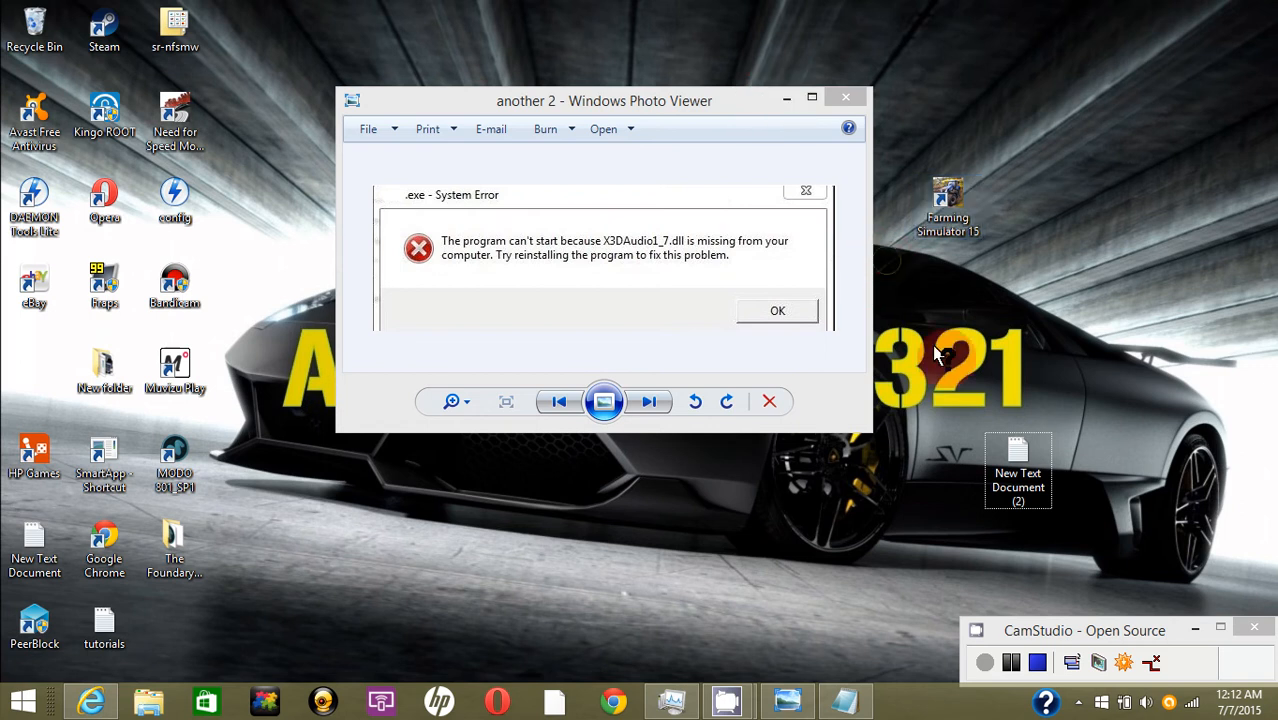
pyautogui.doubleClick(1018, 470)
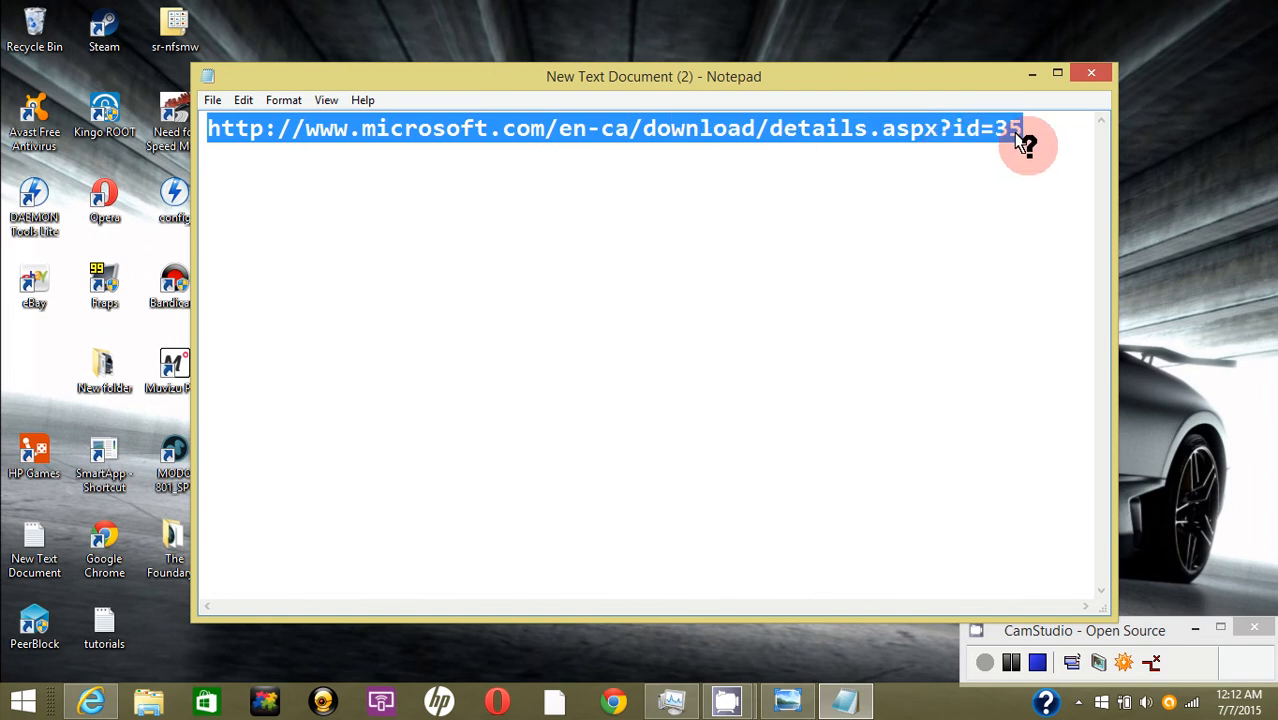
pyautogui.rightClick(1025, 140)
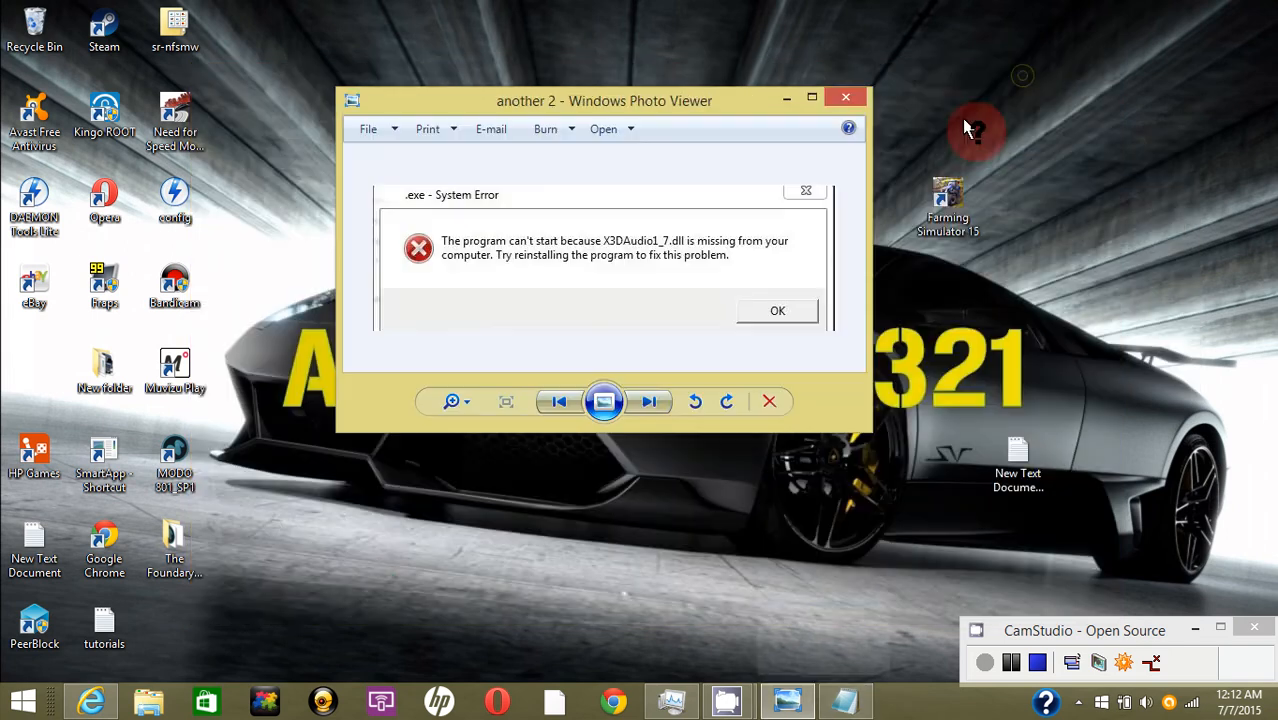
# Paste the copied link into Internet Explorer to load the DirectX Web Installer page
pyautogui.click(91, 700)
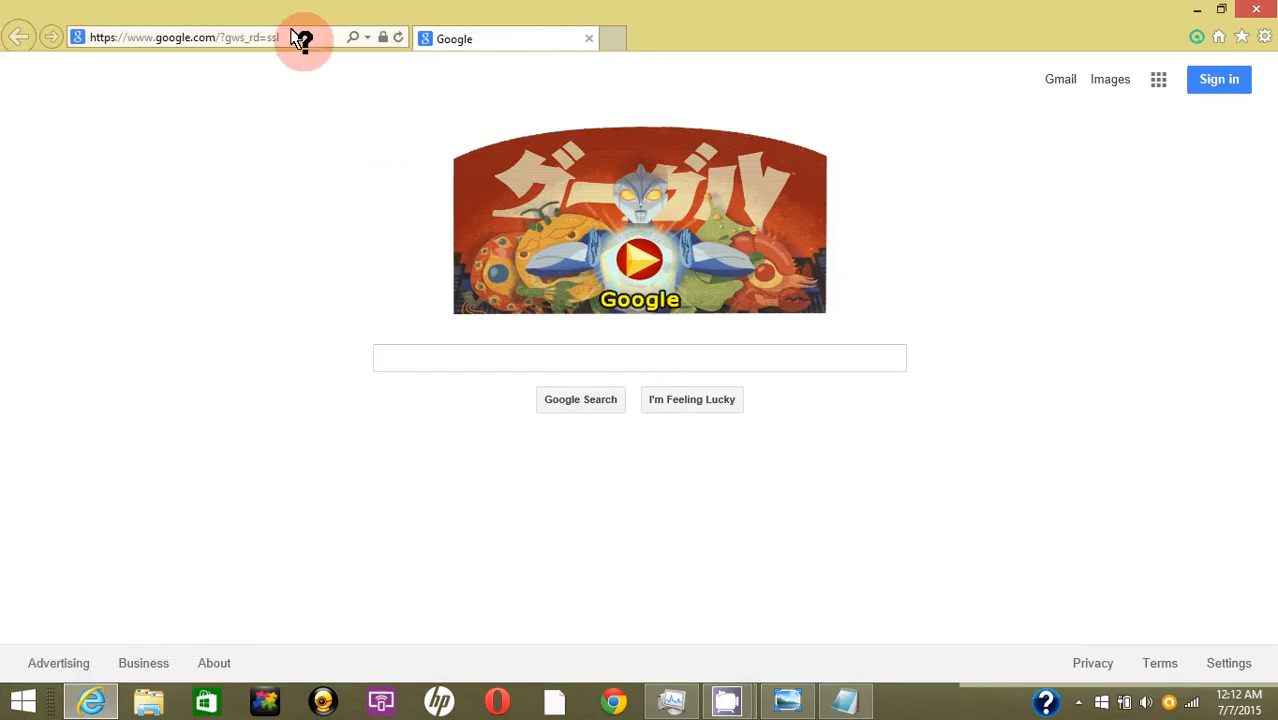
pyautogui.click(185, 38)
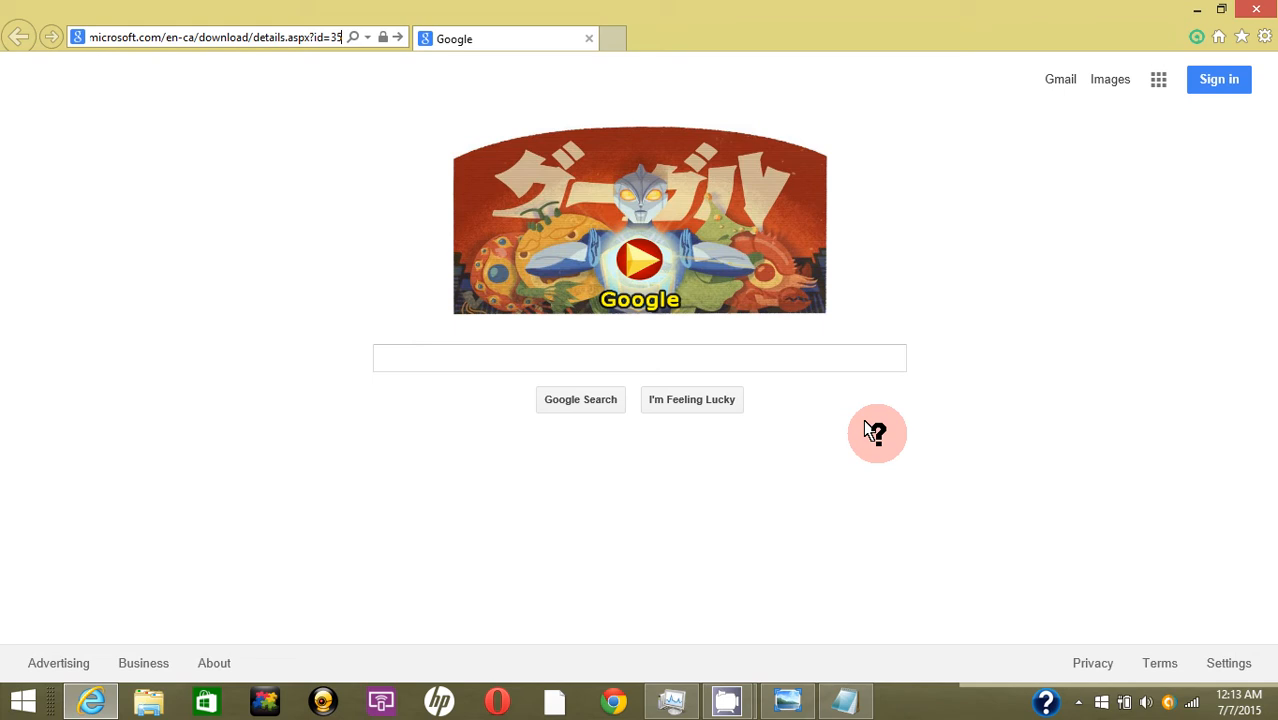
pyautogui.click(210, 37)
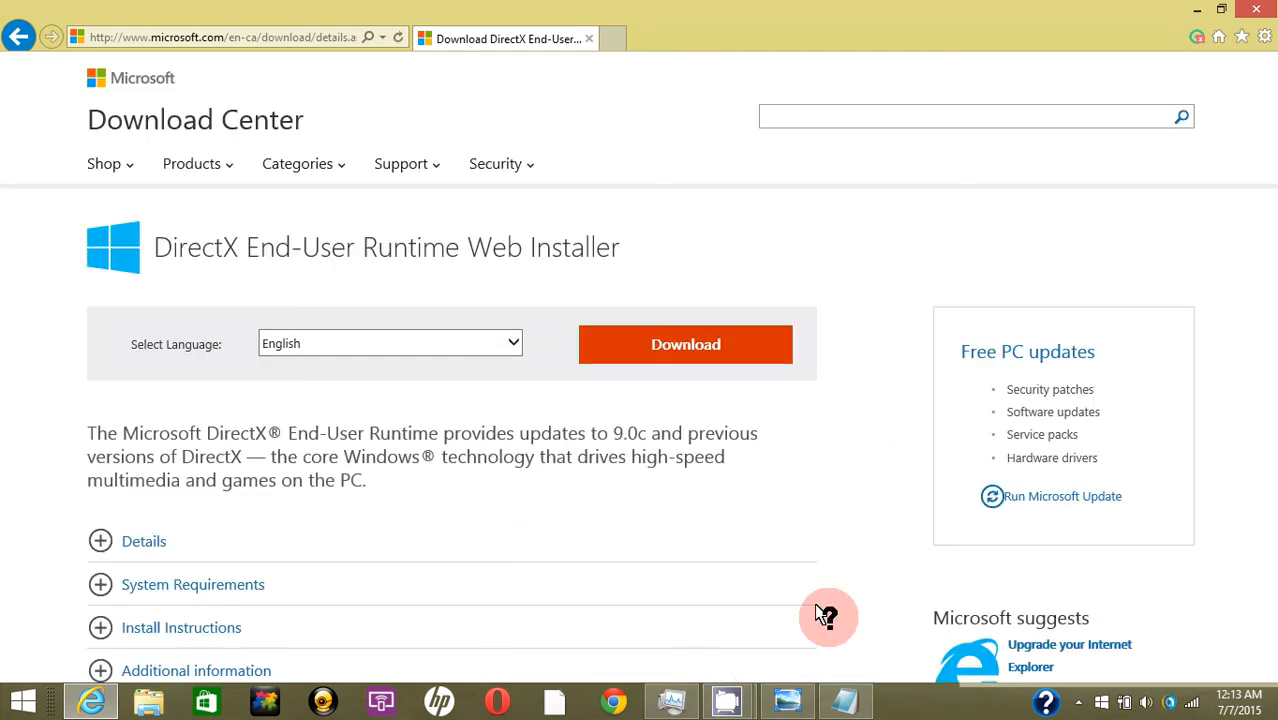
pyautogui.moveTo(527, 432)
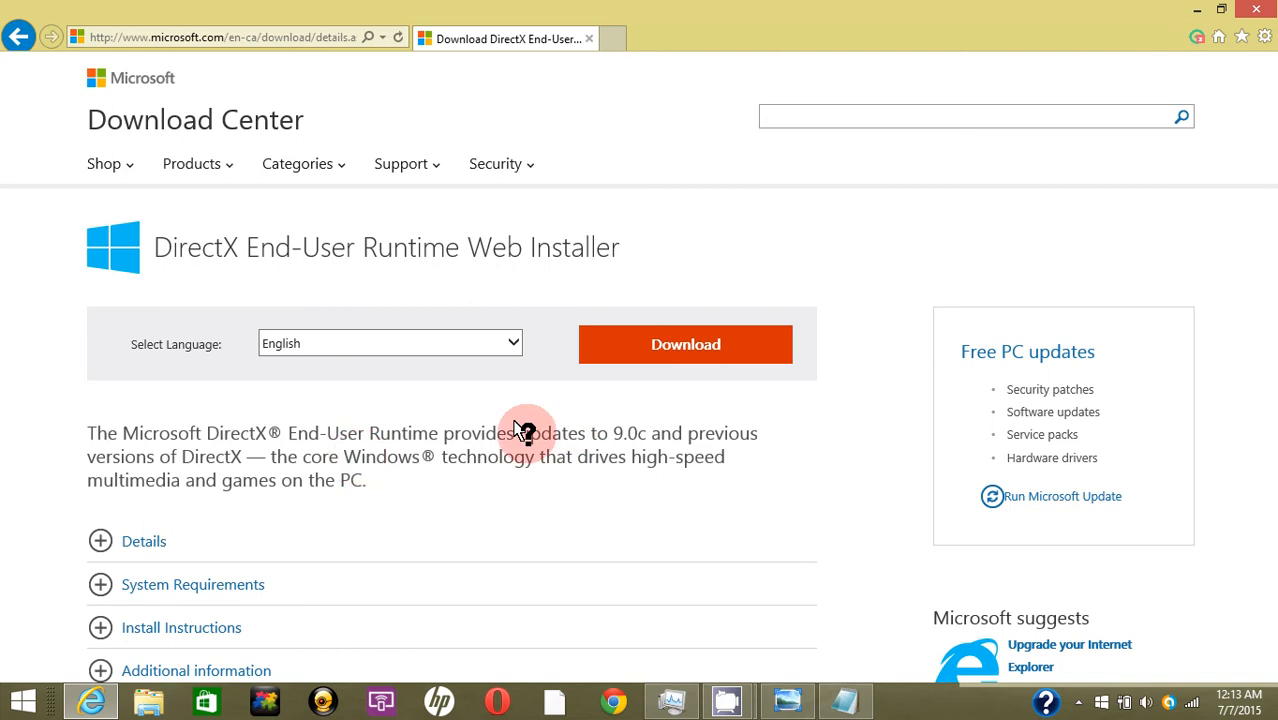
pyautogui.moveTo(150, 122)
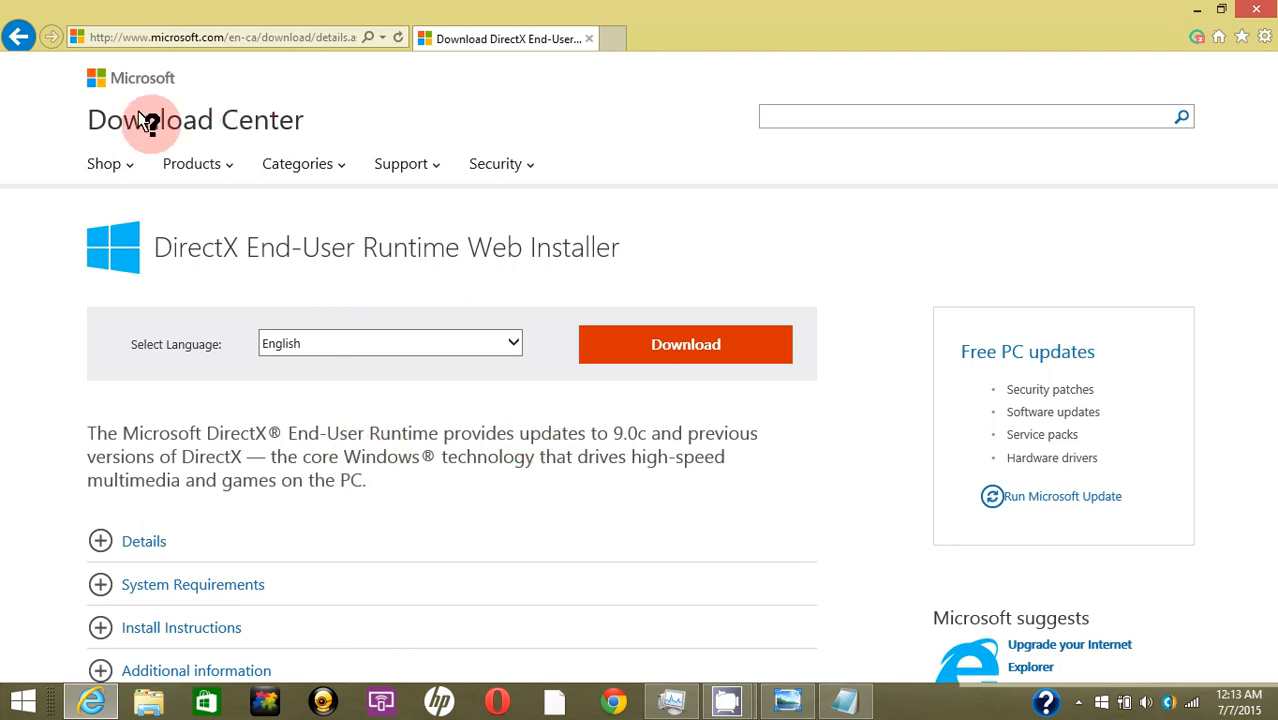
pyautogui.moveTo(227, 270)
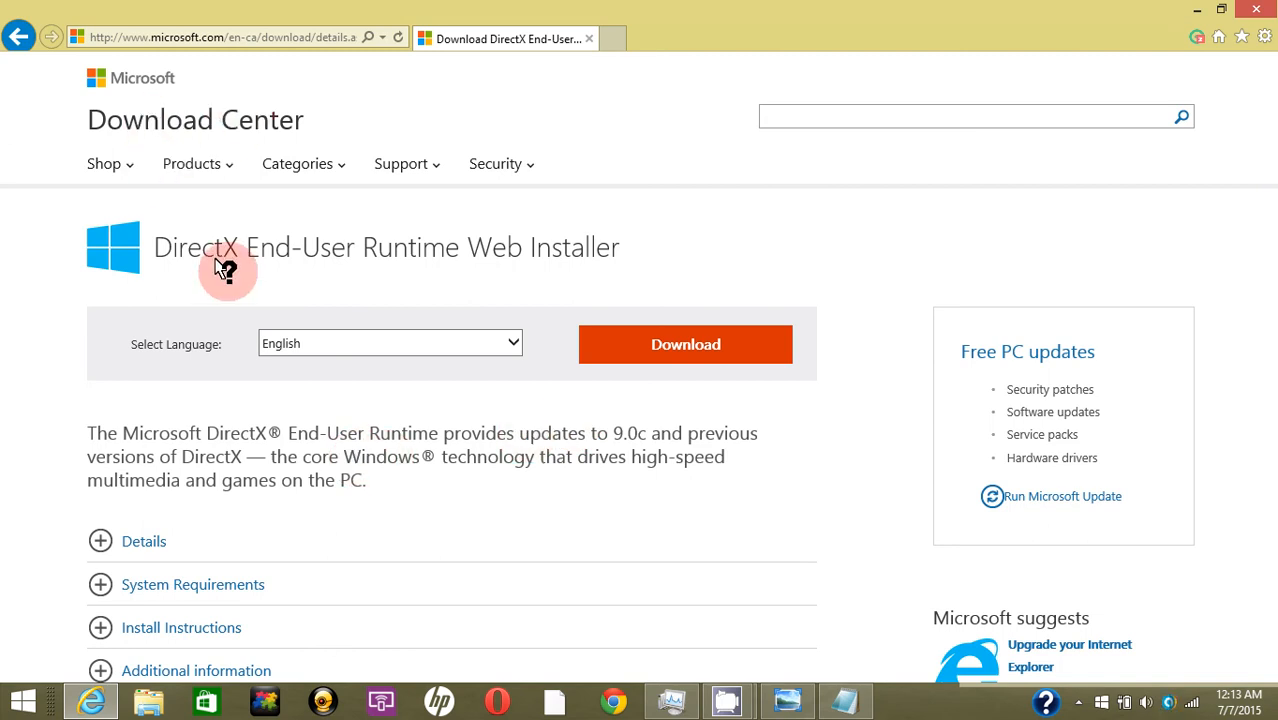
pyautogui.moveTo(627, 336)
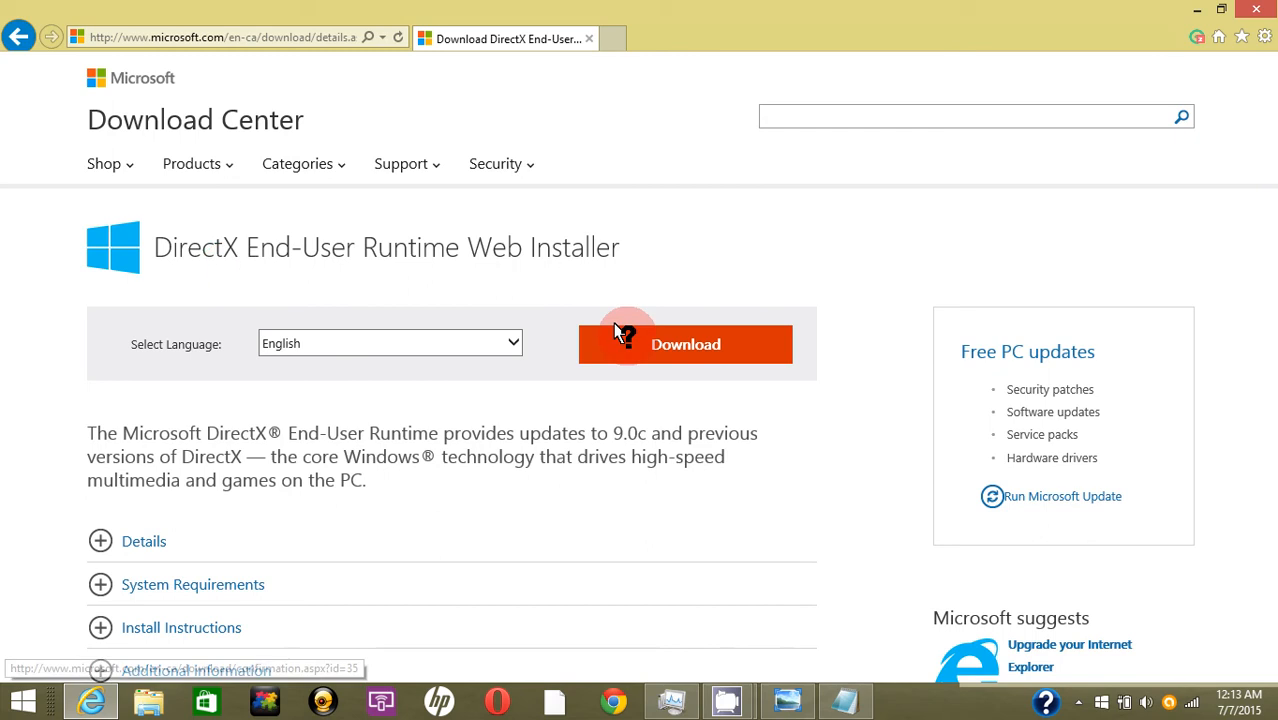
# Review the installer's supported operating systems: Windows 7, Vista, XP and Server
pyautogui.scroll(-3)
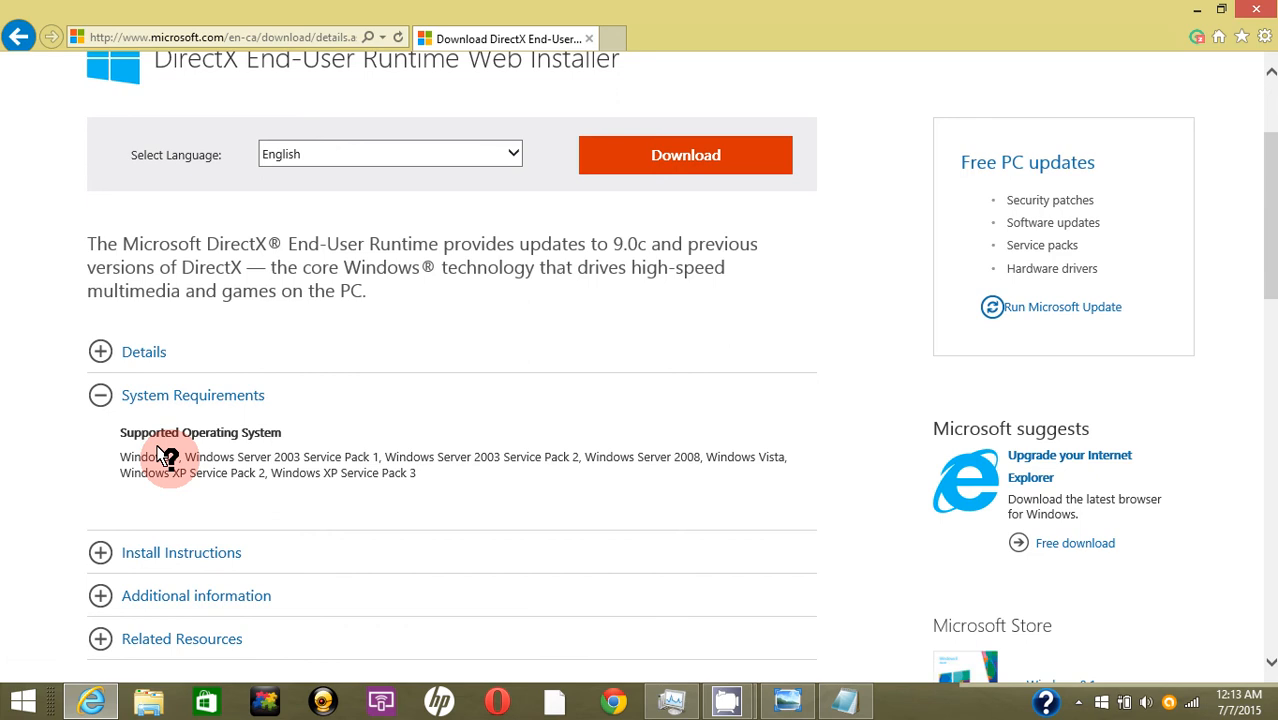
pyautogui.moveTo(297, 460)
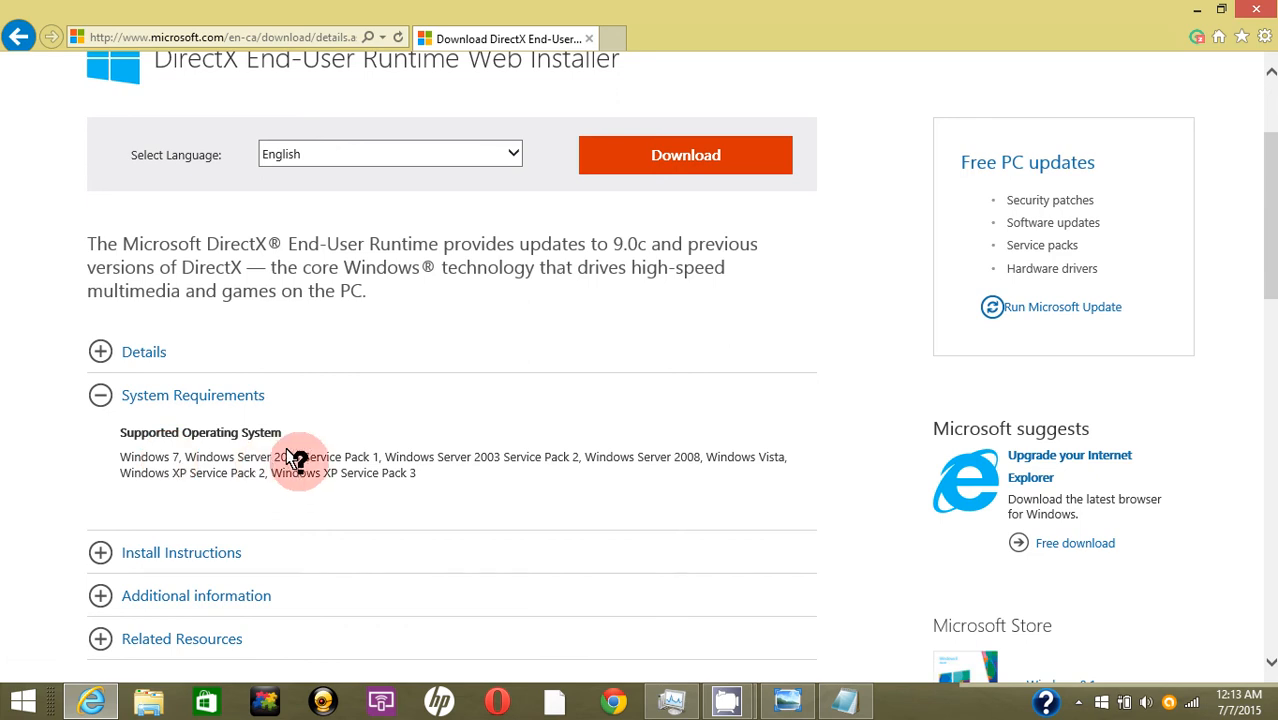
pyautogui.moveTo(210, 483)
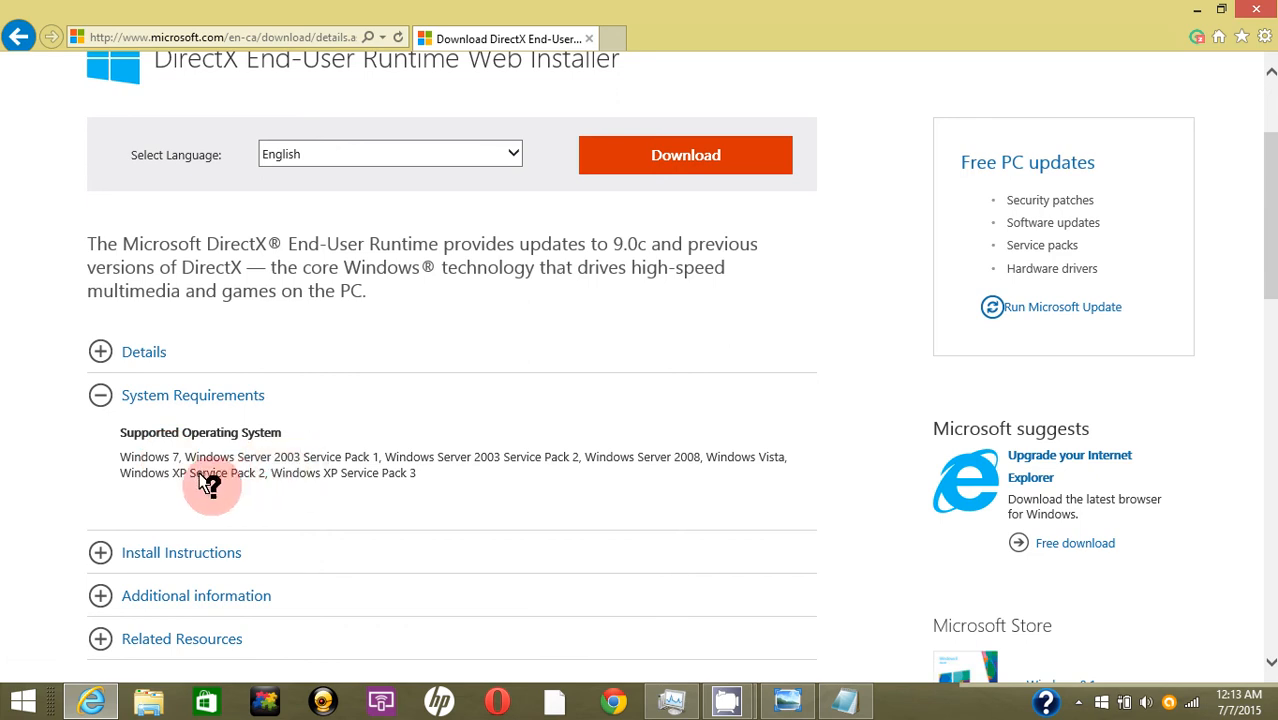
pyautogui.moveTo(518, 444)
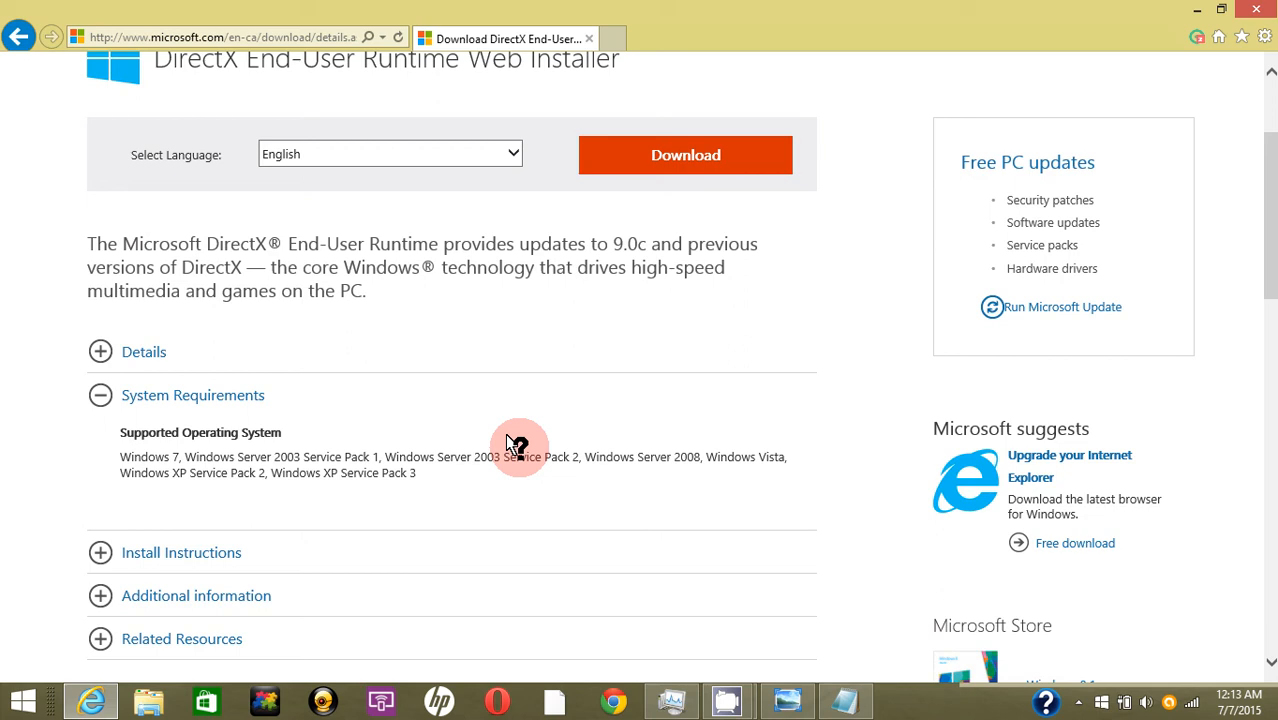
pyautogui.moveTo(553, 466)
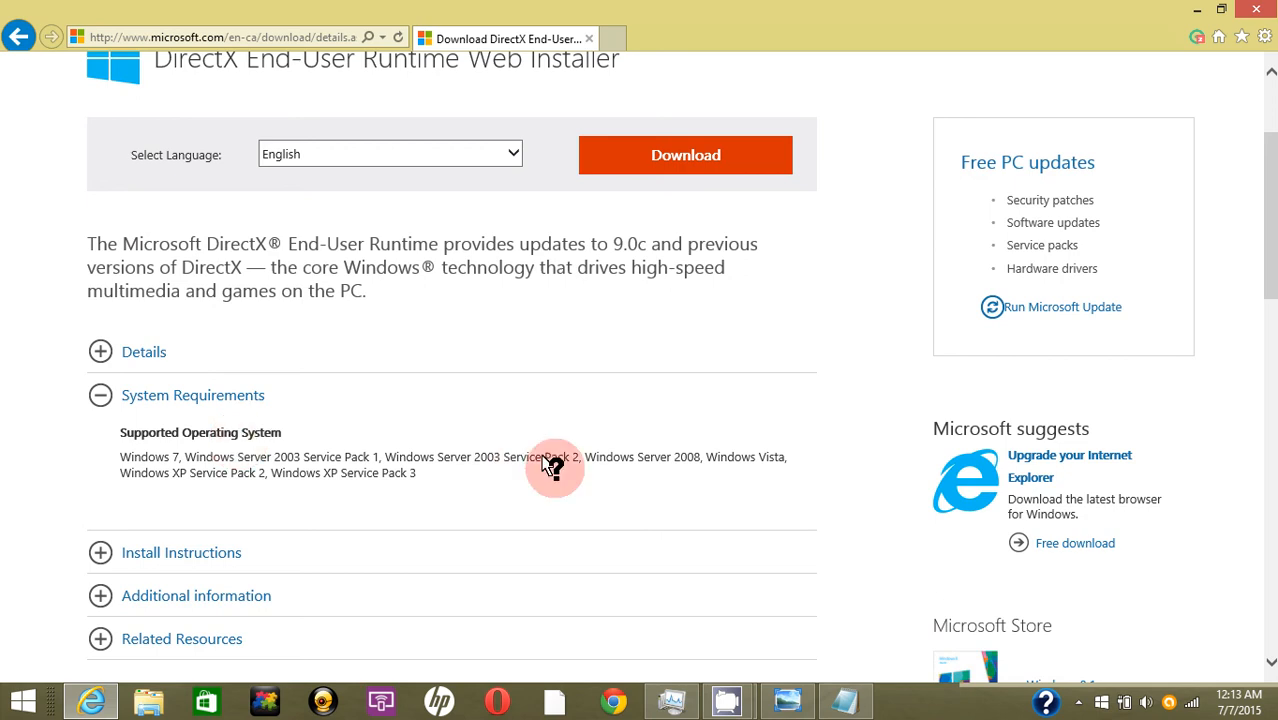
pyautogui.moveTo(550, 443)
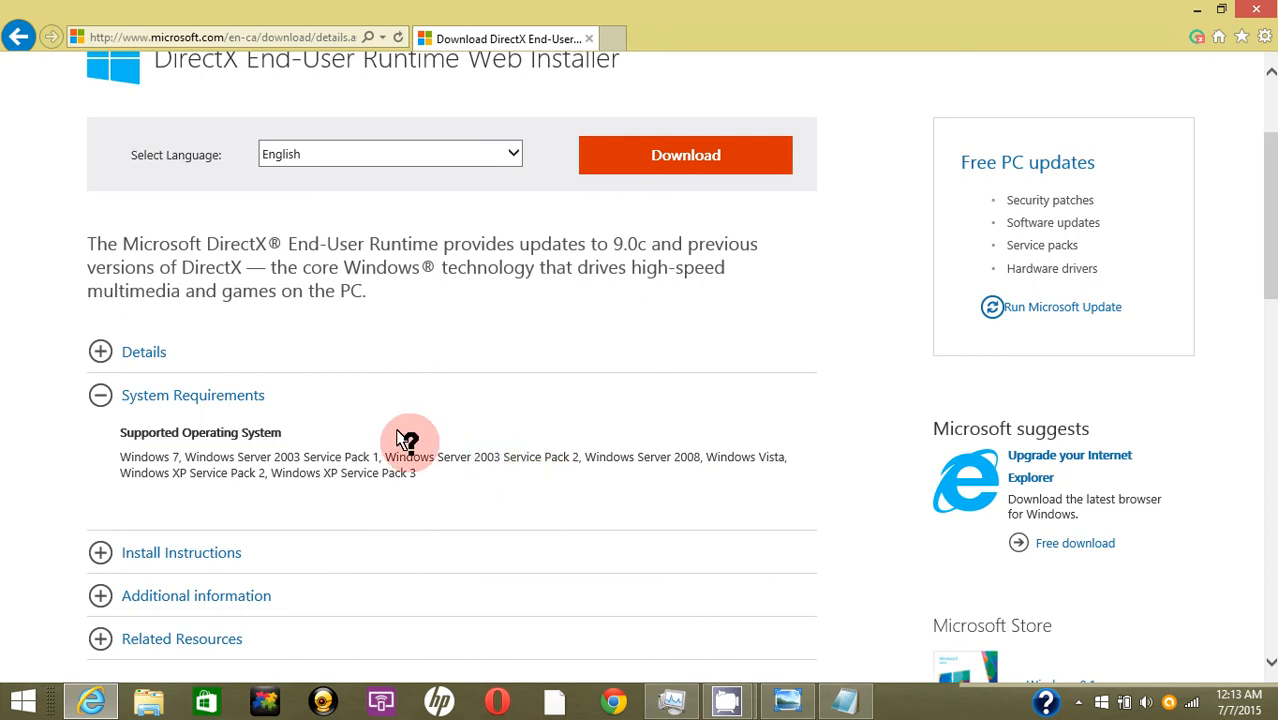
pyautogui.scroll(3)
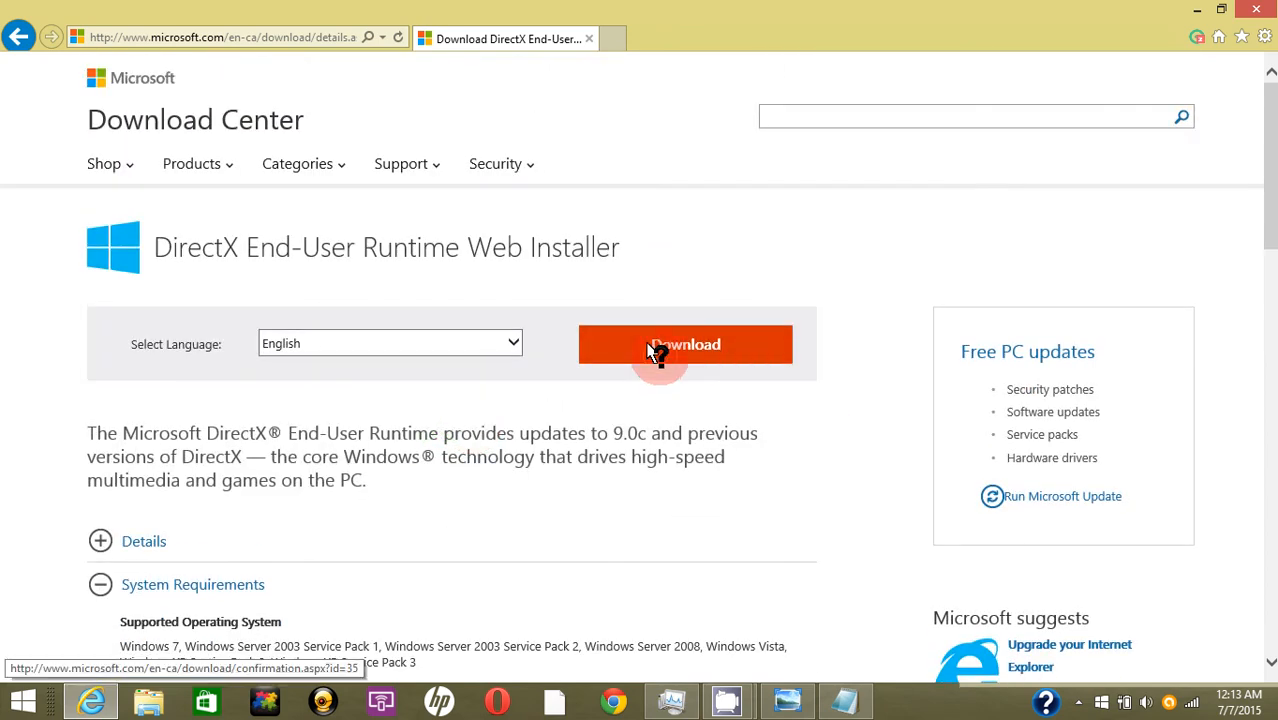
# Download the DirectX web installer, declining the suggested extra downloads
pyautogui.click(685, 344)
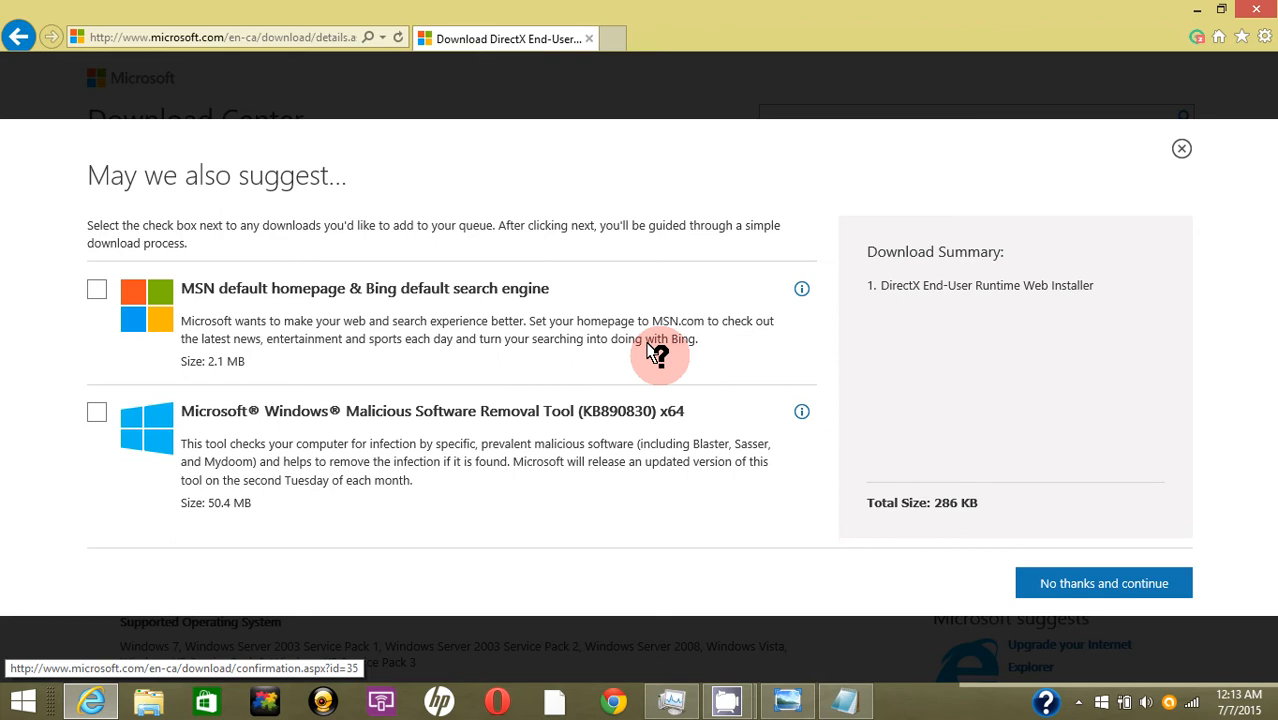
pyautogui.moveTo(253, 345)
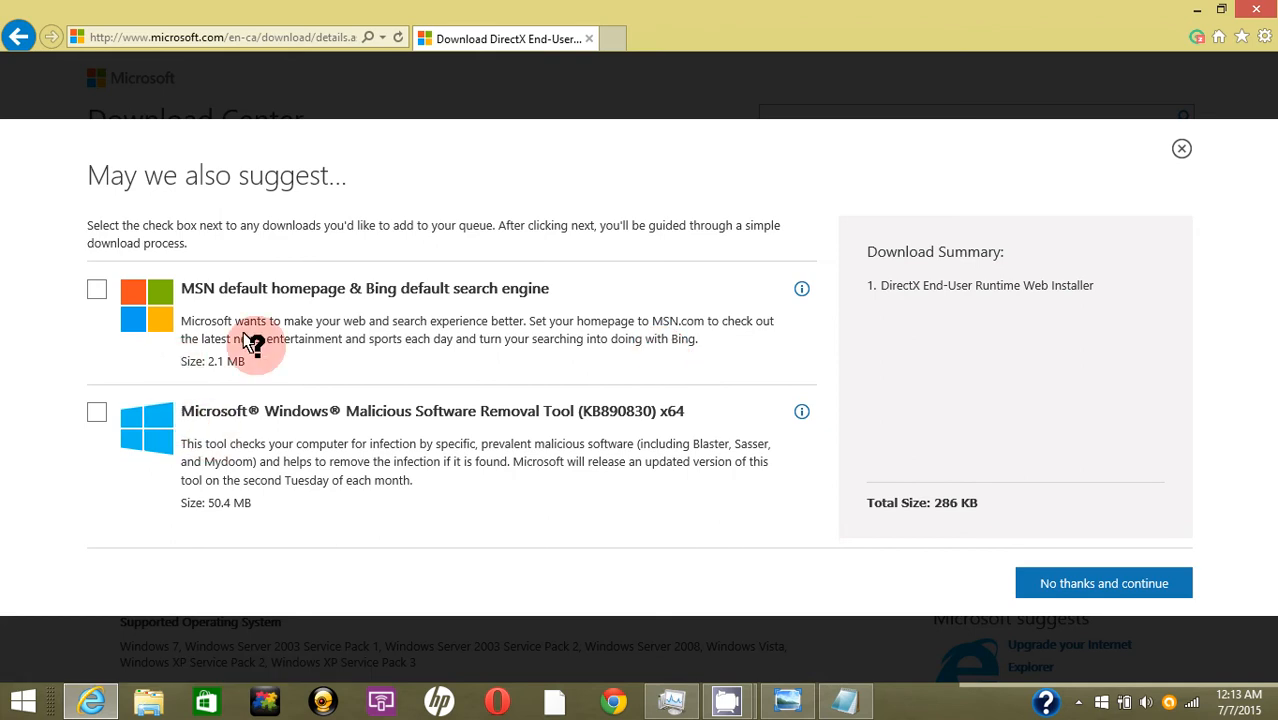
pyautogui.moveTo(907, 515)
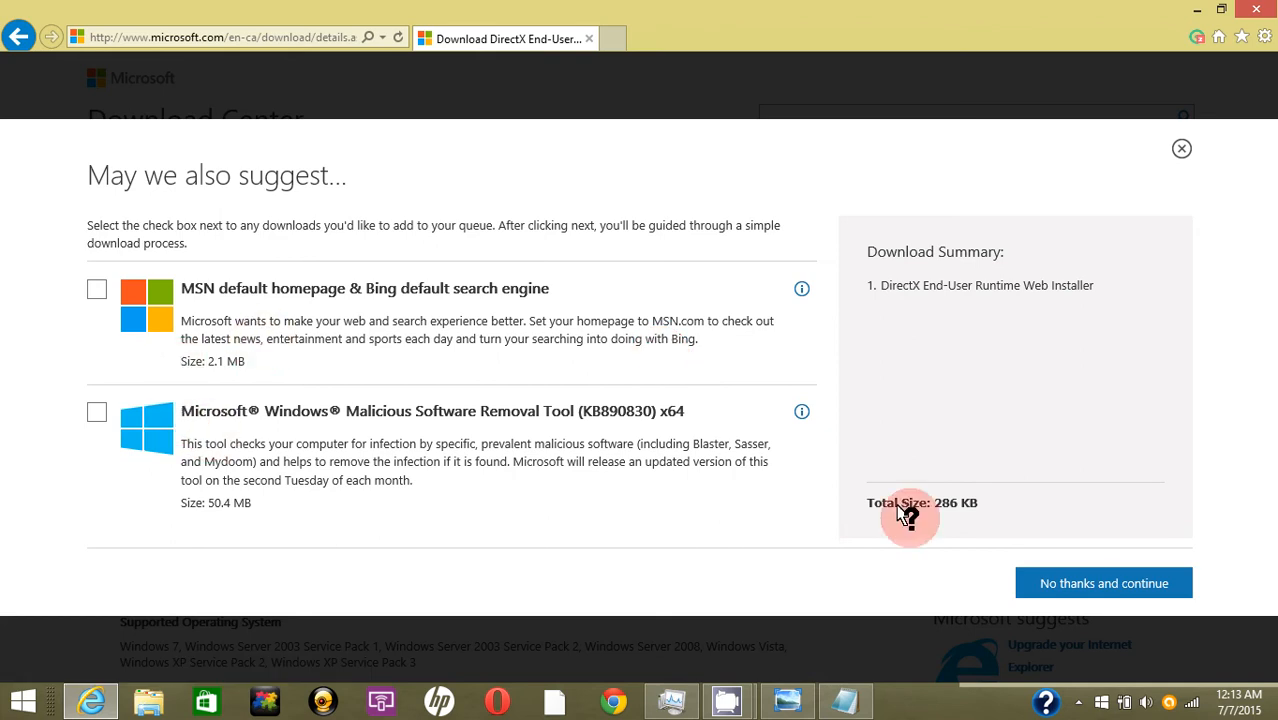
pyautogui.moveTo(378, 404)
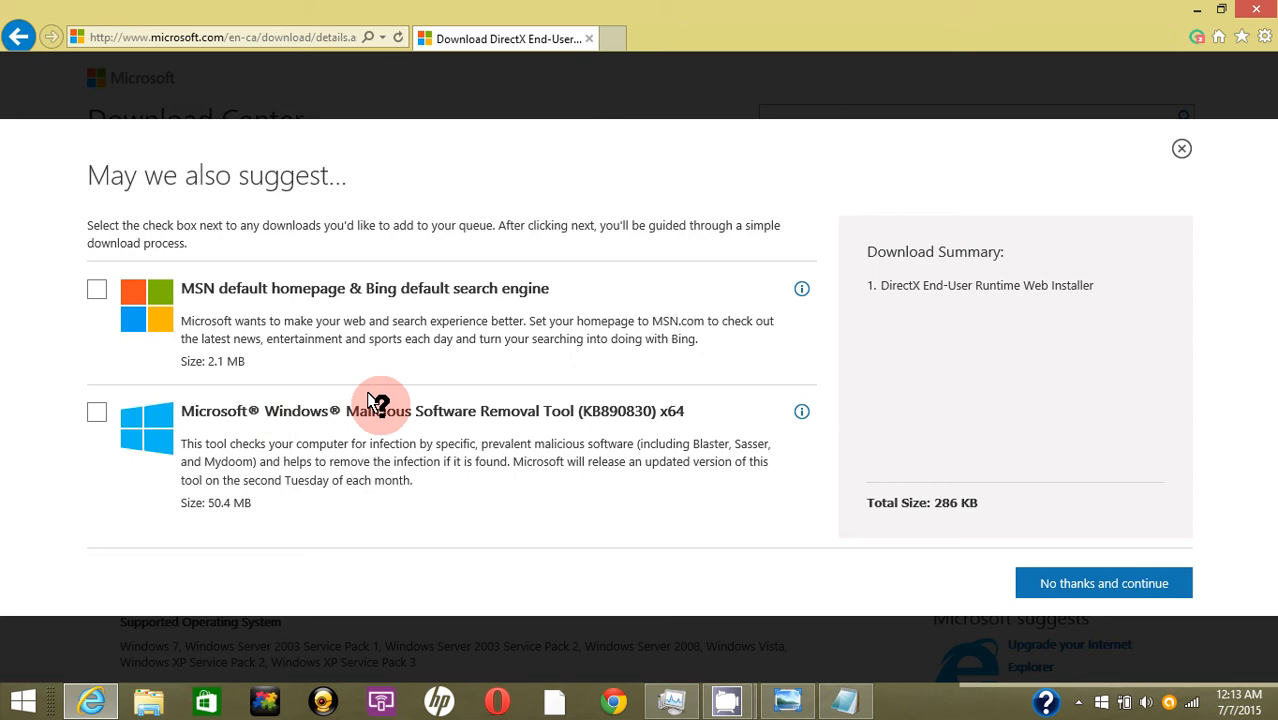
pyautogui.moveTo(585, 288)
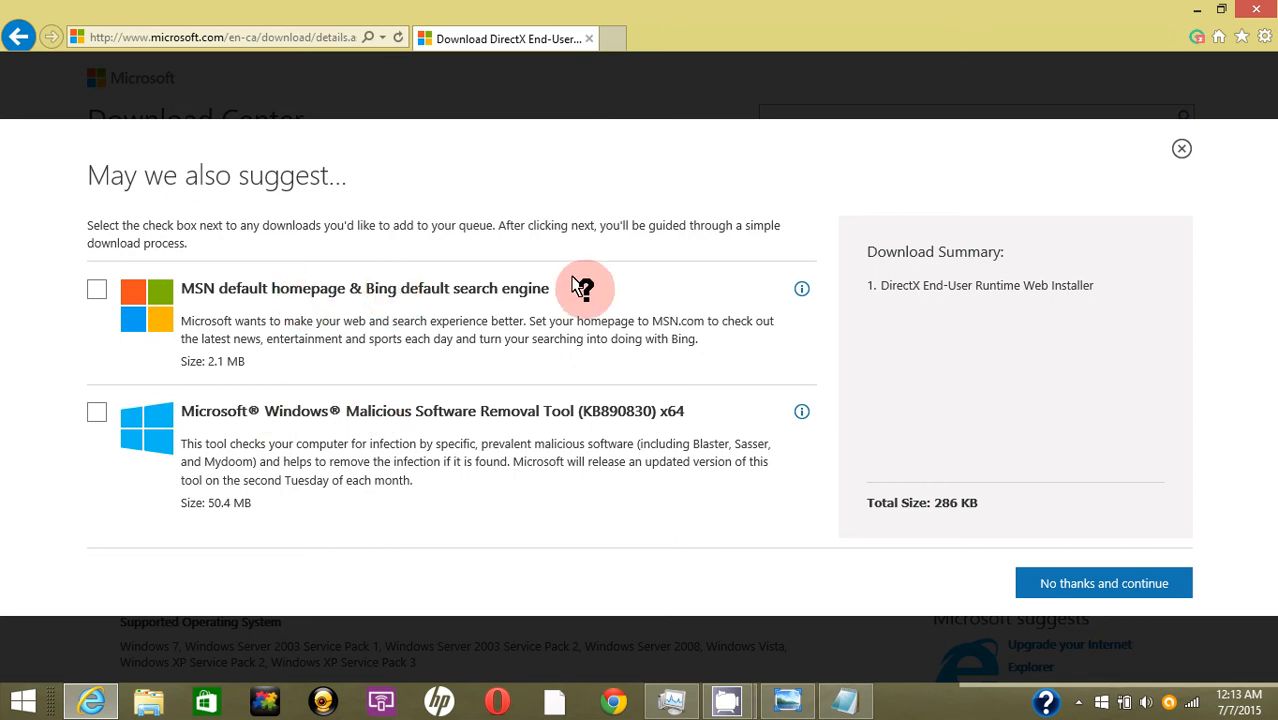
pyautogui.moveTo(1048, 568)
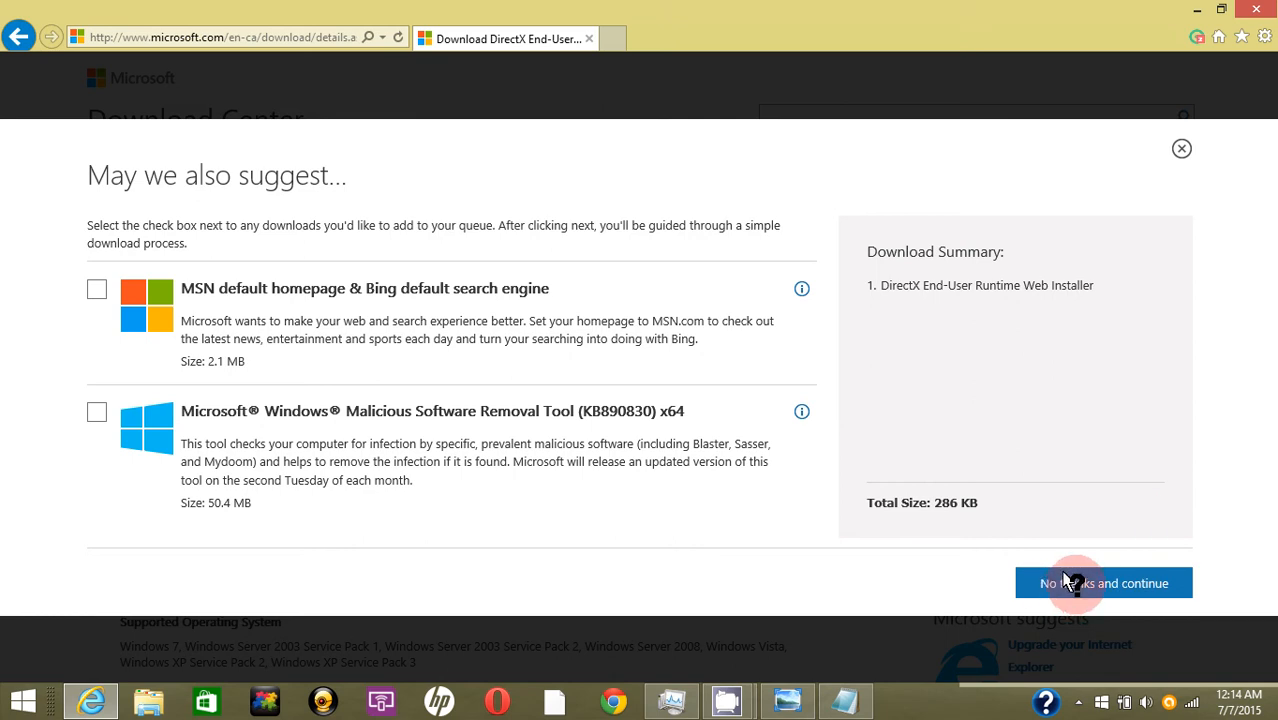
pyautogui.click(1103, 583)
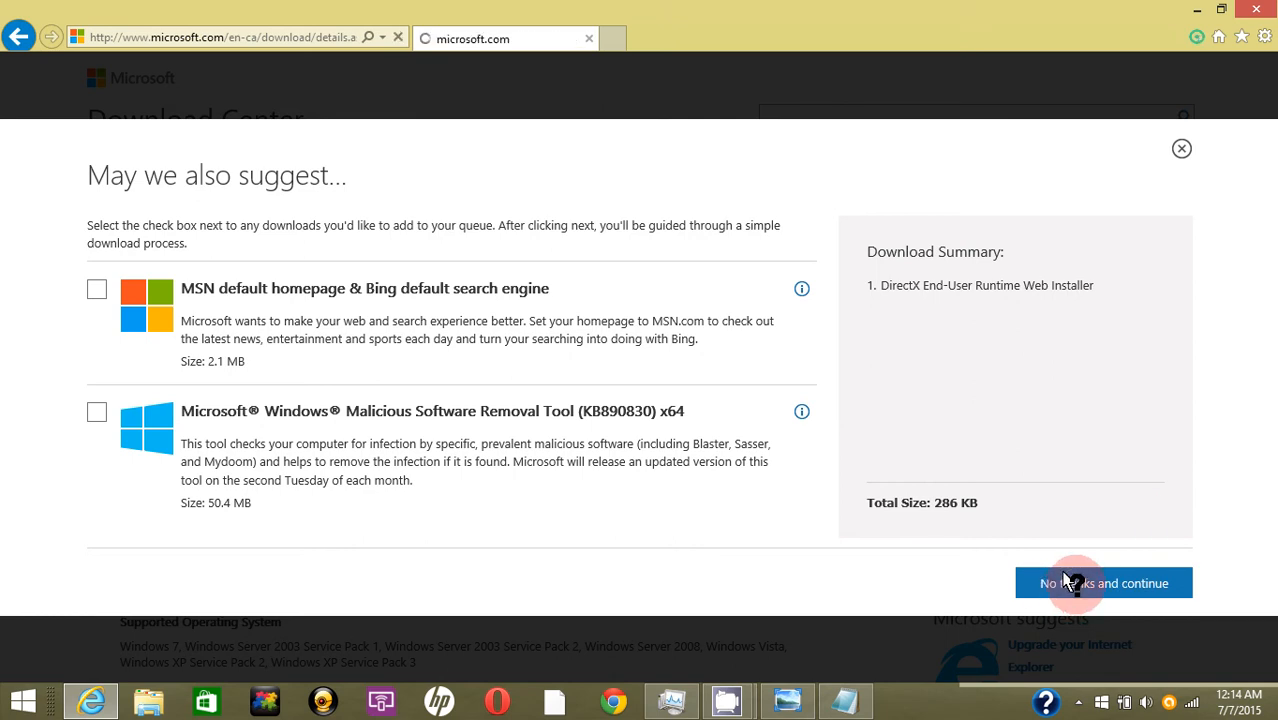
pyautogui.click(1103, 583)
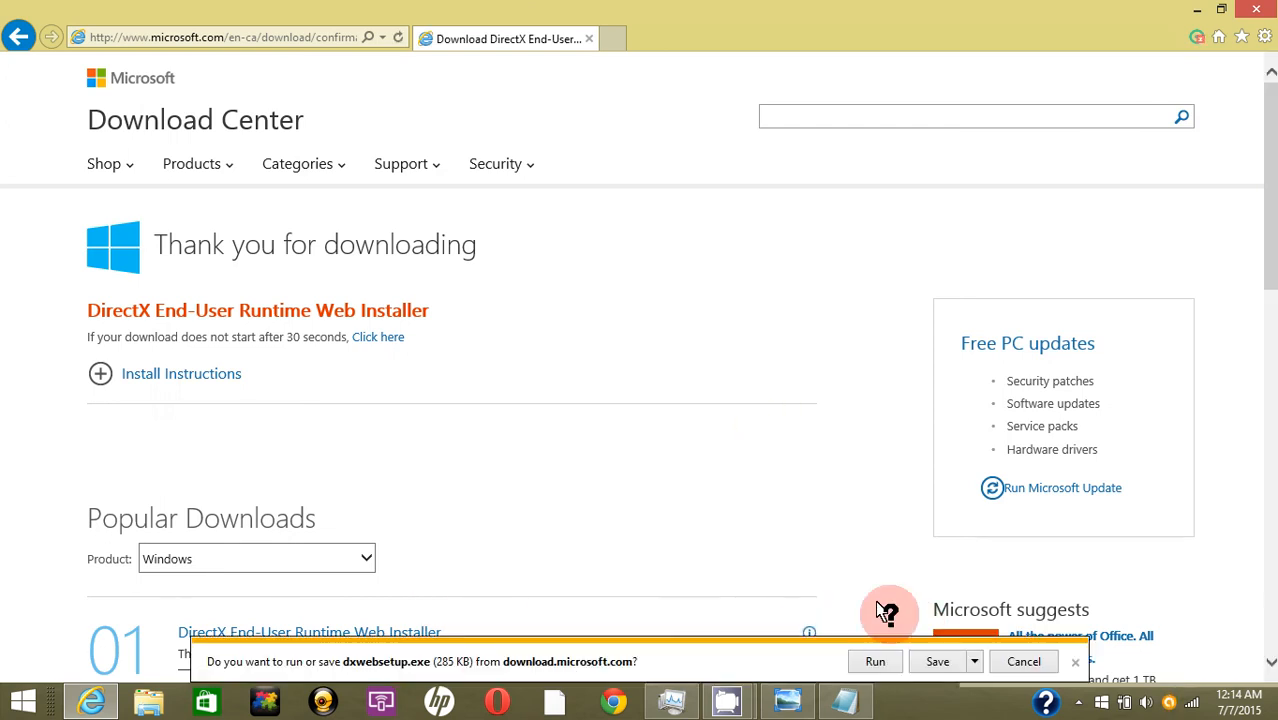
pyautogui.moveTo(980, 645)
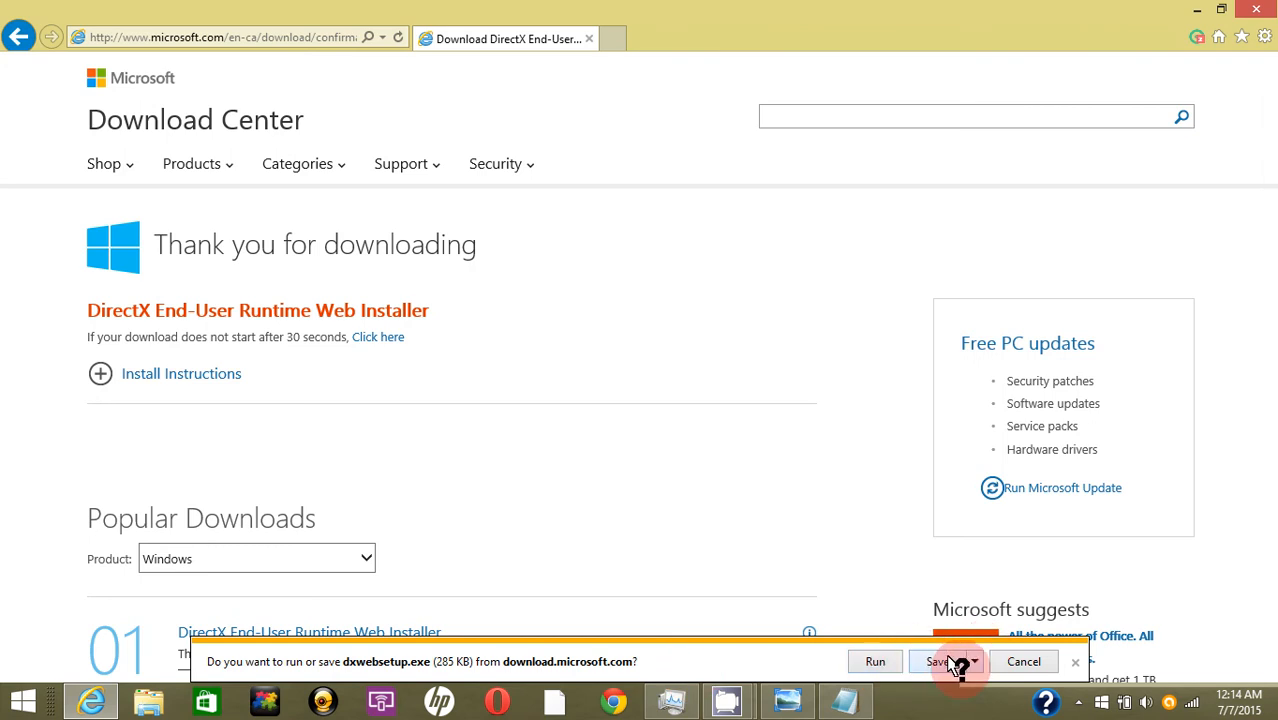
# Save dxwebsetup.exe (285 KB) and run it once the download completes
pyautogui.click(974, 661)
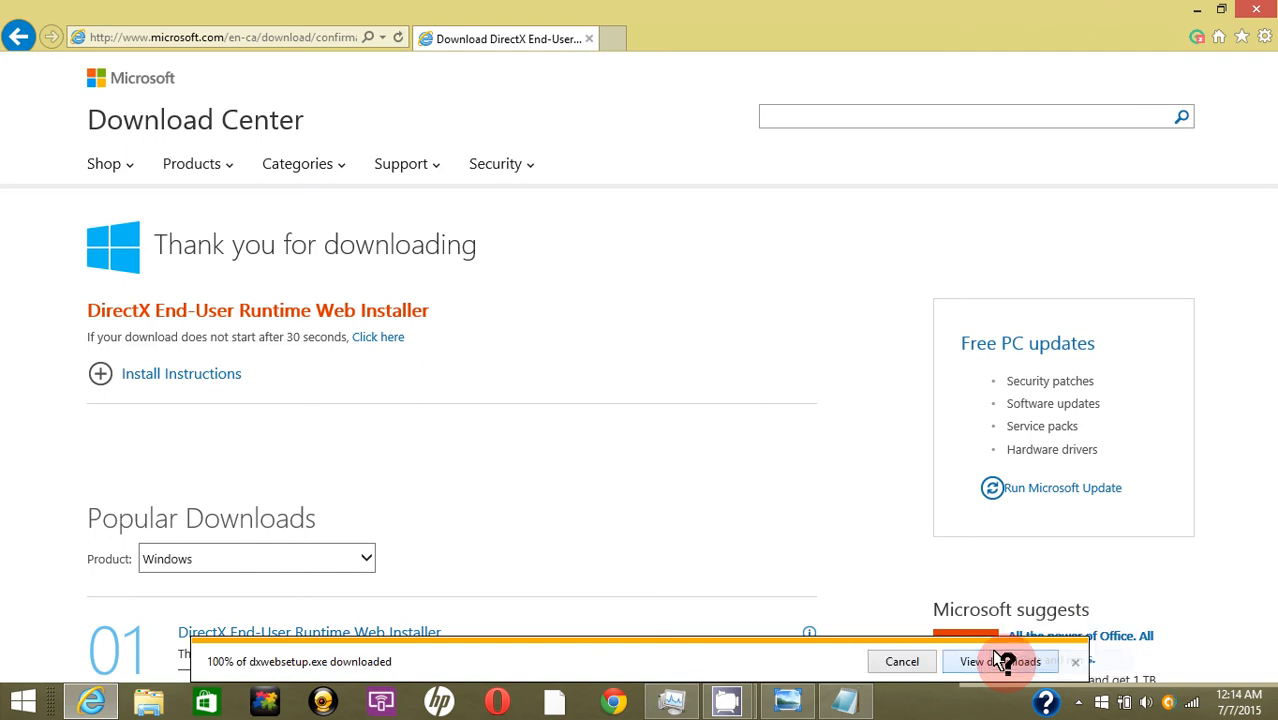
pyautogui.click(1000, 661)
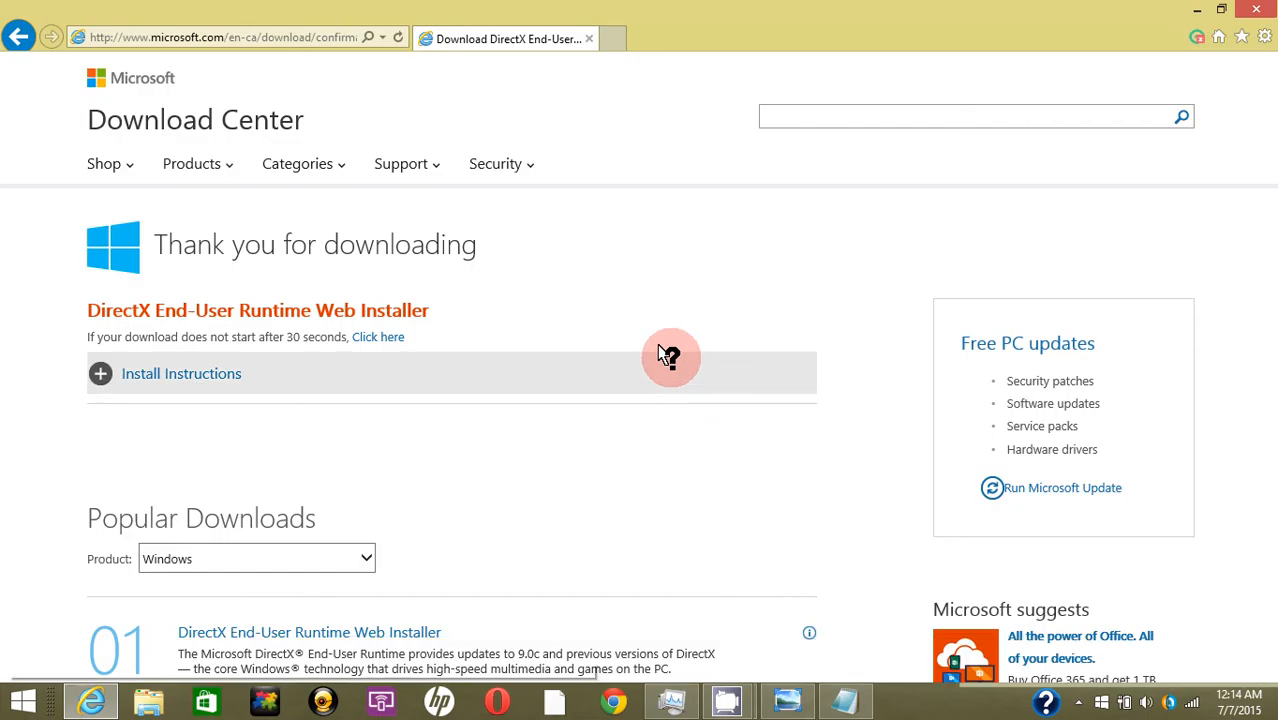
pyautogui.moveTo(448, 278)
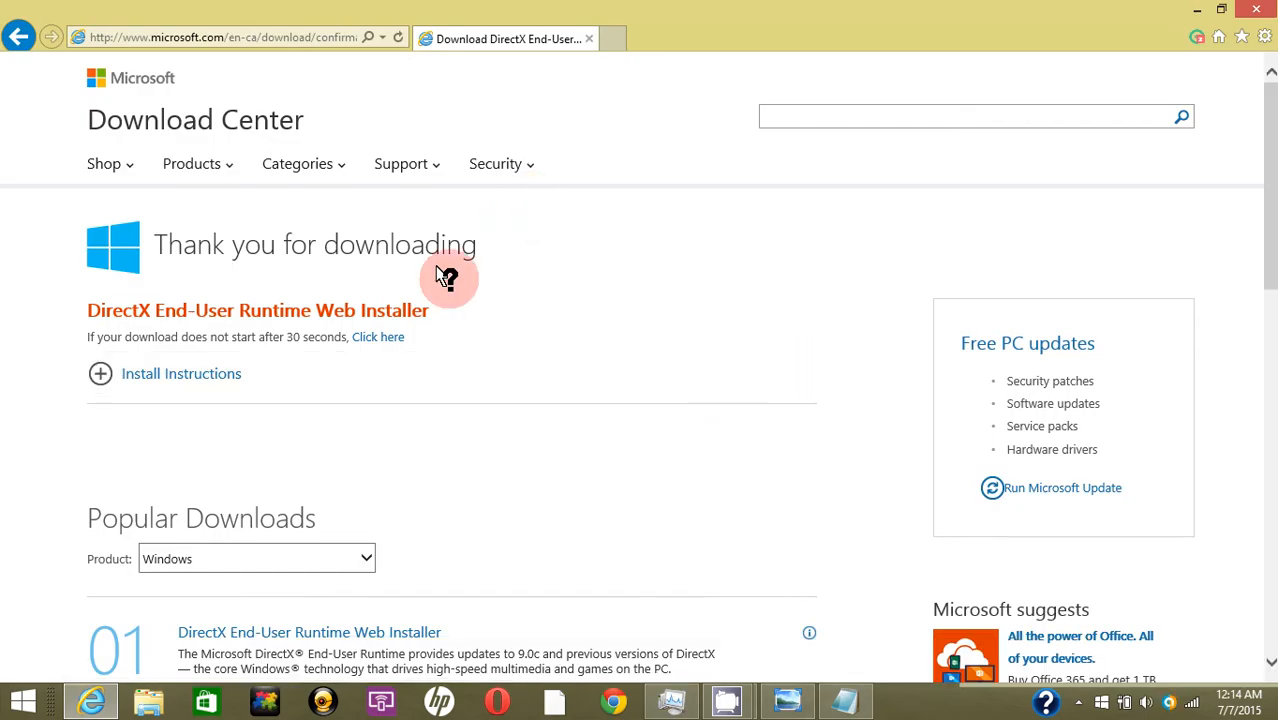
pyautogui.click(378, 336)
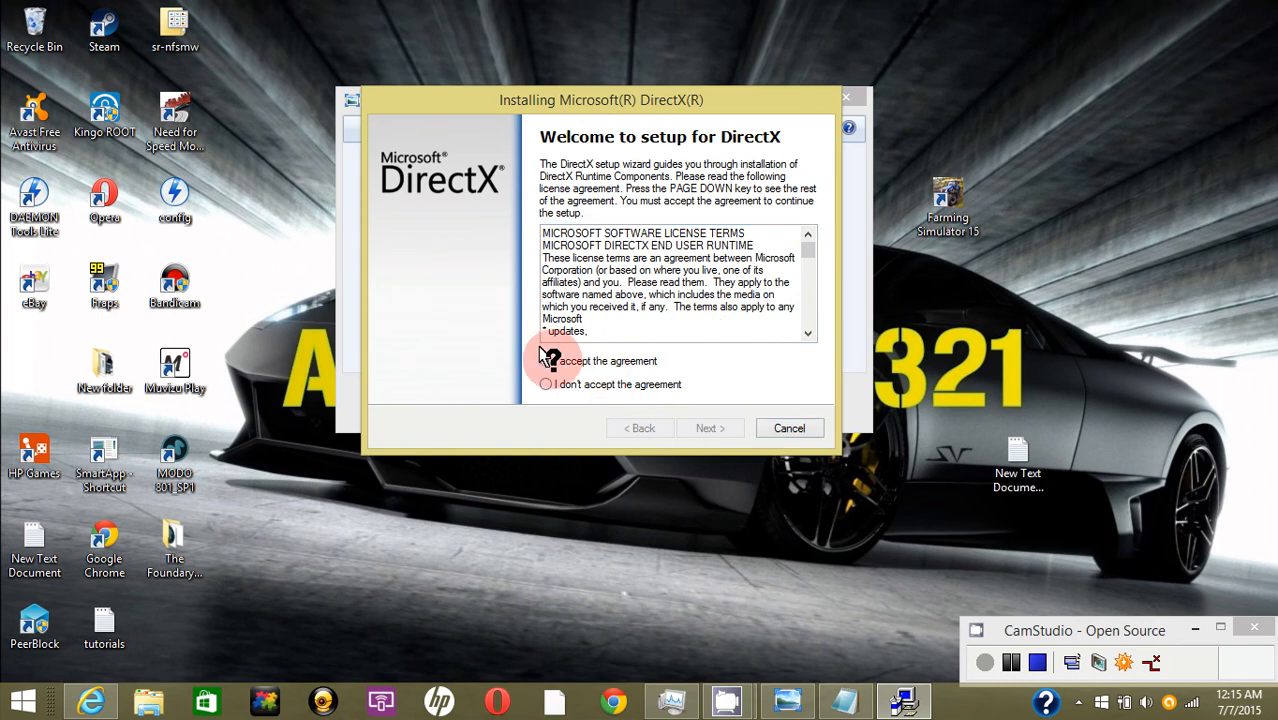
# Accept the DirectX license, skip the Bing Bar, install, and finish setup
pyautogui.click(546, 361)
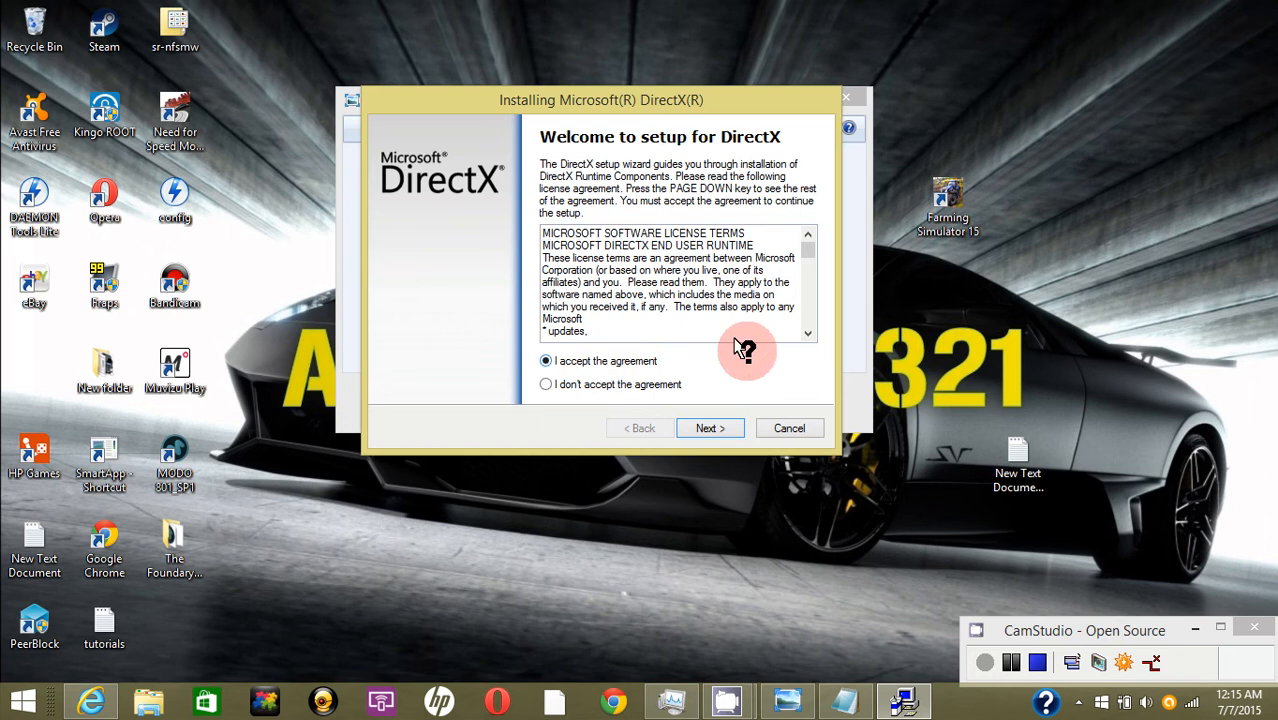
pyautogui.moveTo(678, 360)
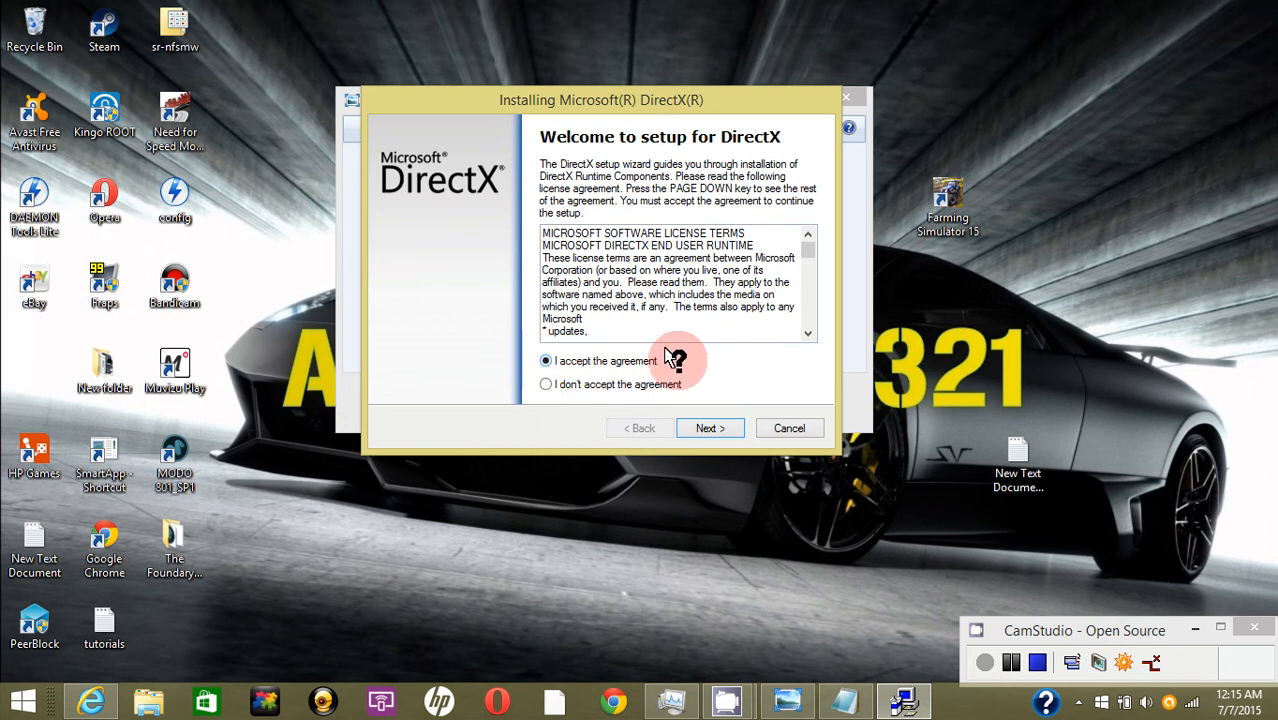
pyautogui.click(709, 428)
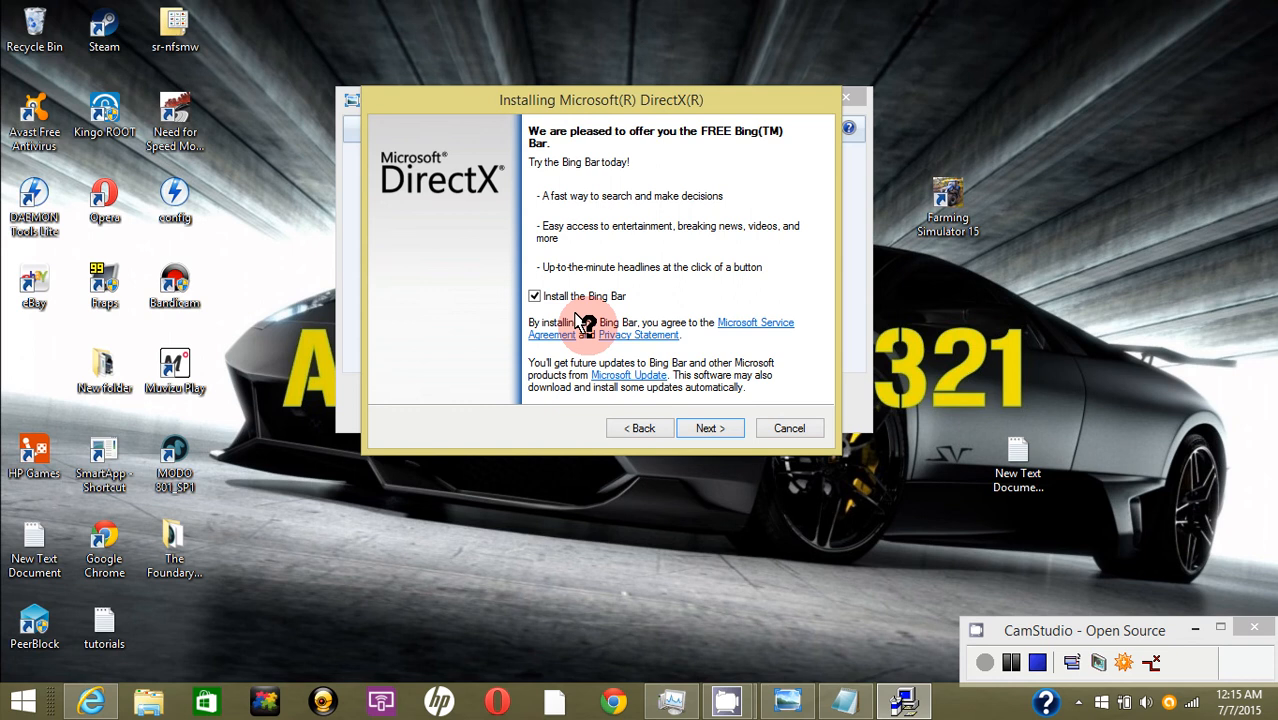
pyautogui.click(534, 296)
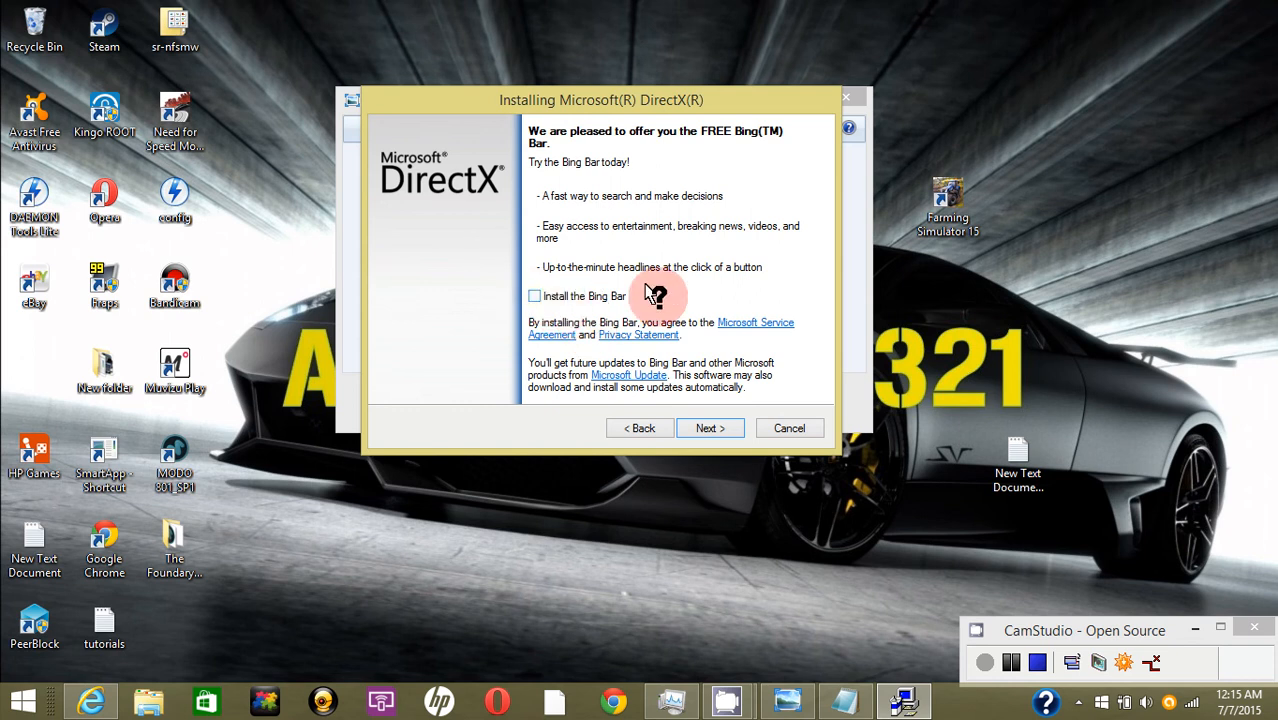
pyautogui.moveTo(710, 427)
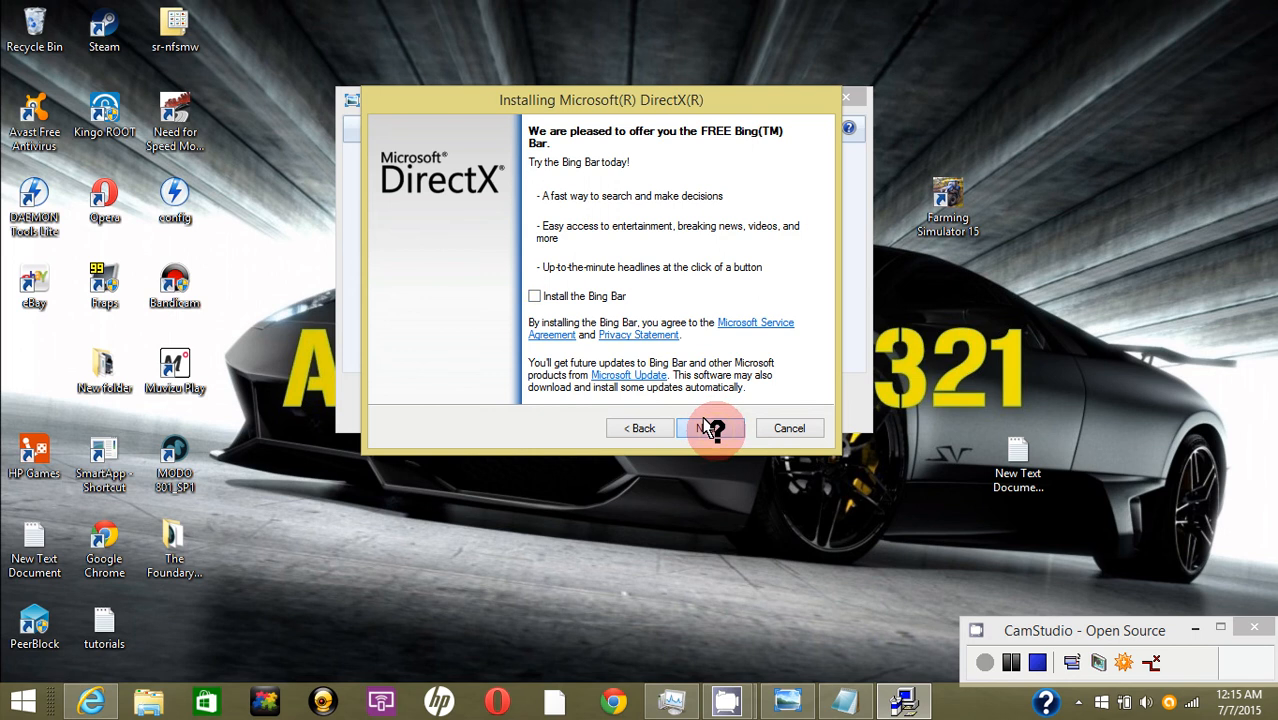
pyautogui.click(710, 428)
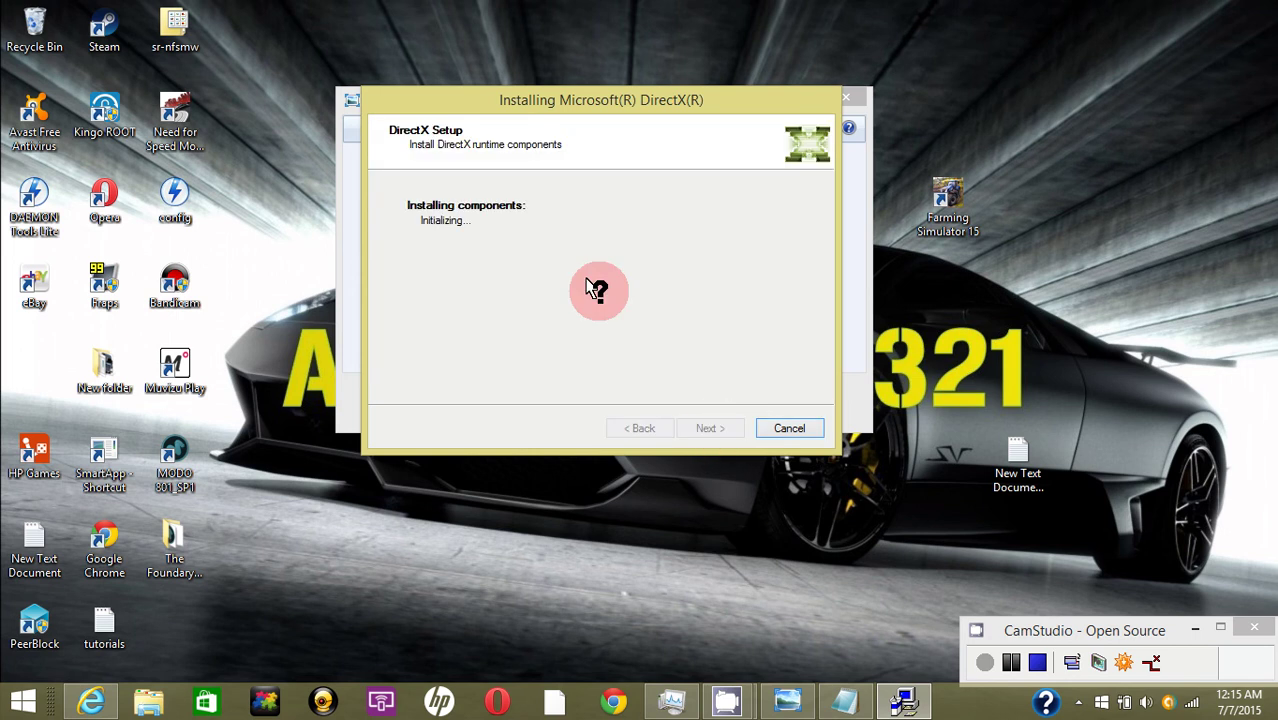
pyautogui.moveTo(458, 195)
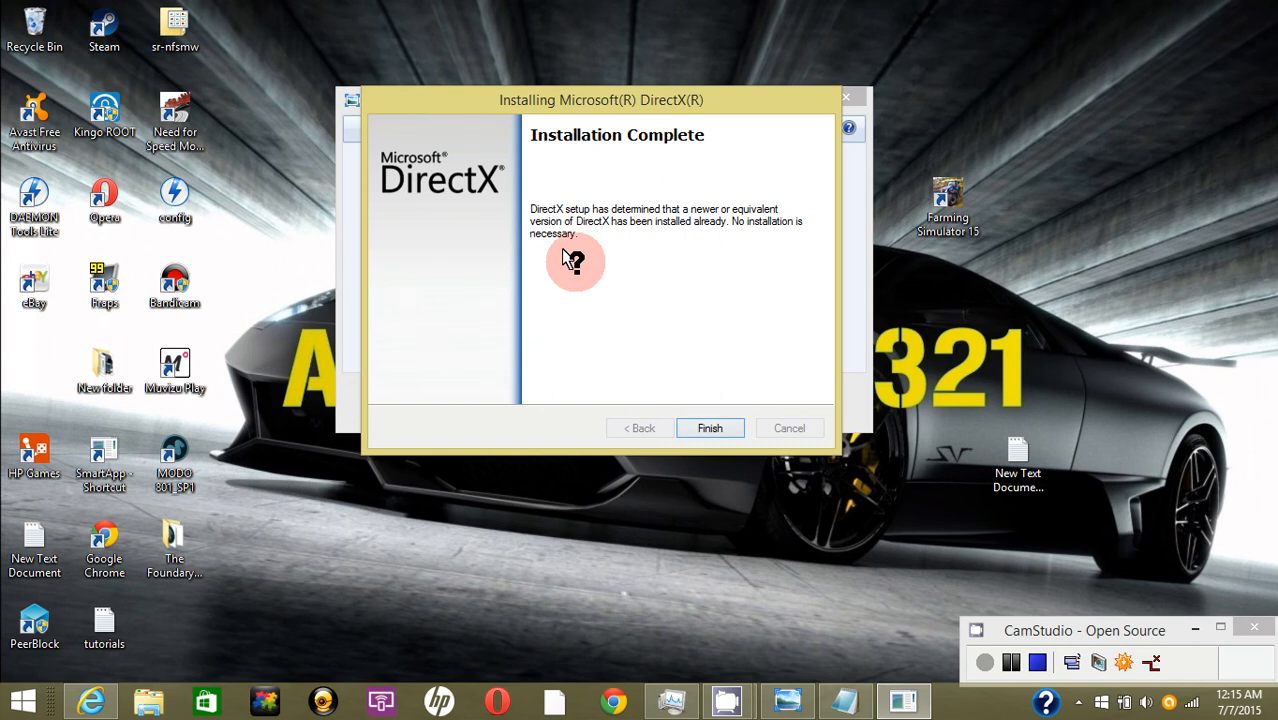
pyautogui.moveTo(640, 205)
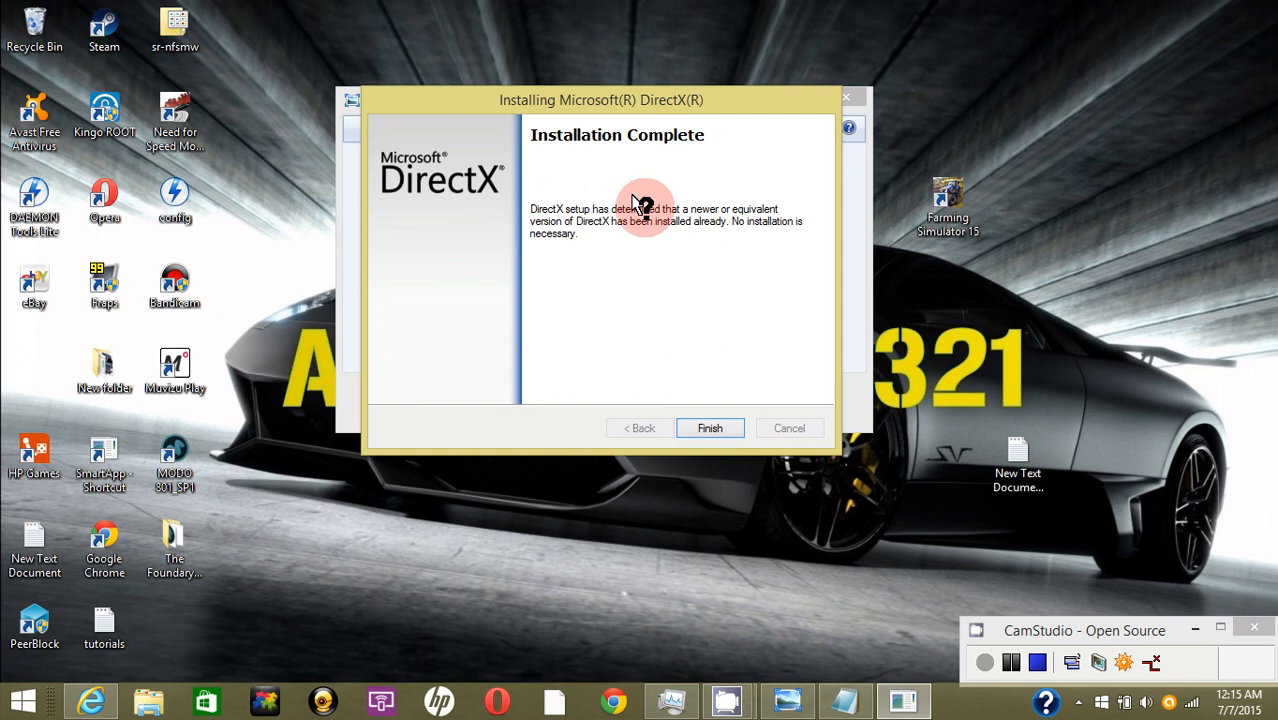
pyautogui.moveTo(738, 395)
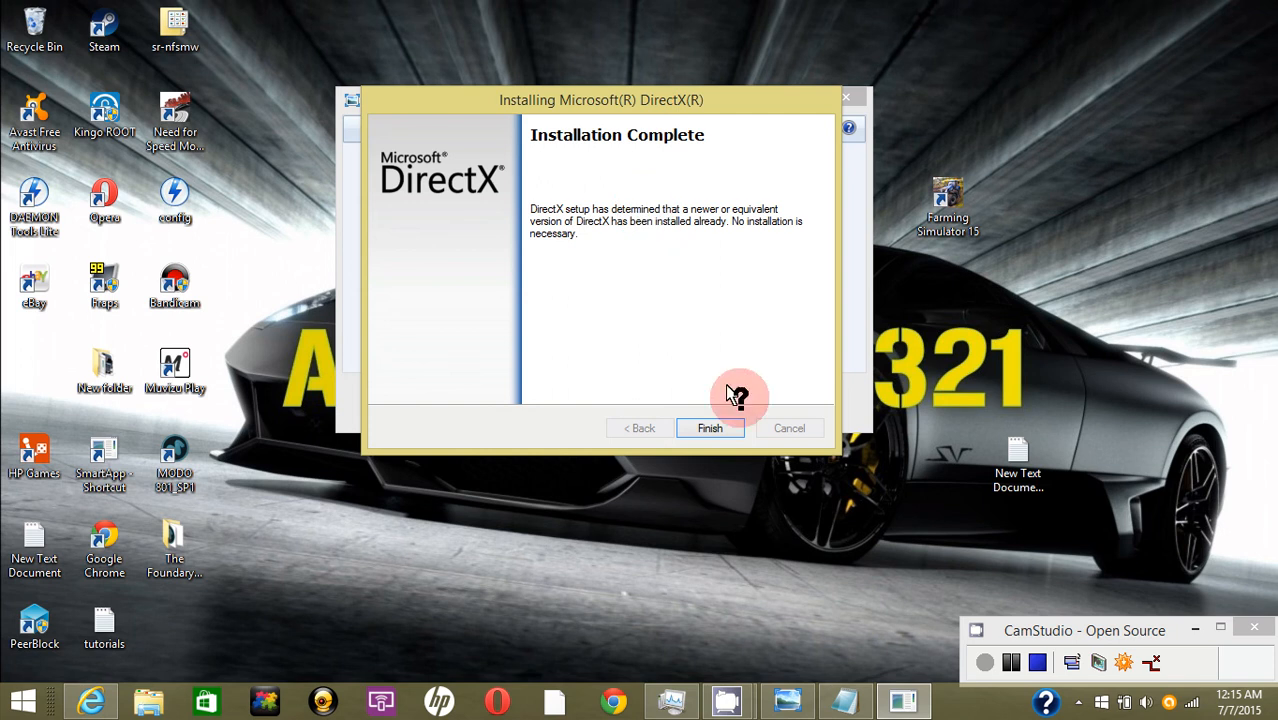
pyautogui.moveTo(710, 425)
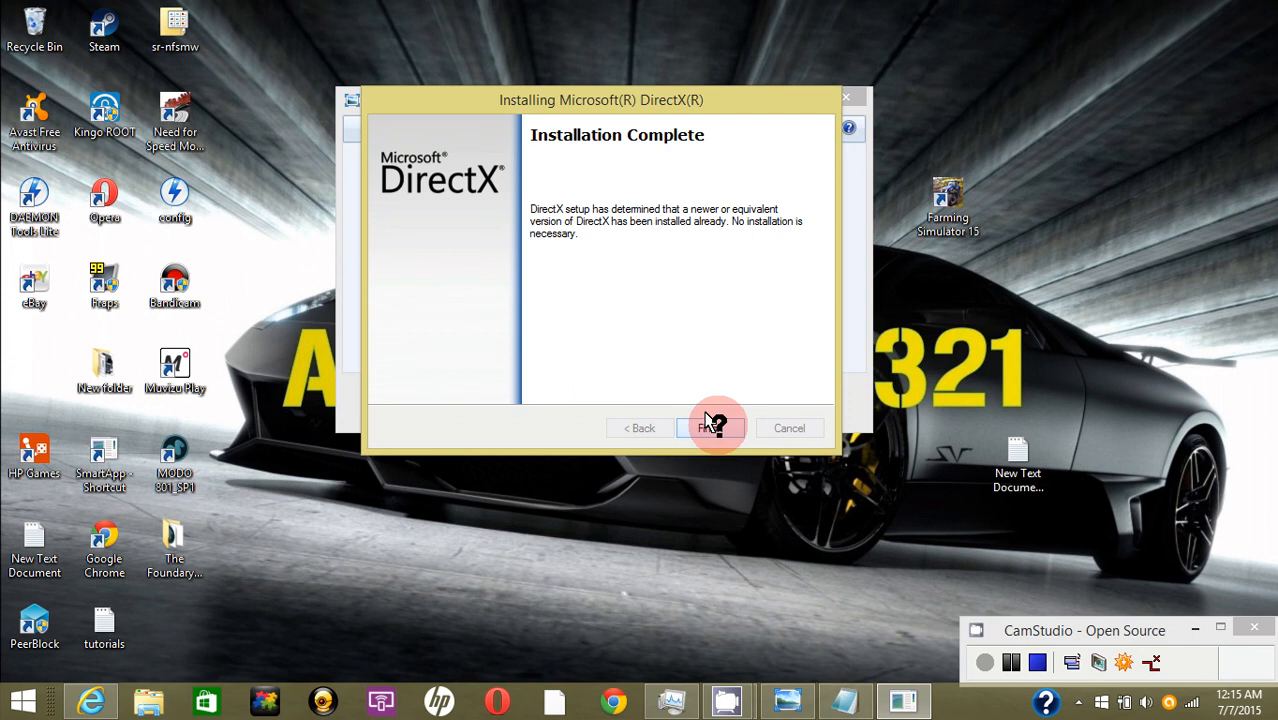
pyautogui.moveTo(735, 215)
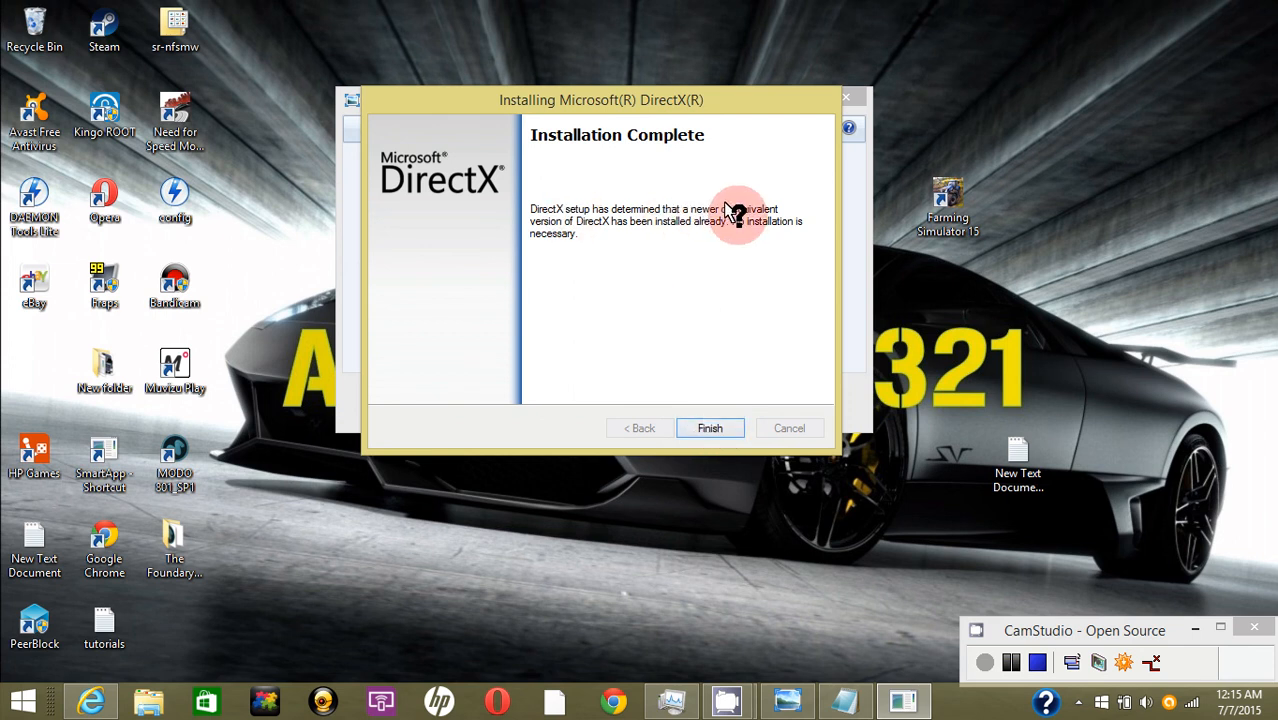
pyautogui.moveTo(735, 335)
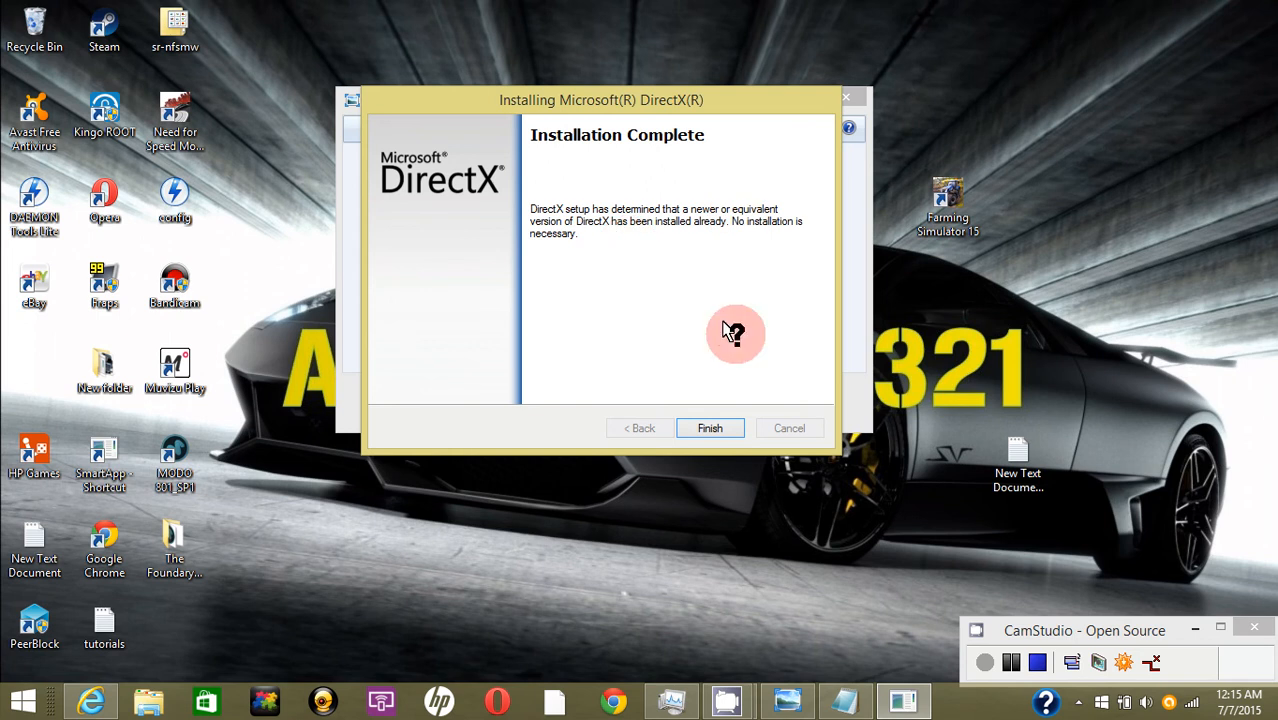
pyautogui.moveTo(762, 278)
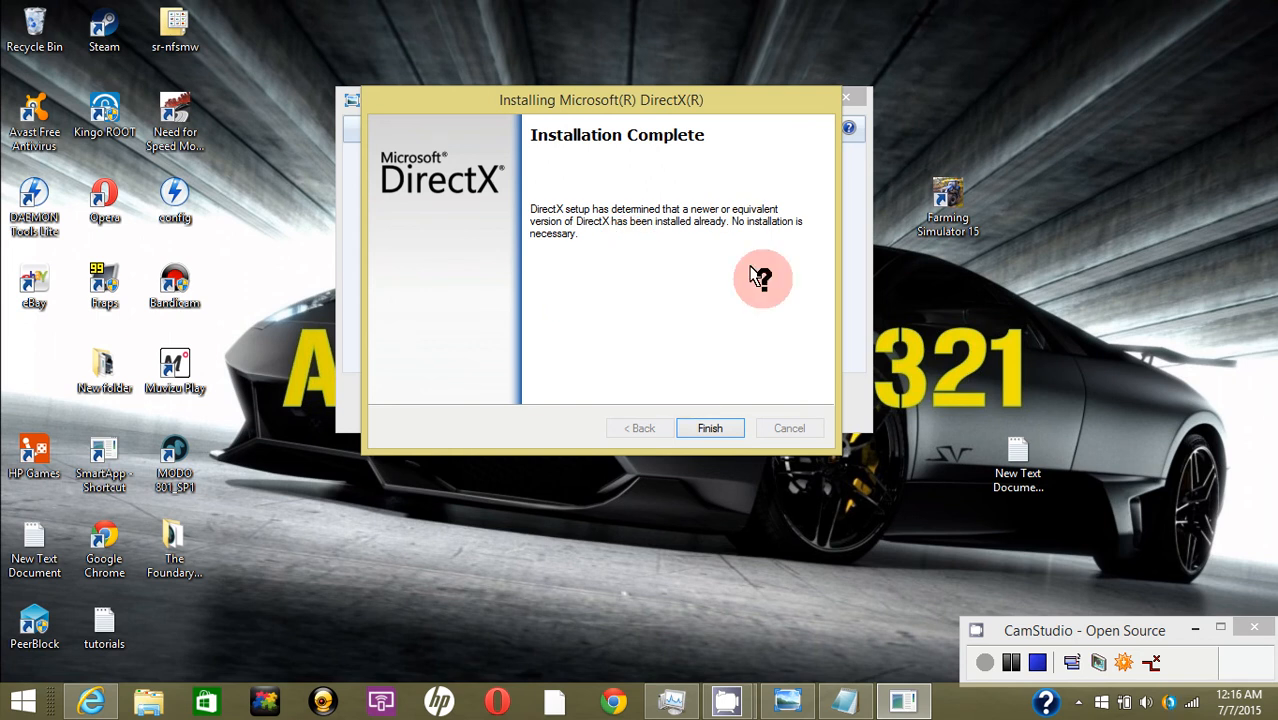
pyautogui.moveTo(705, 343)
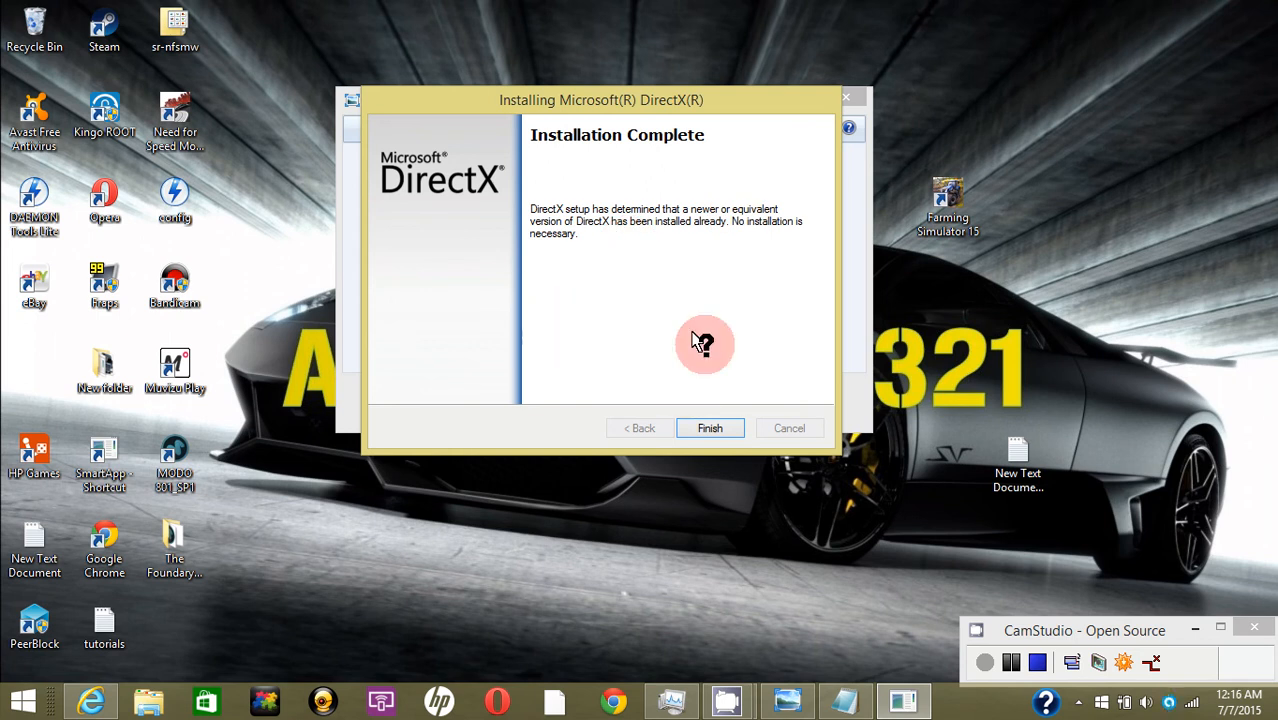
pyautogui.moveTo(723, 358)
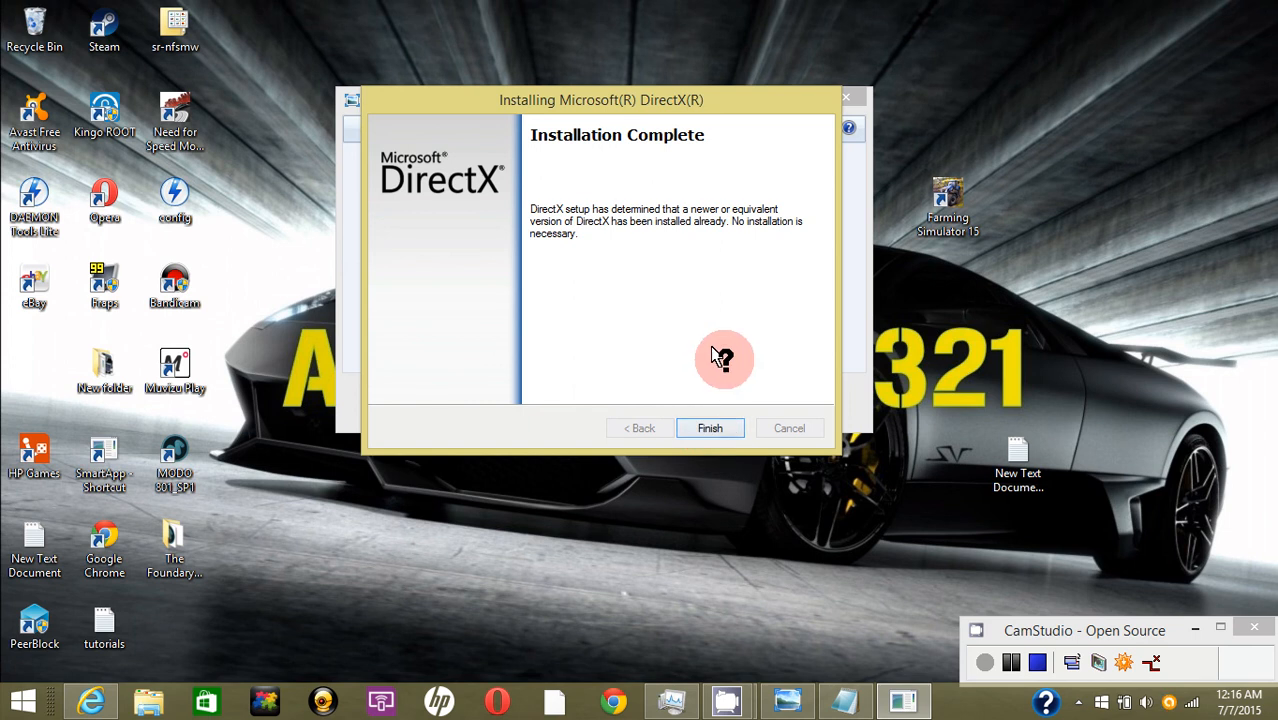
pyautogui.moveTo(692, 372)
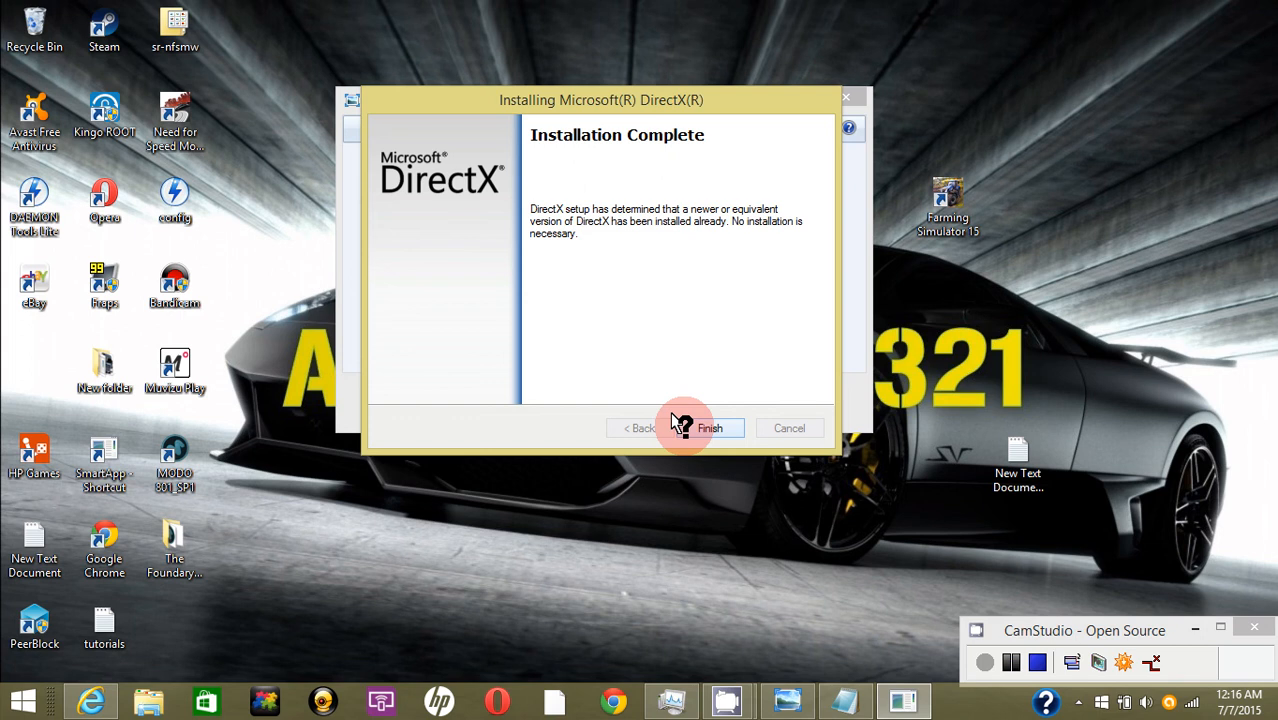
pyautogui.click(708, 428)
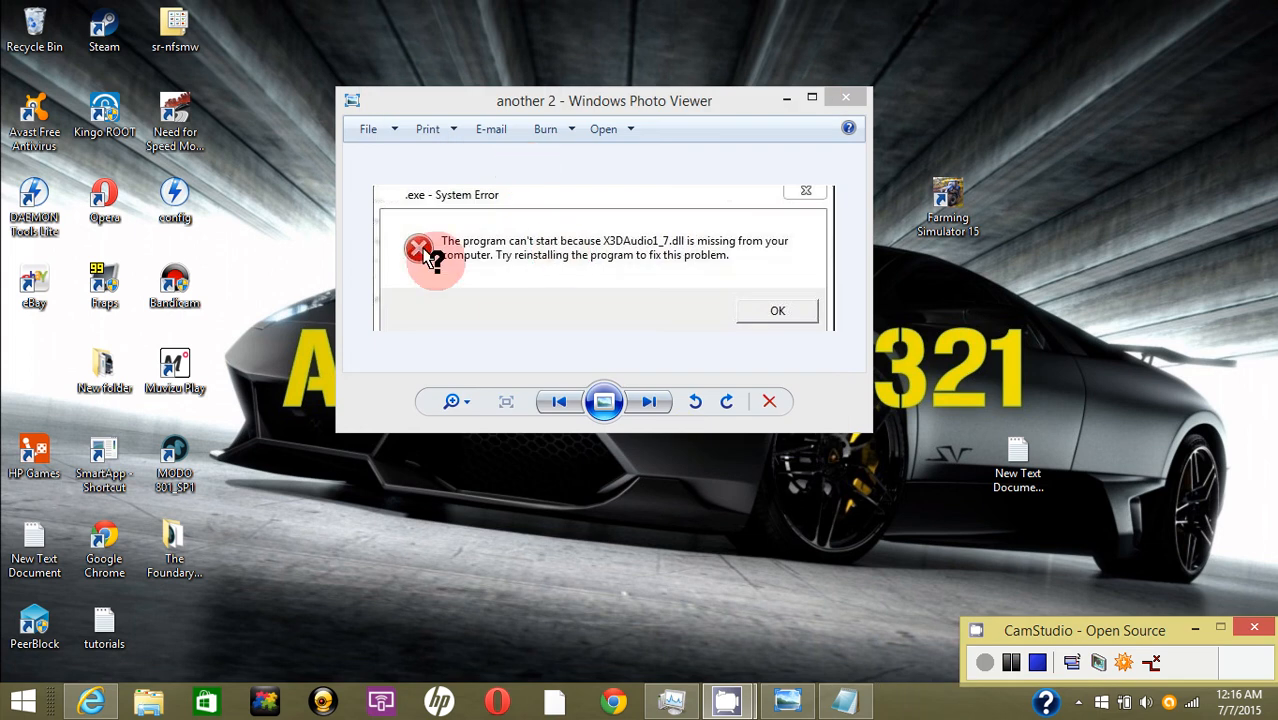
pyautogui.moveTo(343, 347)
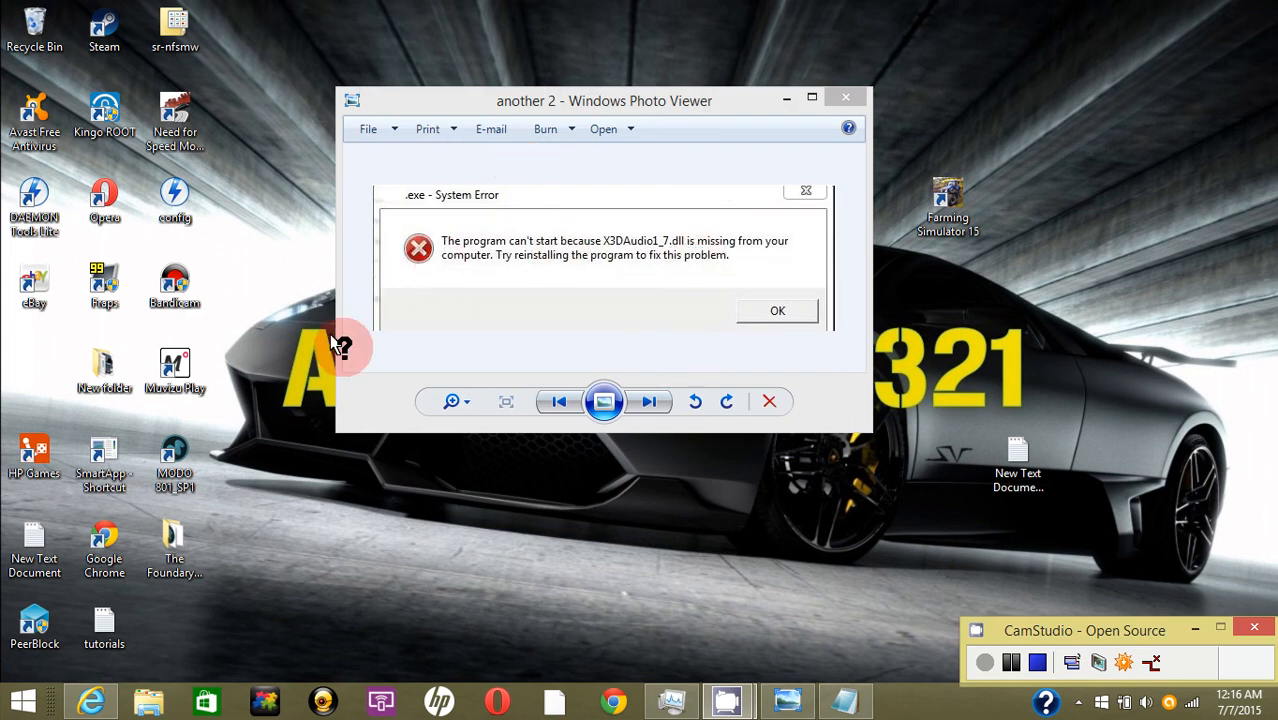
pyautogui.moveTo(610, 247)
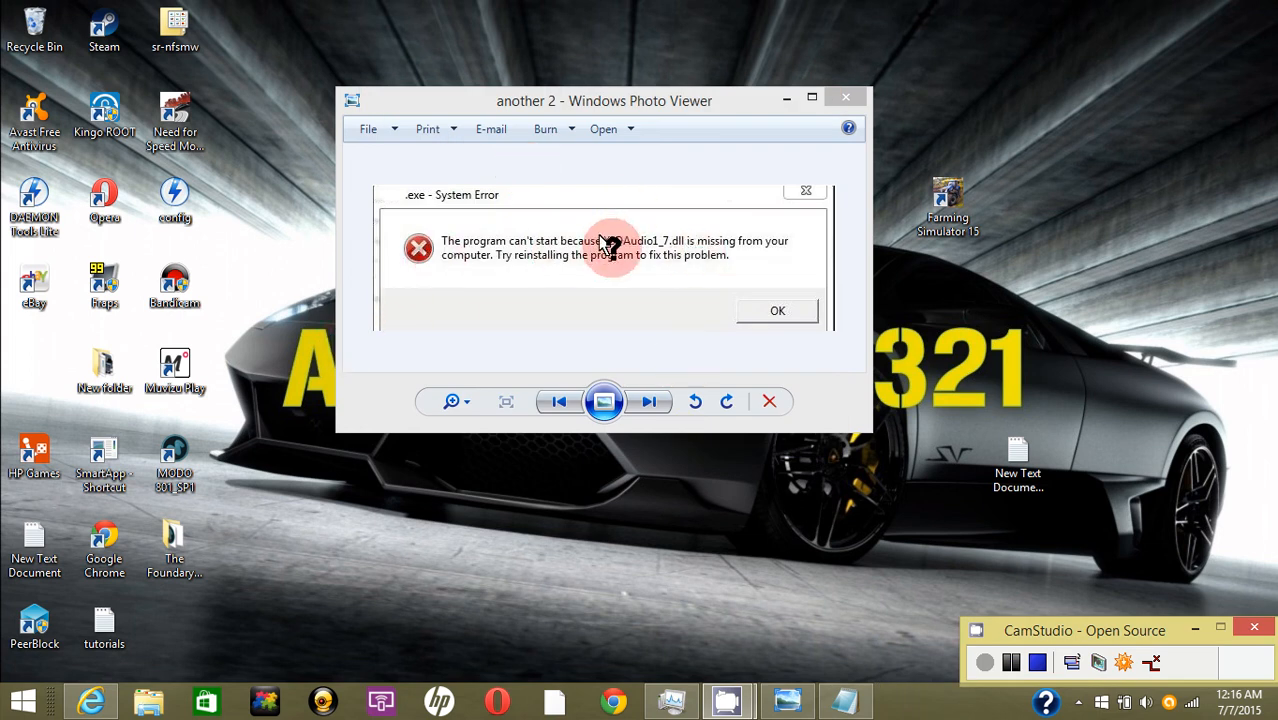
pyautogui.moveTo(660, 240)
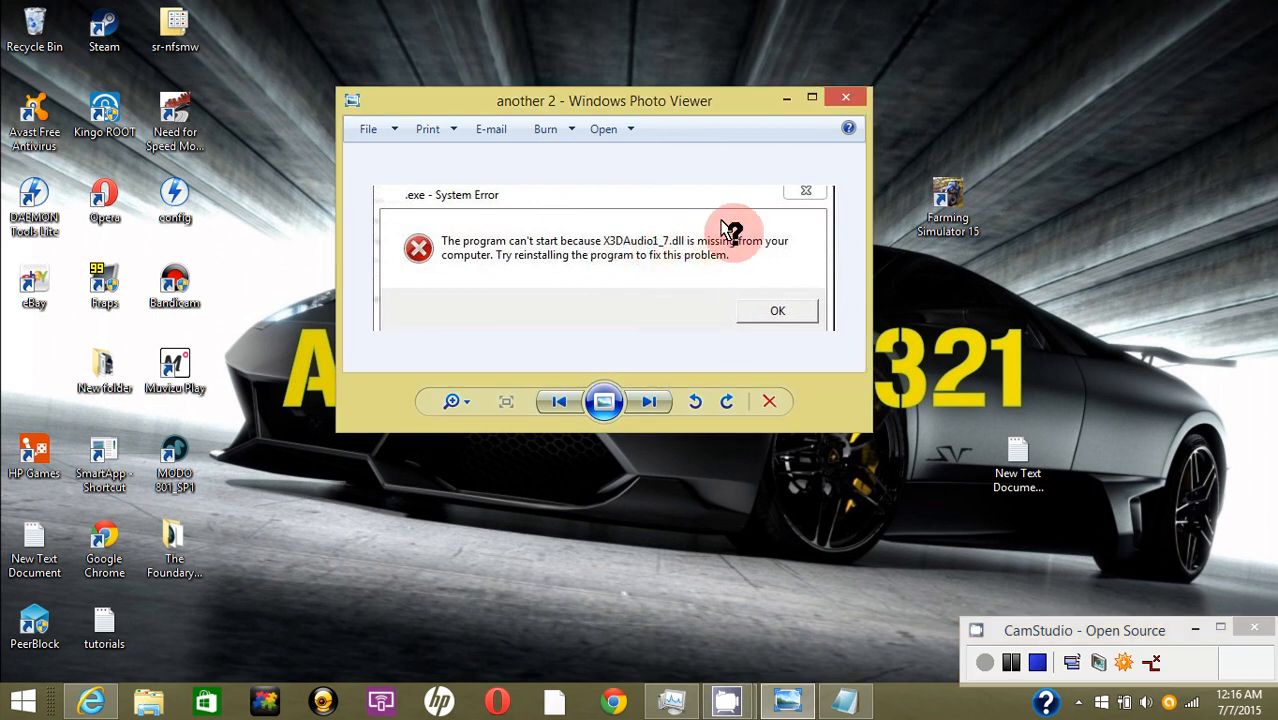
pyautogui.moveTo(880, 160)
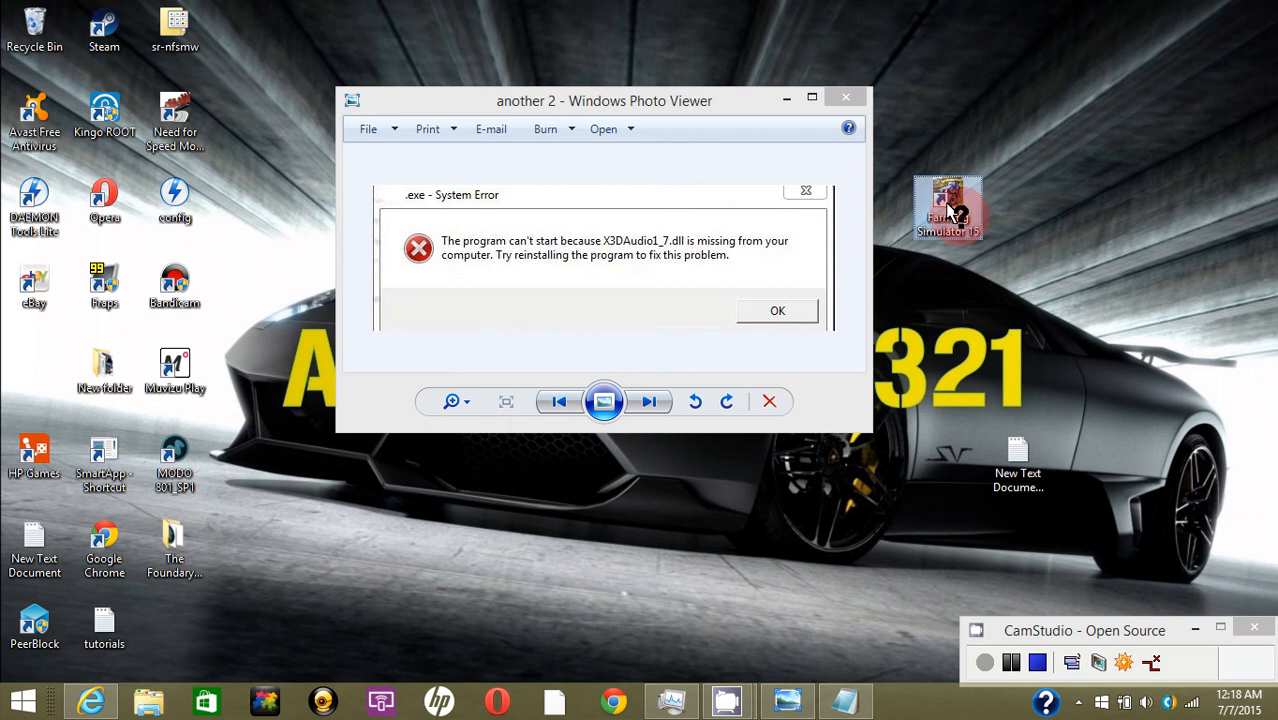
pyautogui.click(777, 310)
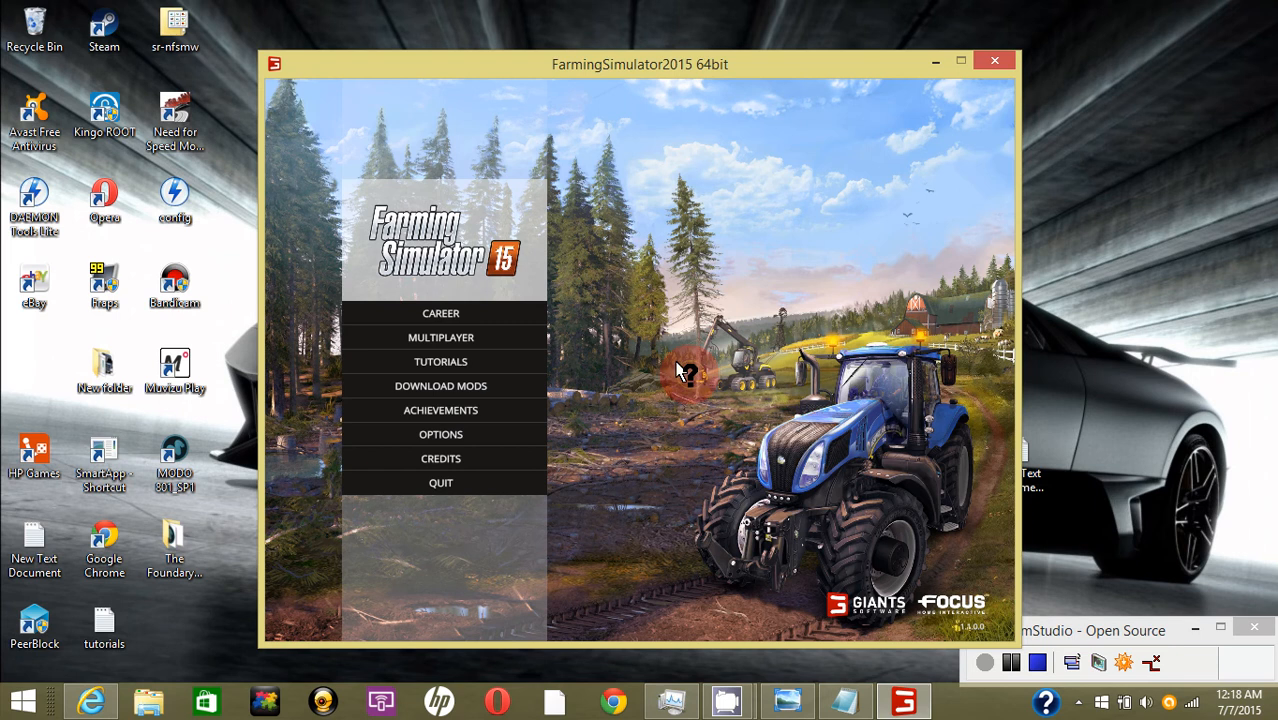
pyautogui.moveTo(920, 418)
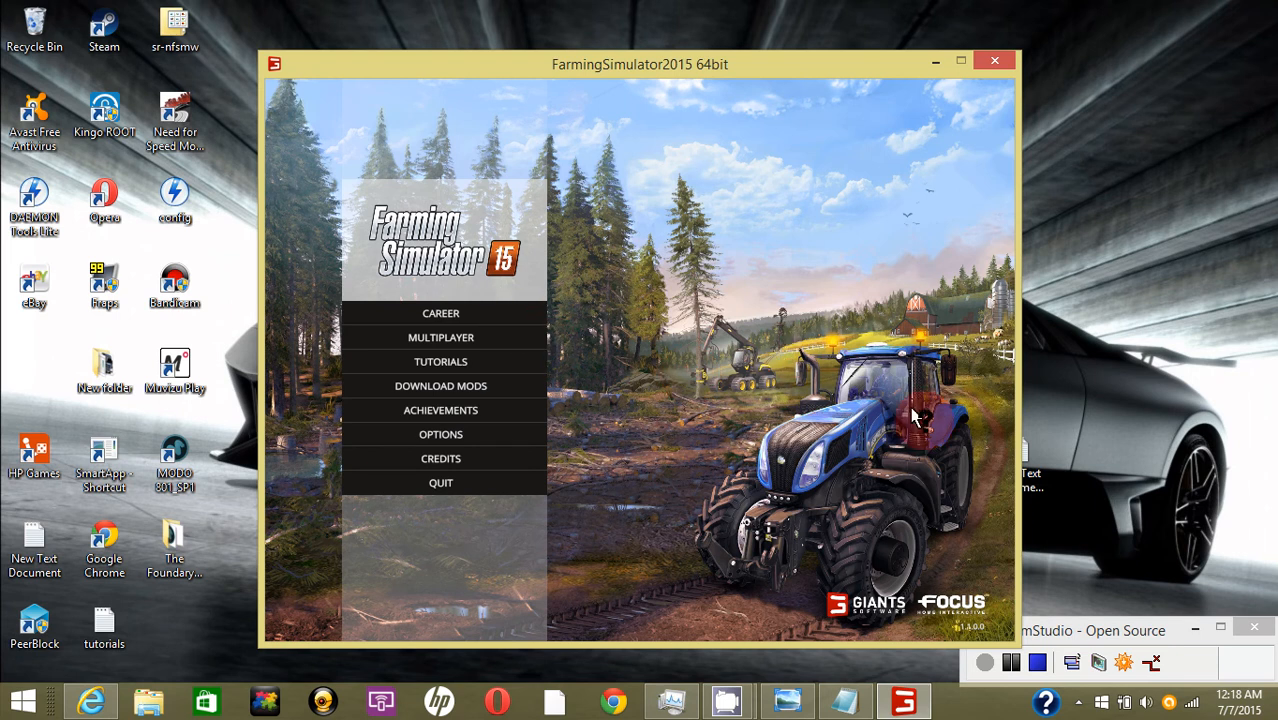
pyautogui.moveTo(500, 312)
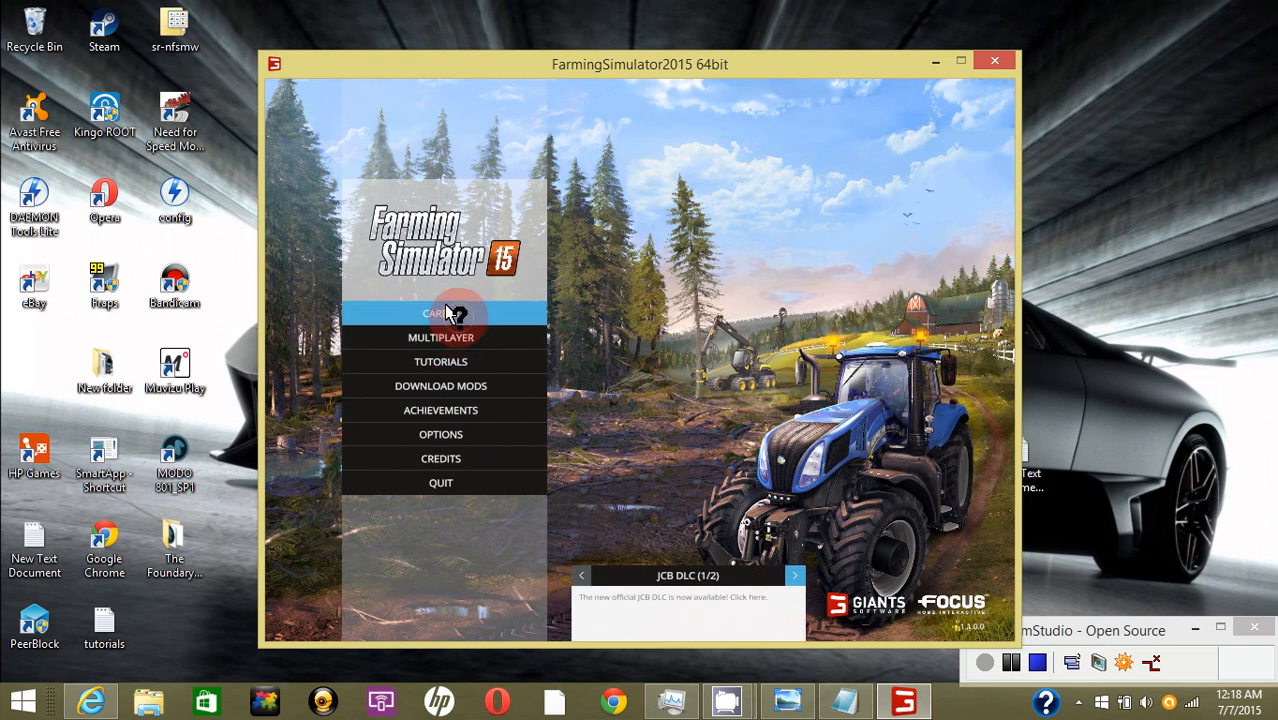
# Enter Career mode from the Farming Simulator 15 main menu
pyautogui.click(440, 313)
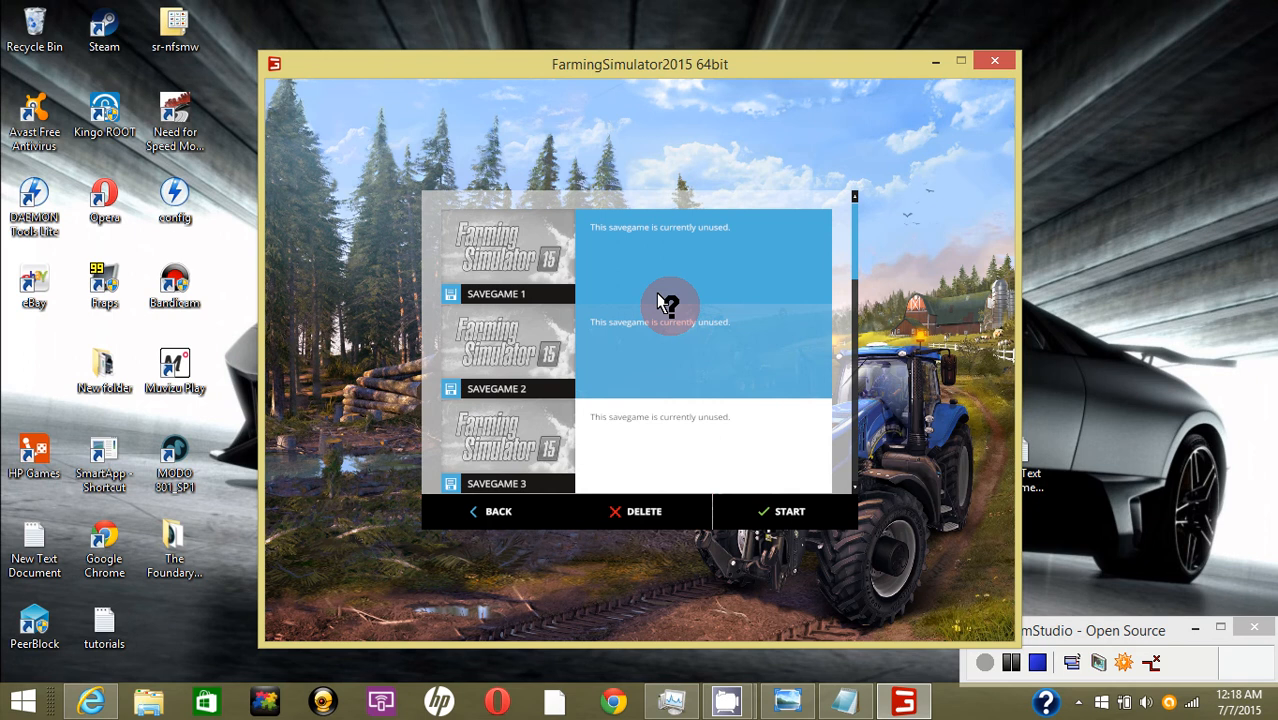
pyautogui.moveTo(638, 483)
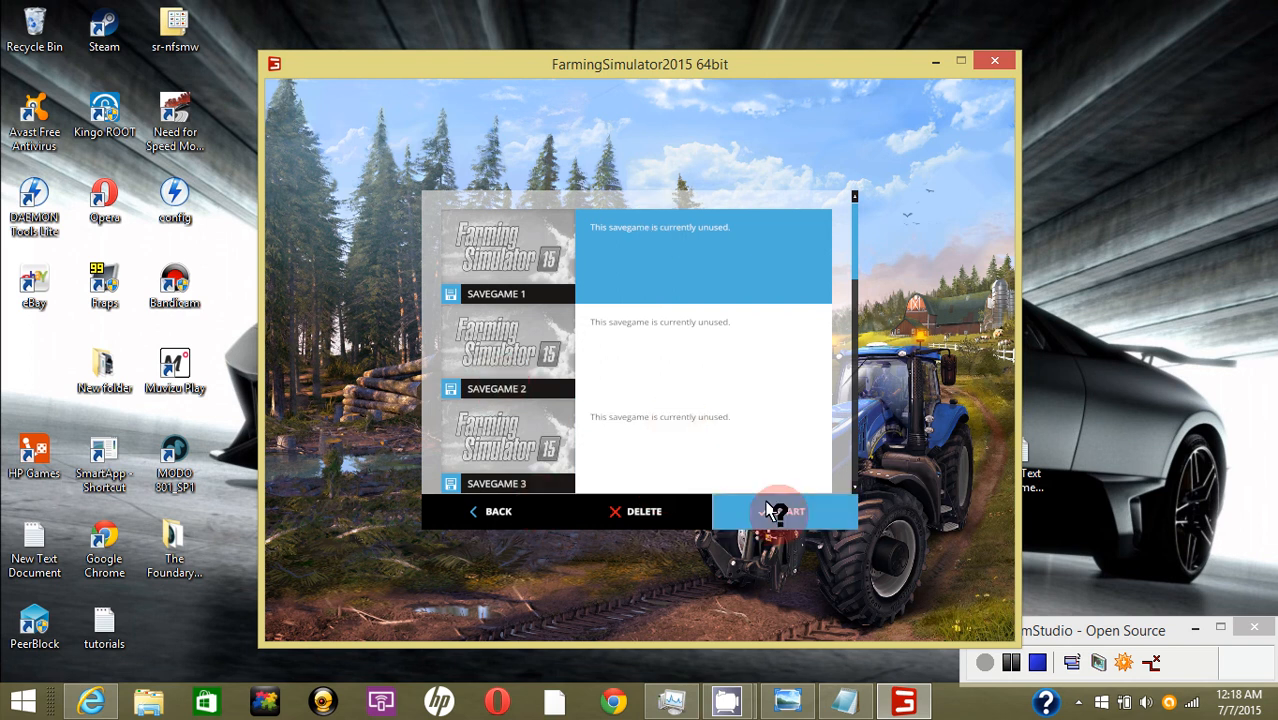
# Start a Savegame 1 career on Bjornholm, then enter the game and decline the tour
pyautogui.click(785, 511)
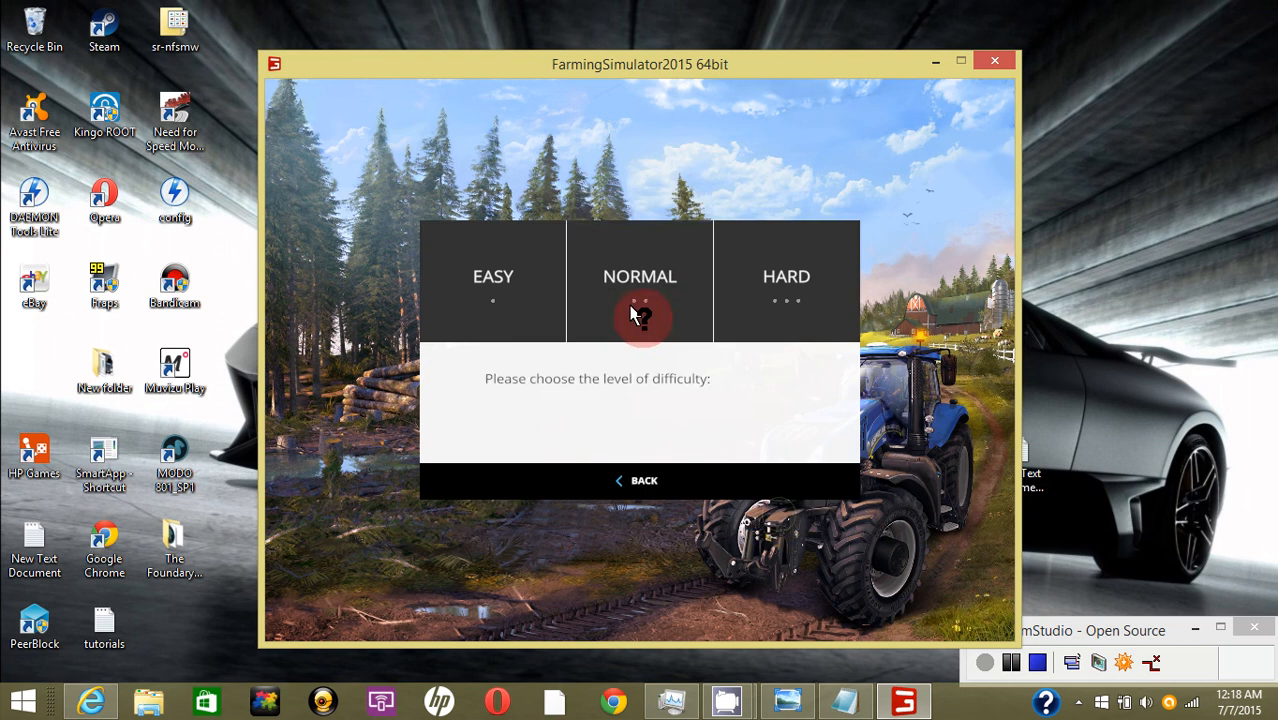
pyautogui.click(639, 276)
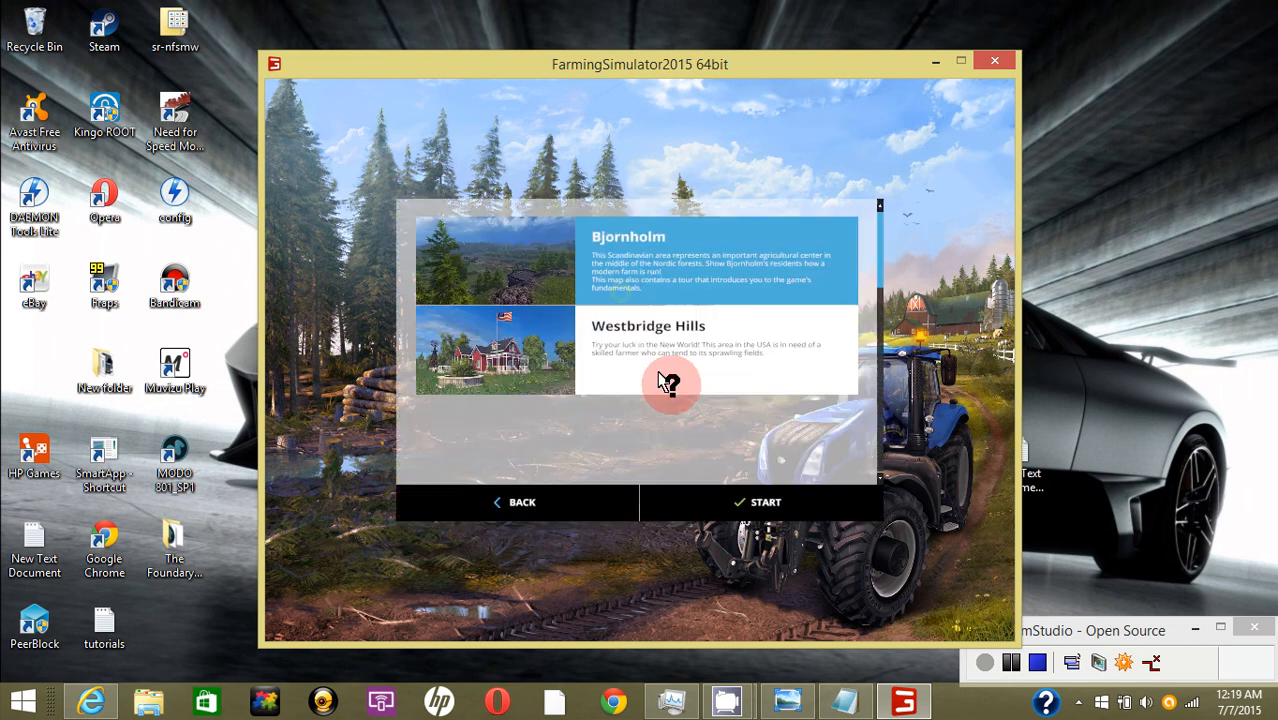
pyautogui.click(665, 350)
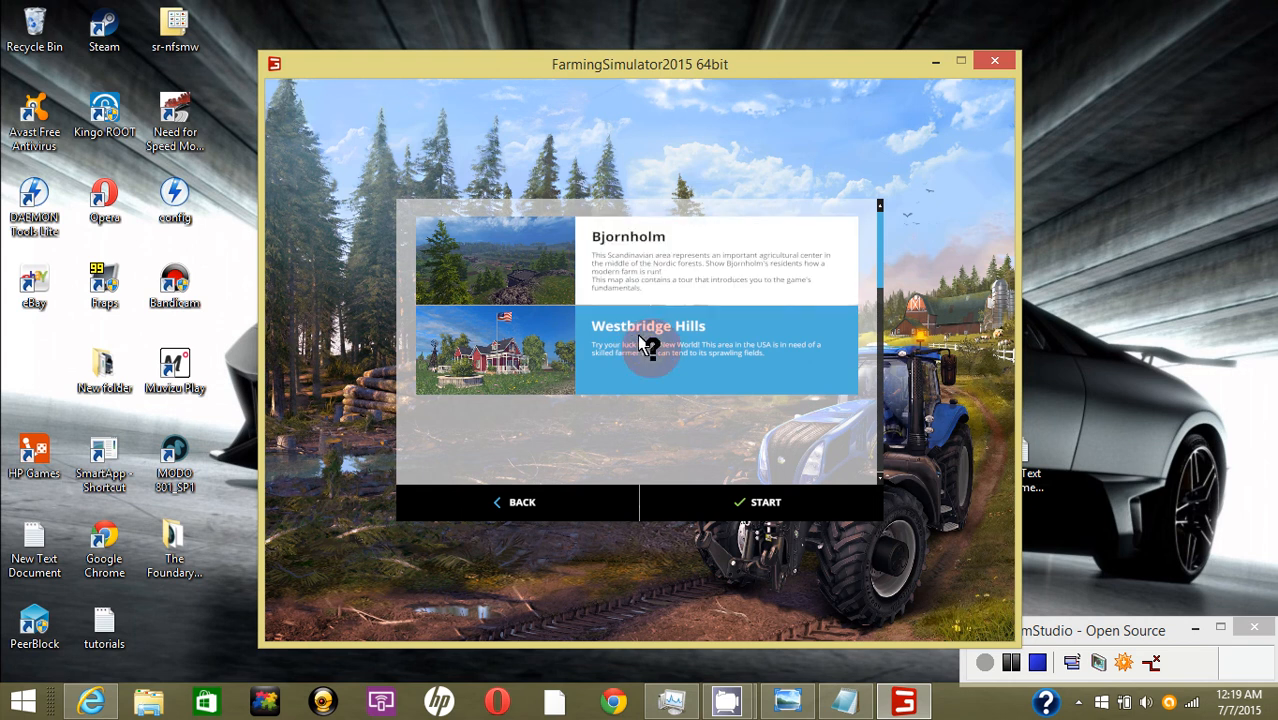
pyautogui.moveTo(600, 350)
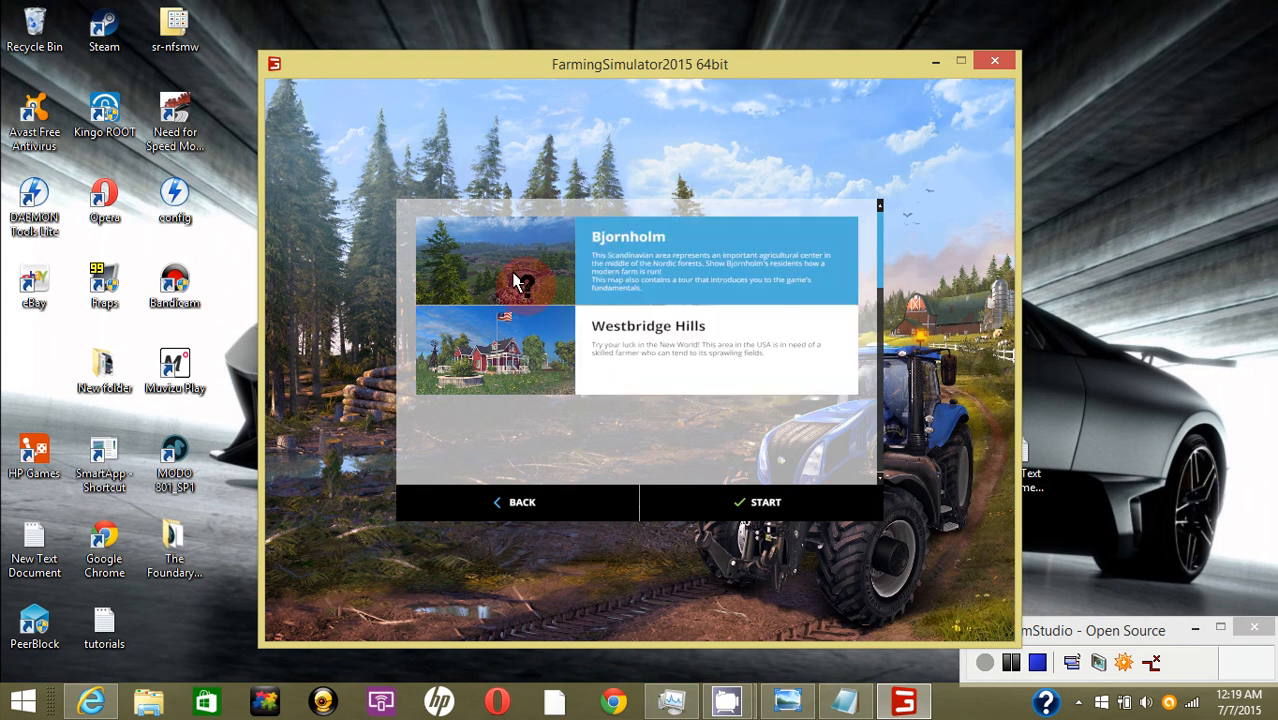
pyautogui.moveTo(555, 278)
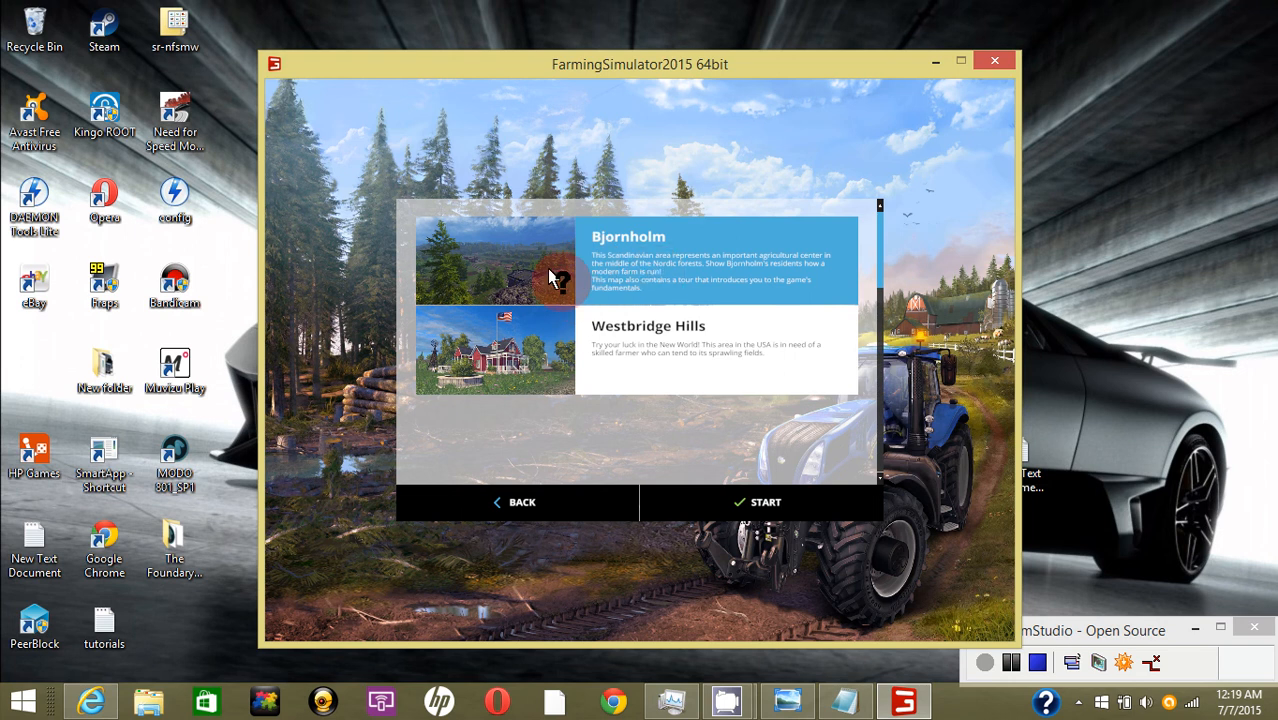
pyautogui.click(765, 501)
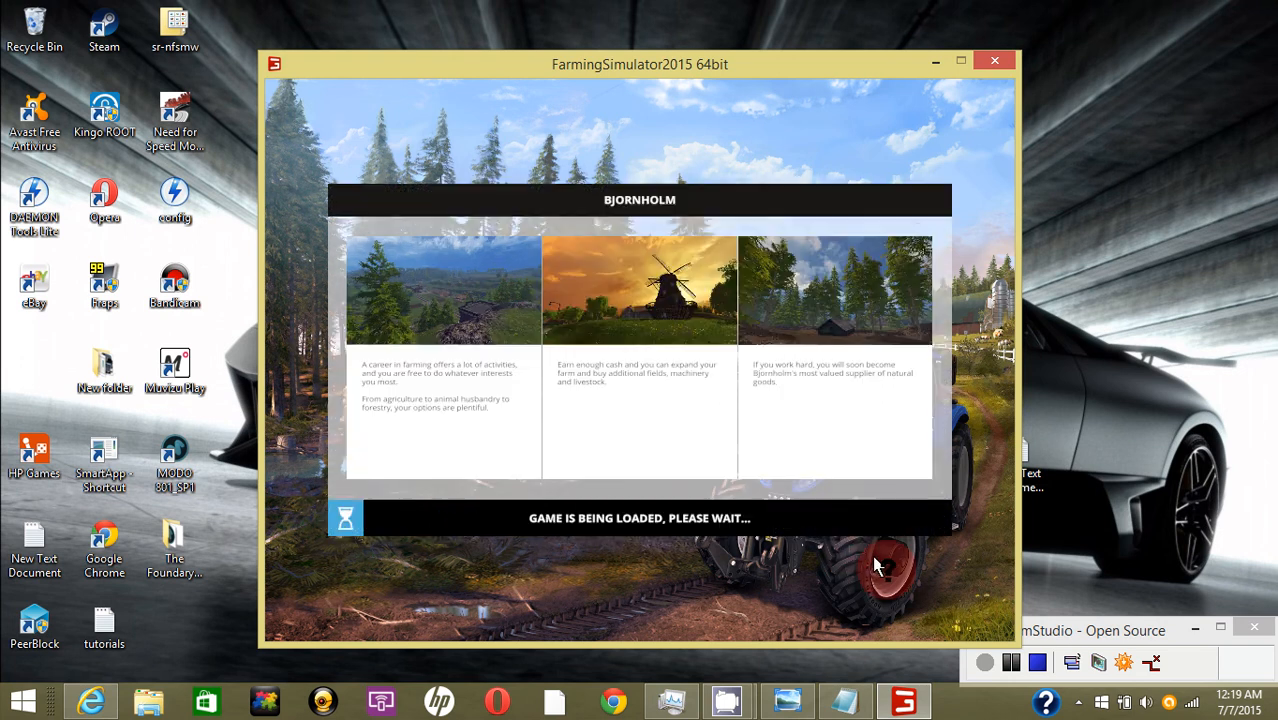
pyautogui.moveTo(1010, 662)
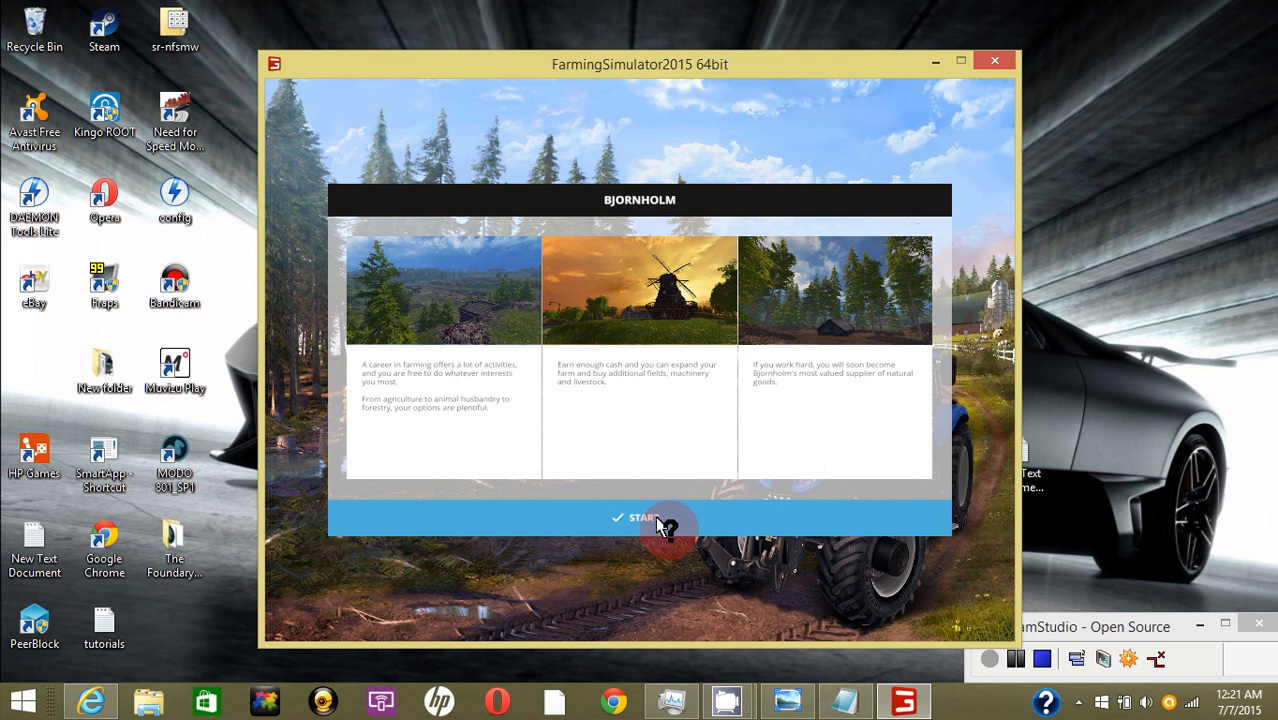
pyautogui.click(640, 517)
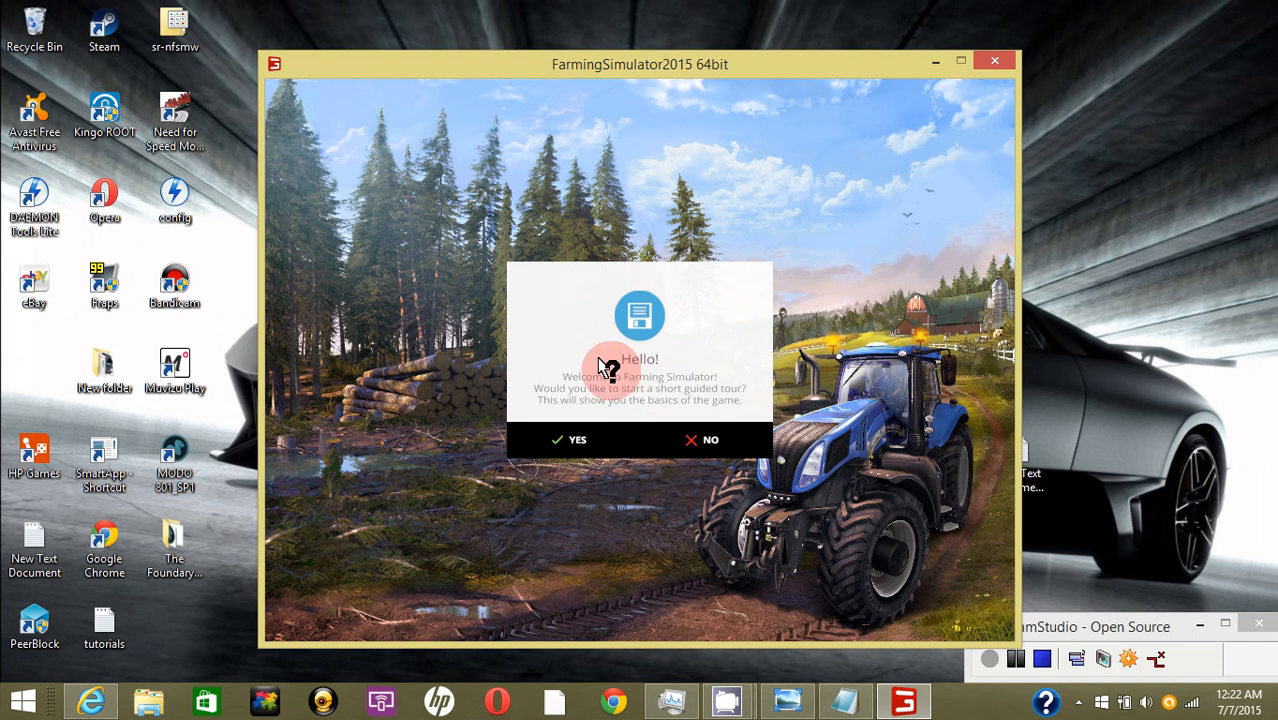
pyautogui.moveTo(630, 392)
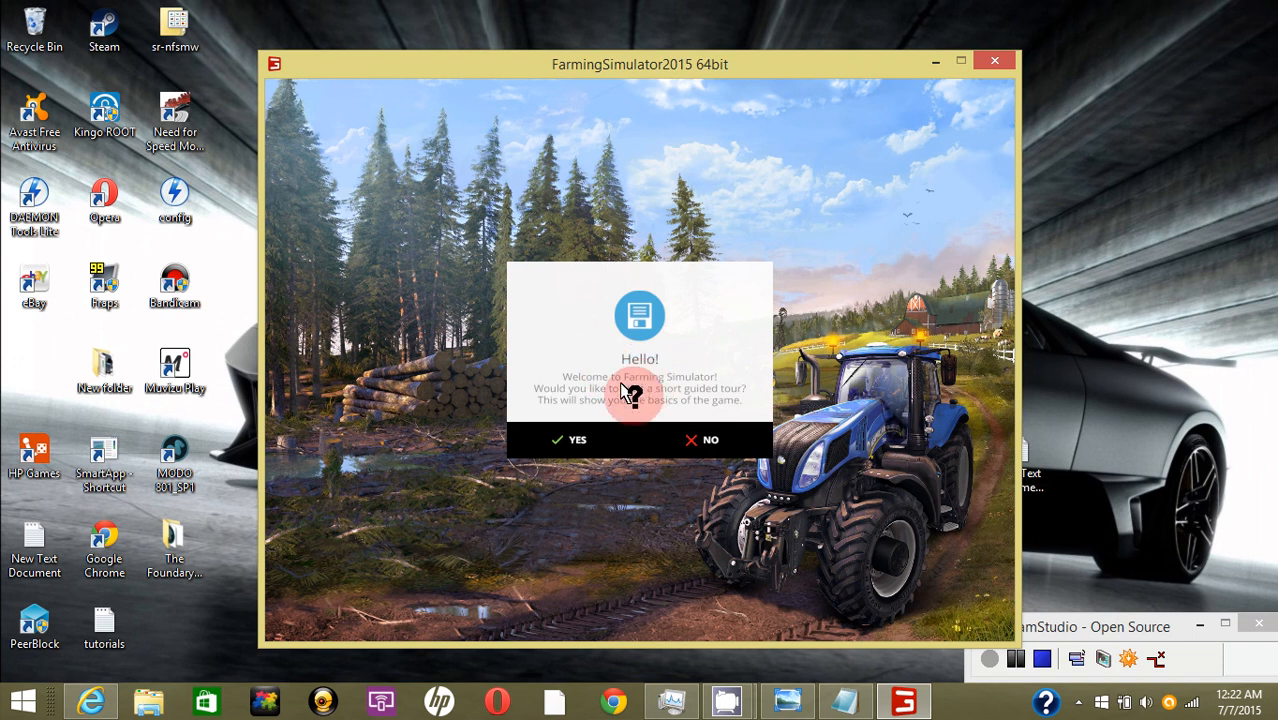
pyautogui.moveTo(639, 345)
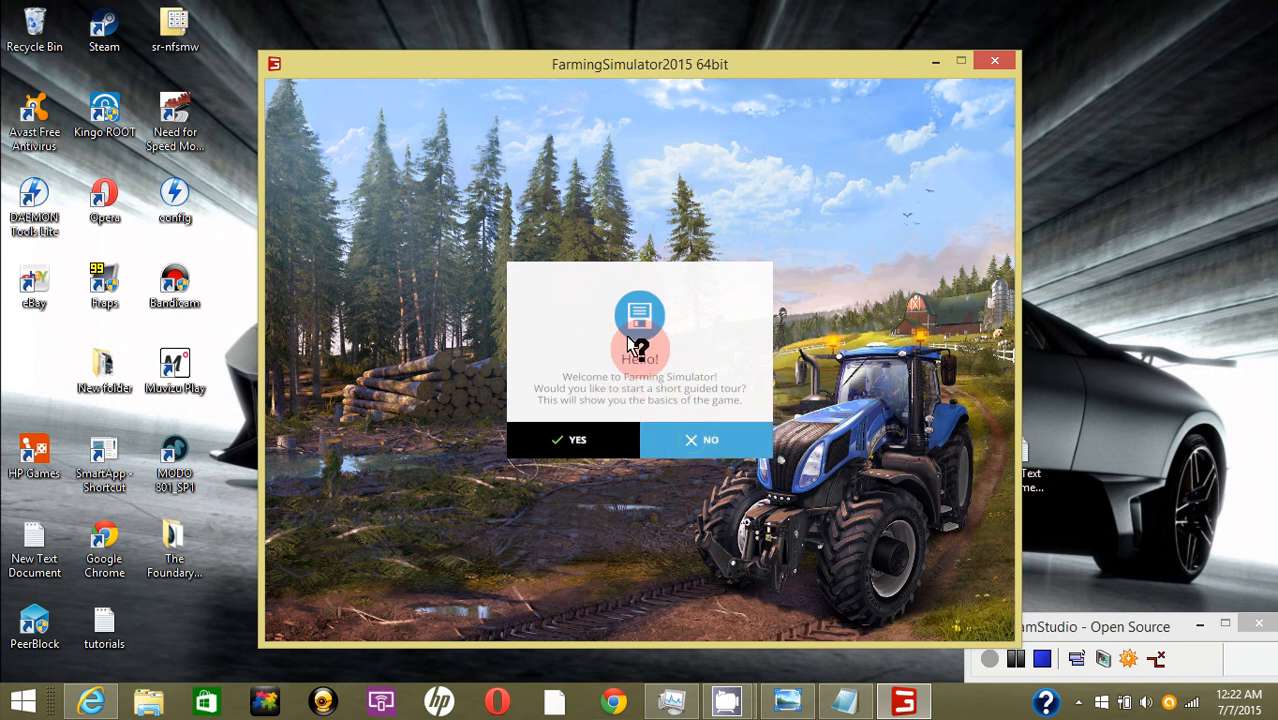
pyautogui.click(705, 440)
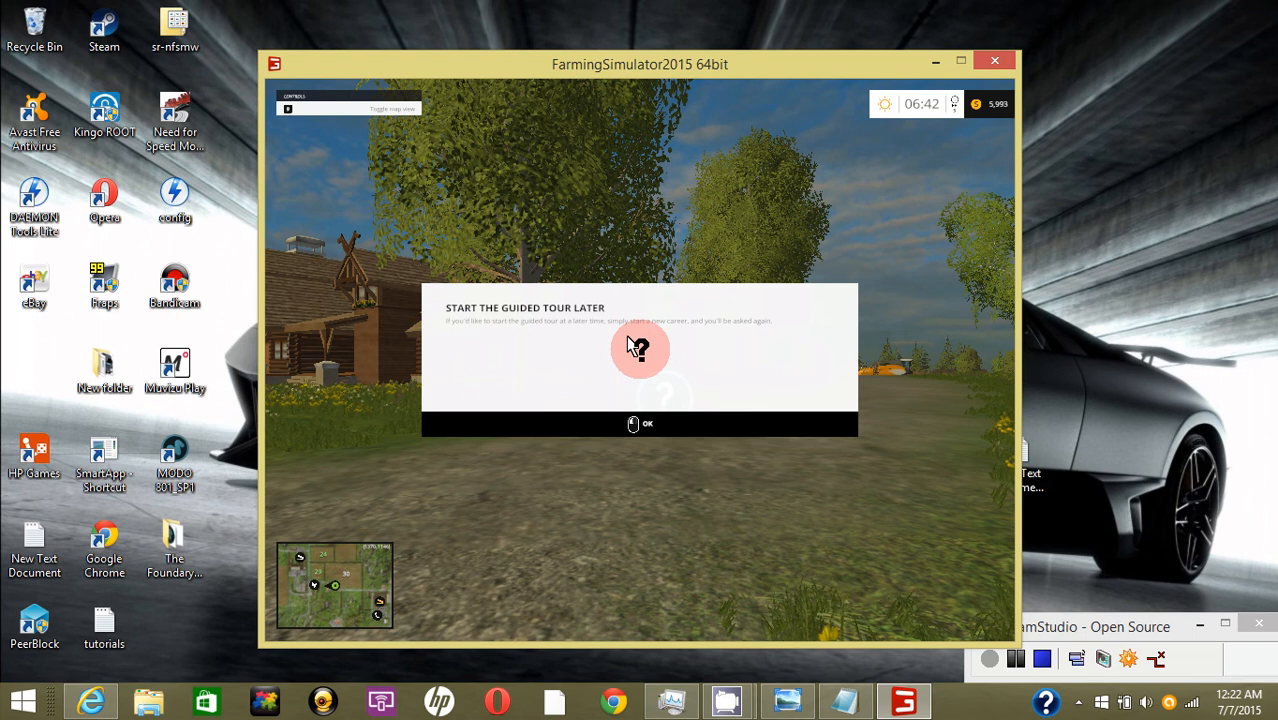
# Dismiss the tour notice and save the Bjornholm career's progress
pyautogui.click(640, 423)
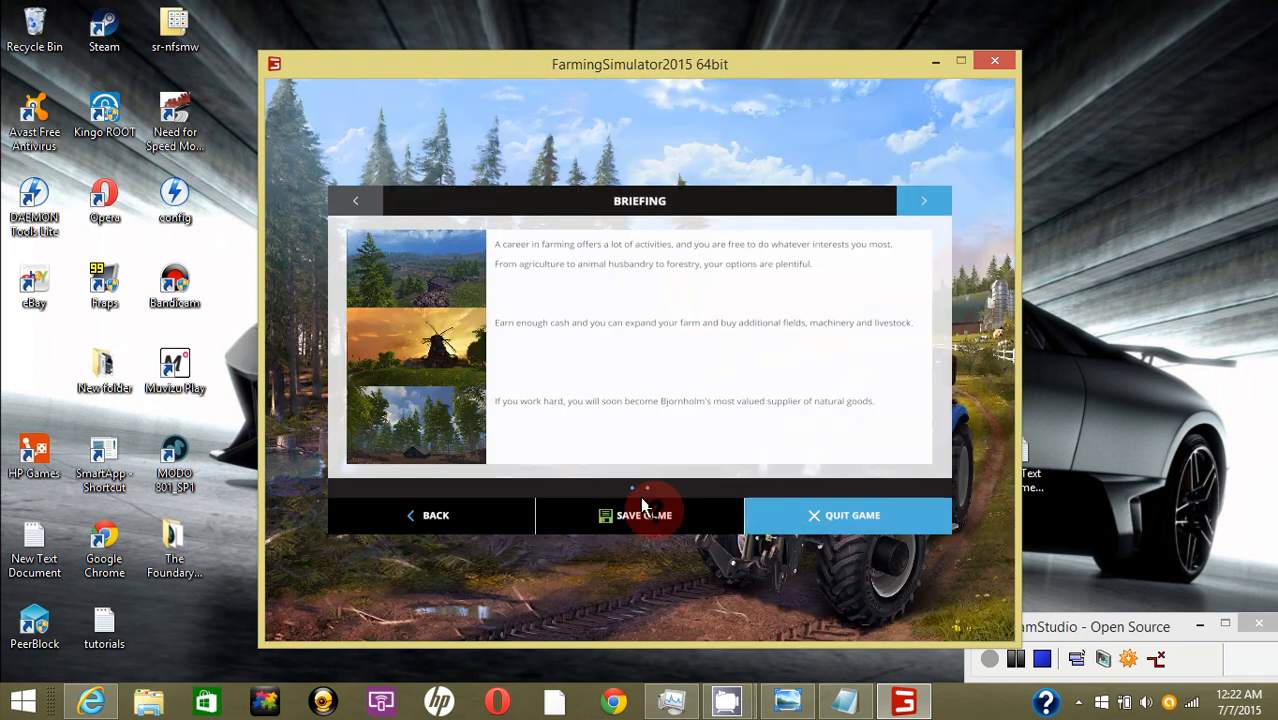
pyautogui.click(640, 515)
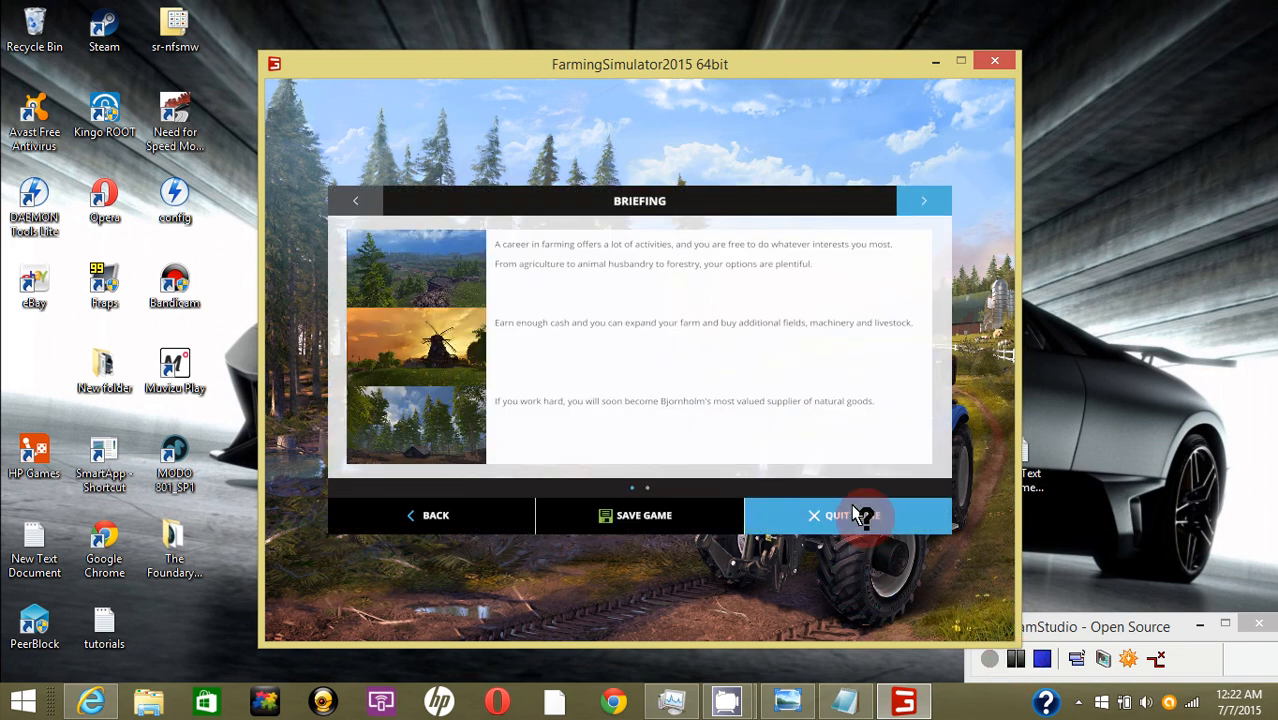
pyautogui.moveTo(1013, 657)
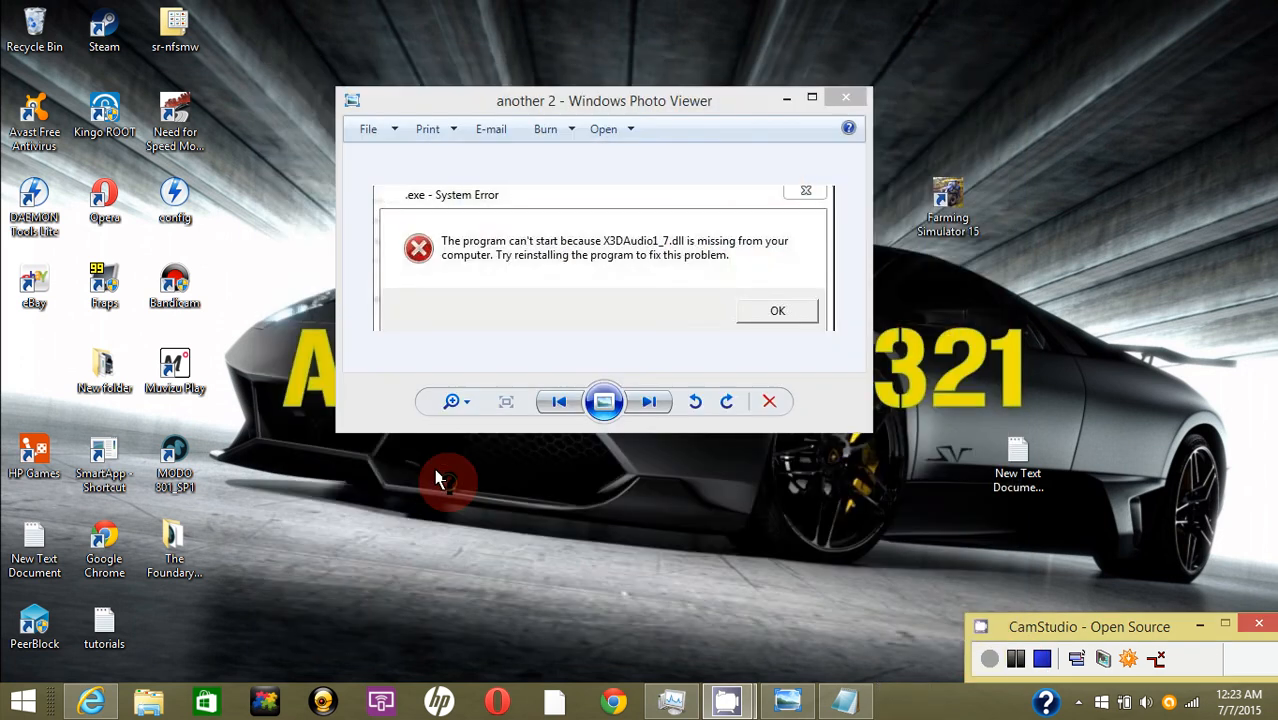
pyautogui.moveTo(632, 250)
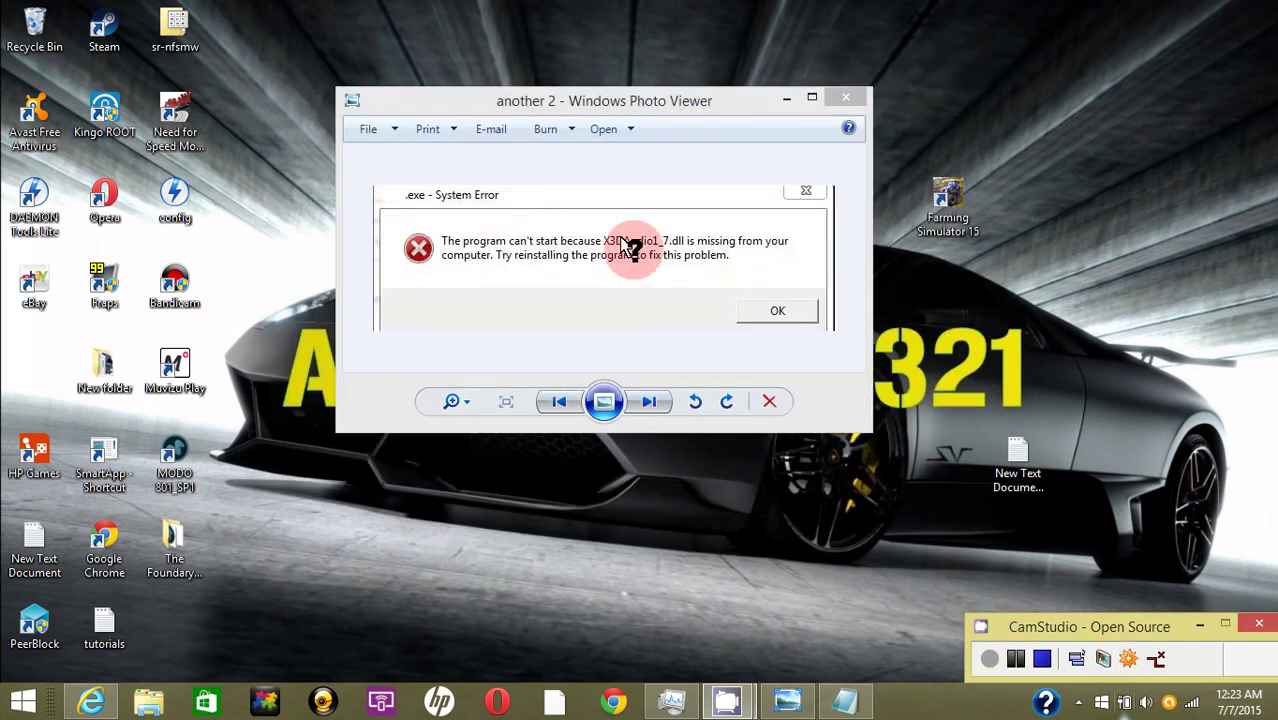
pyautogui.moveTo(645, 248)
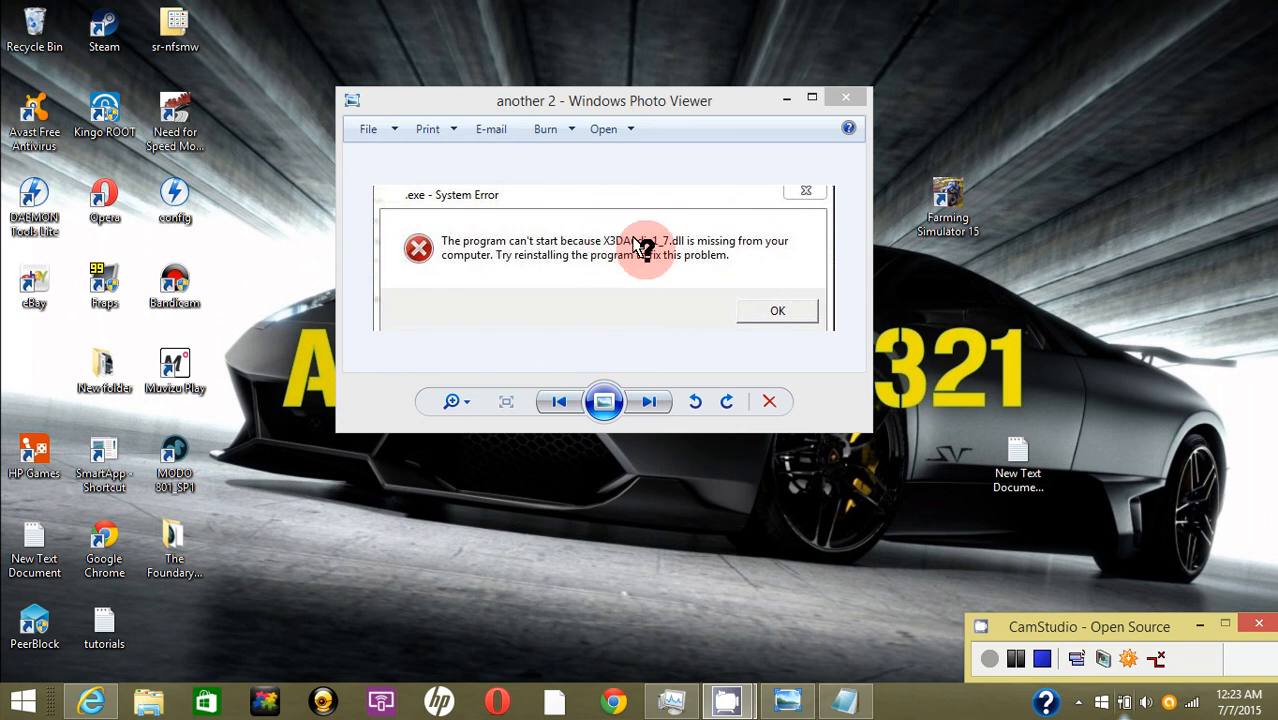
pyautogui.moveTo(650, 273)
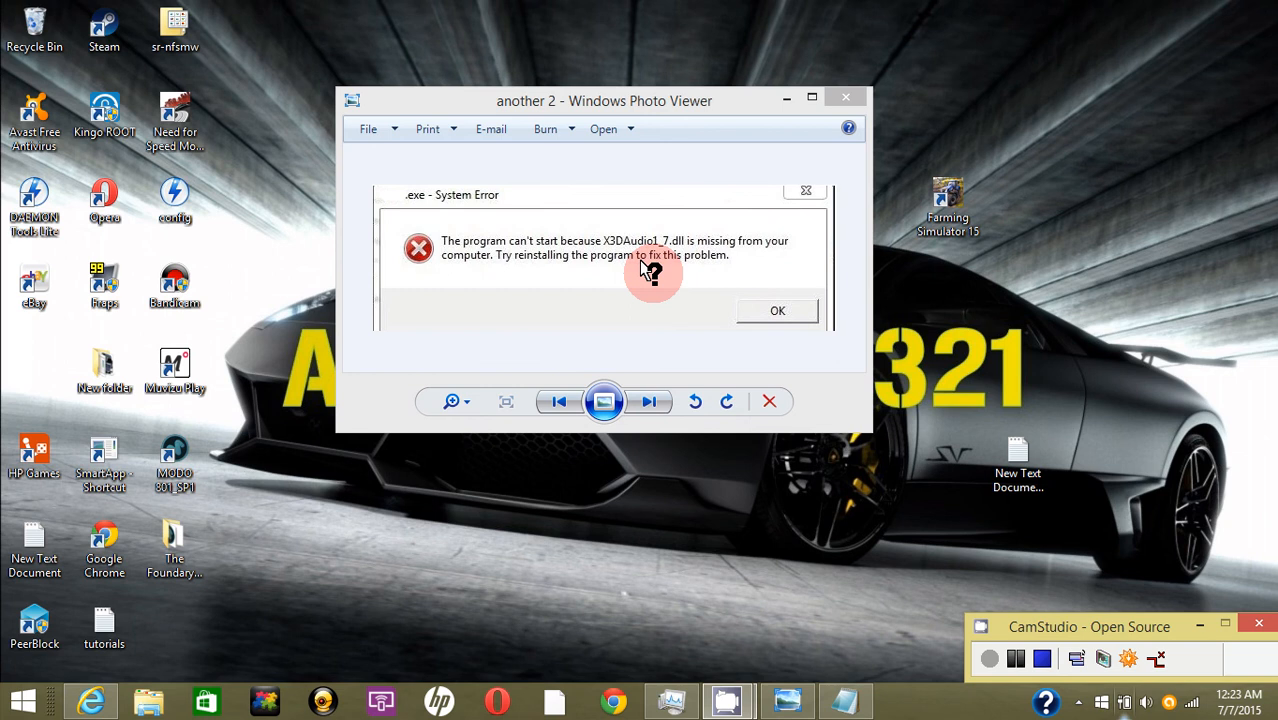
pyautogui.moveTo(350, 200)
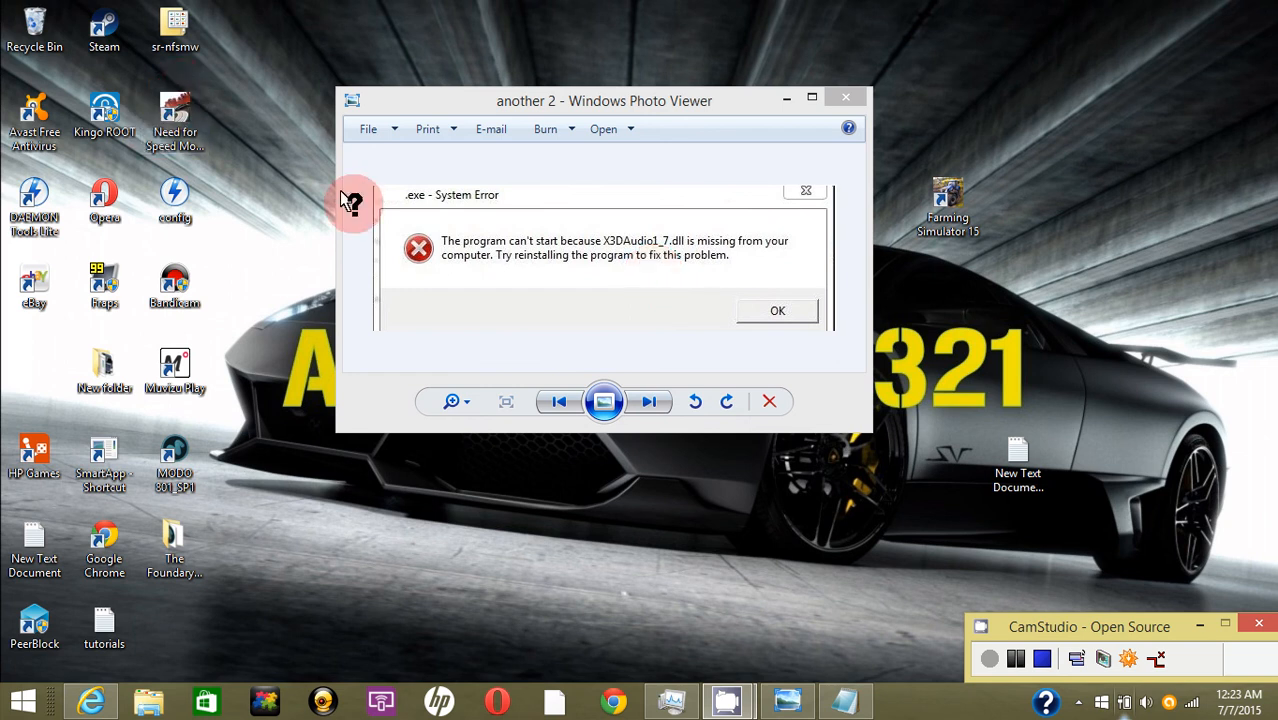
pyautogui.moveTo(115, 370)
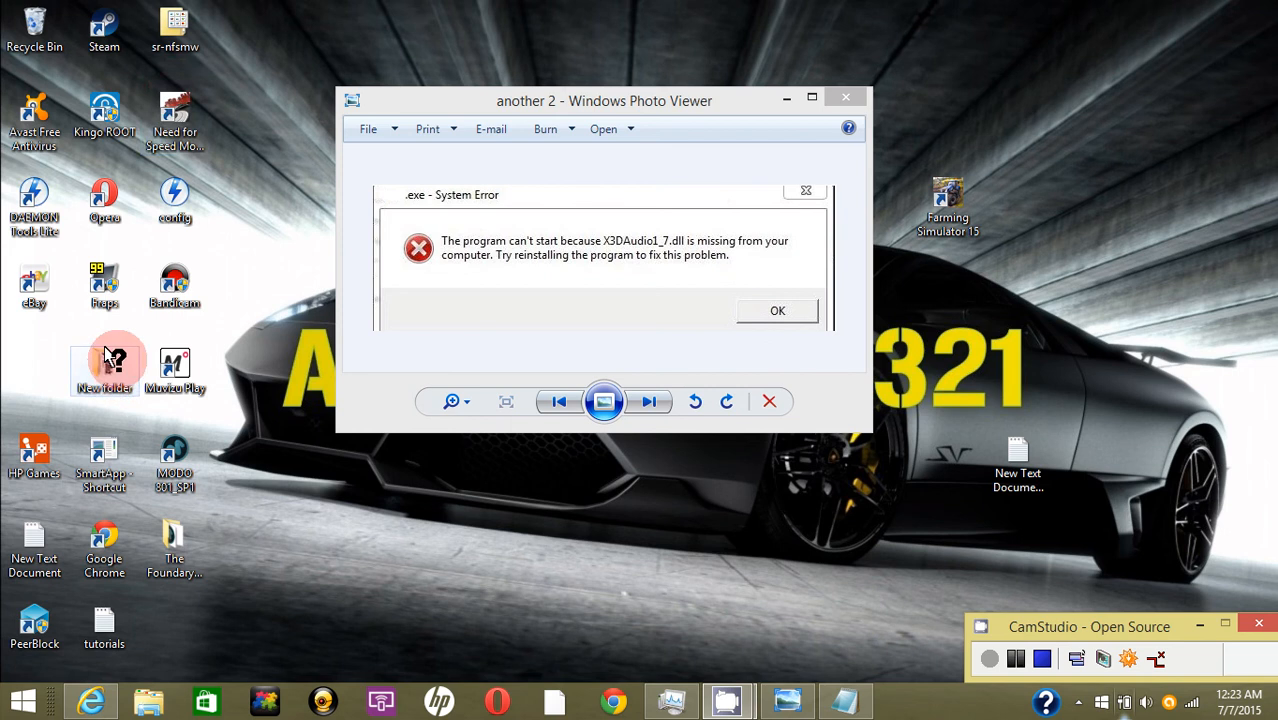
pyautogui.moveTo(223, 378)
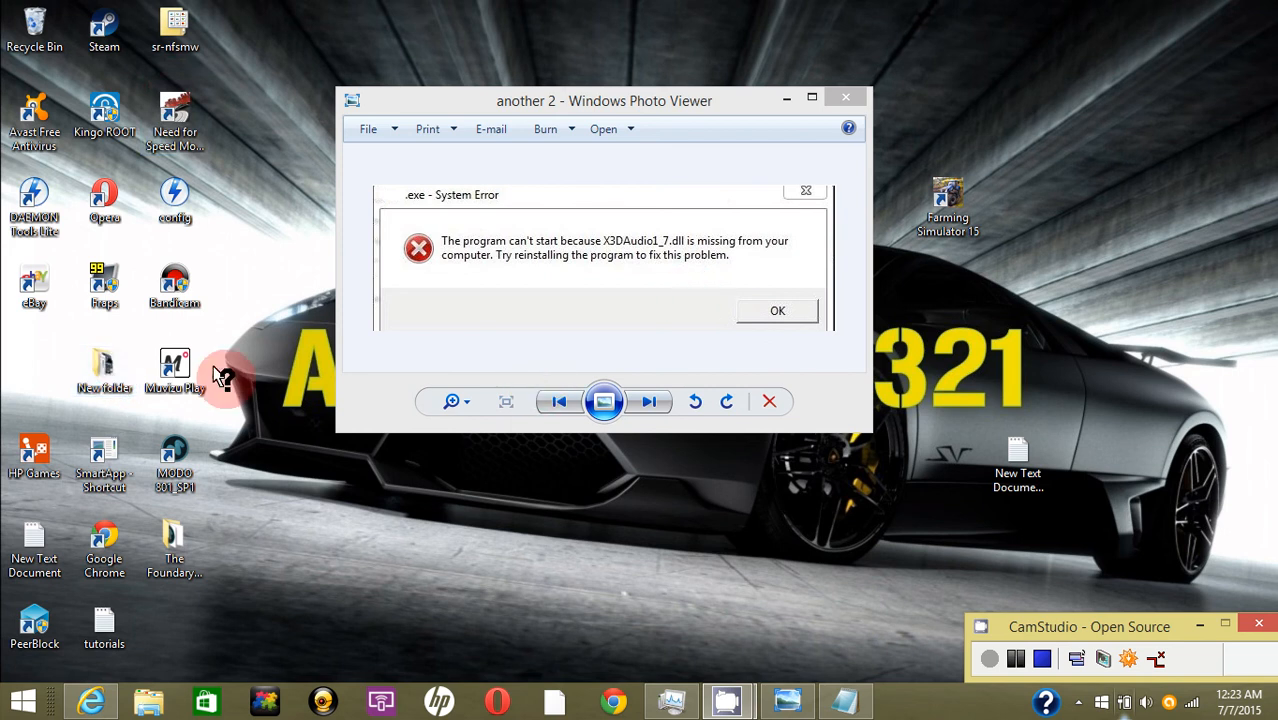
pyautogui.moveTo(597, 282)
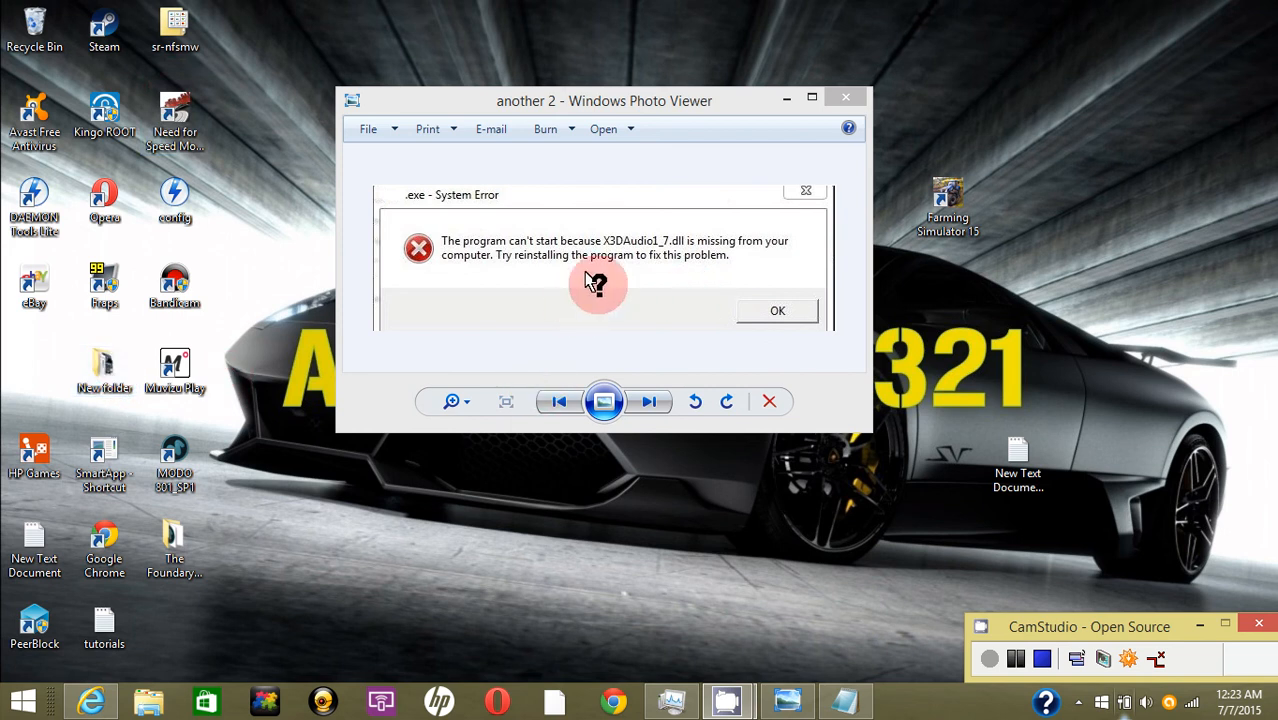